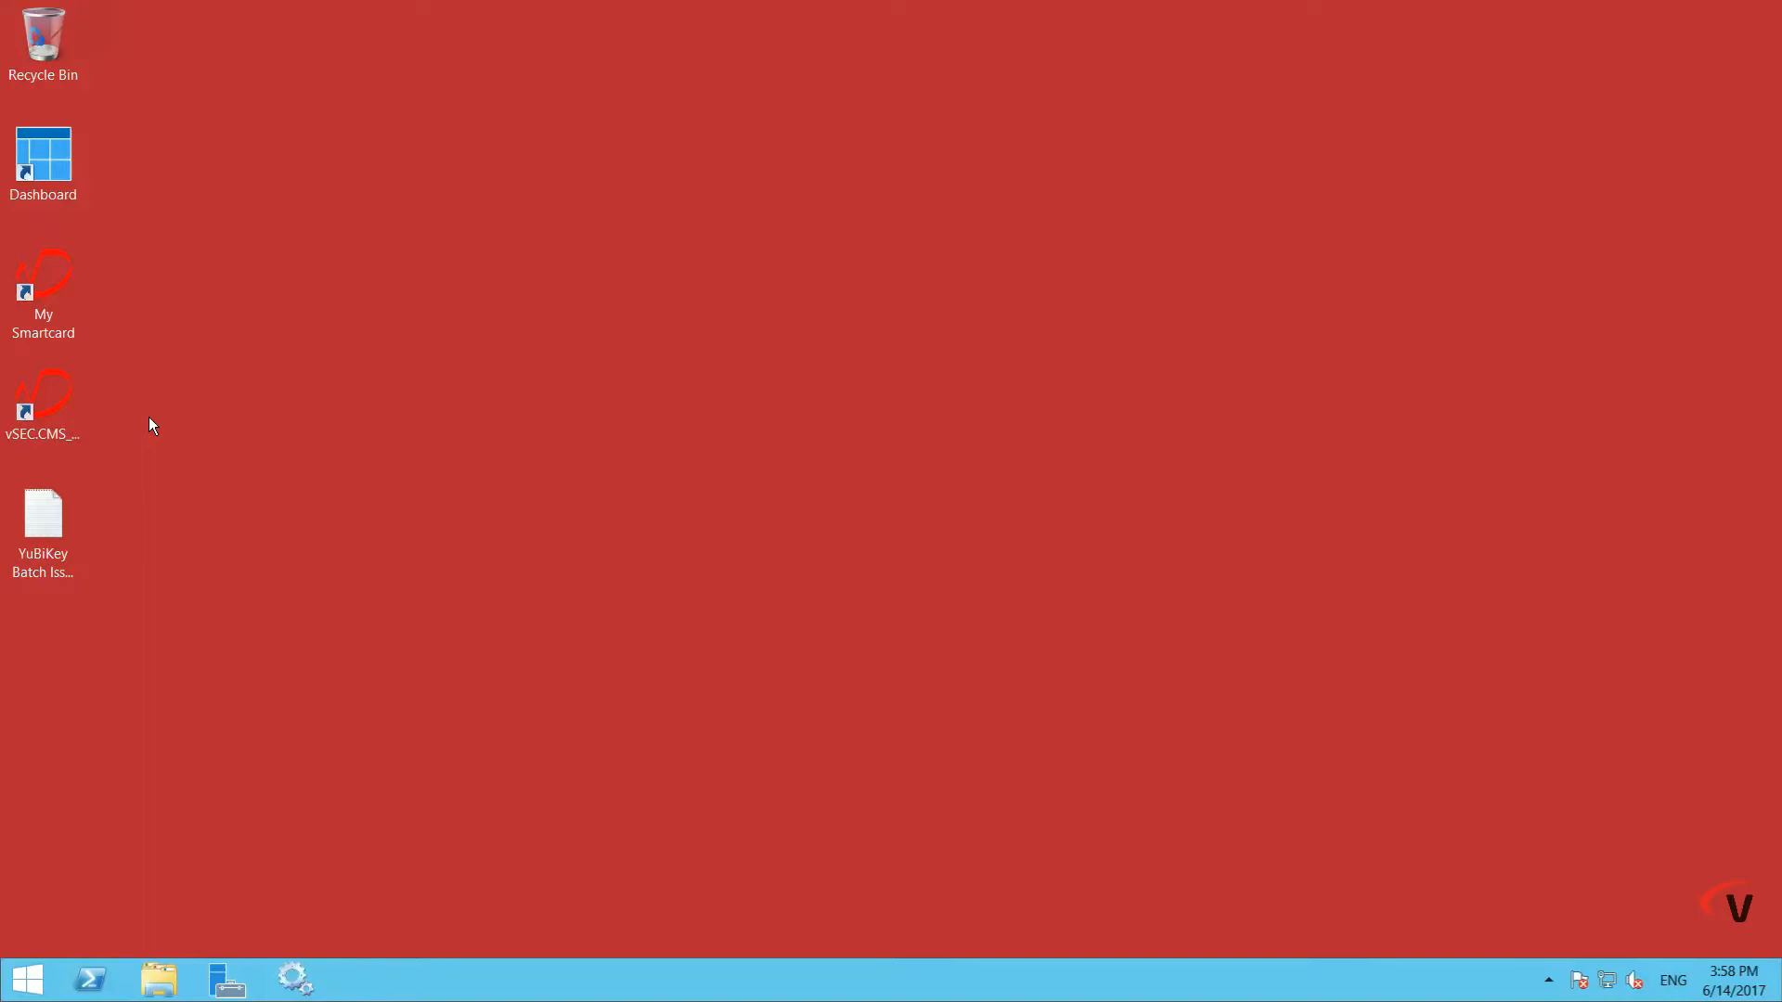
Step: Launch vSEC:CMS and authenticate with the System Owner operator passcode to reach Home
{"action": "double_click", "coordinate": [42, 403]}
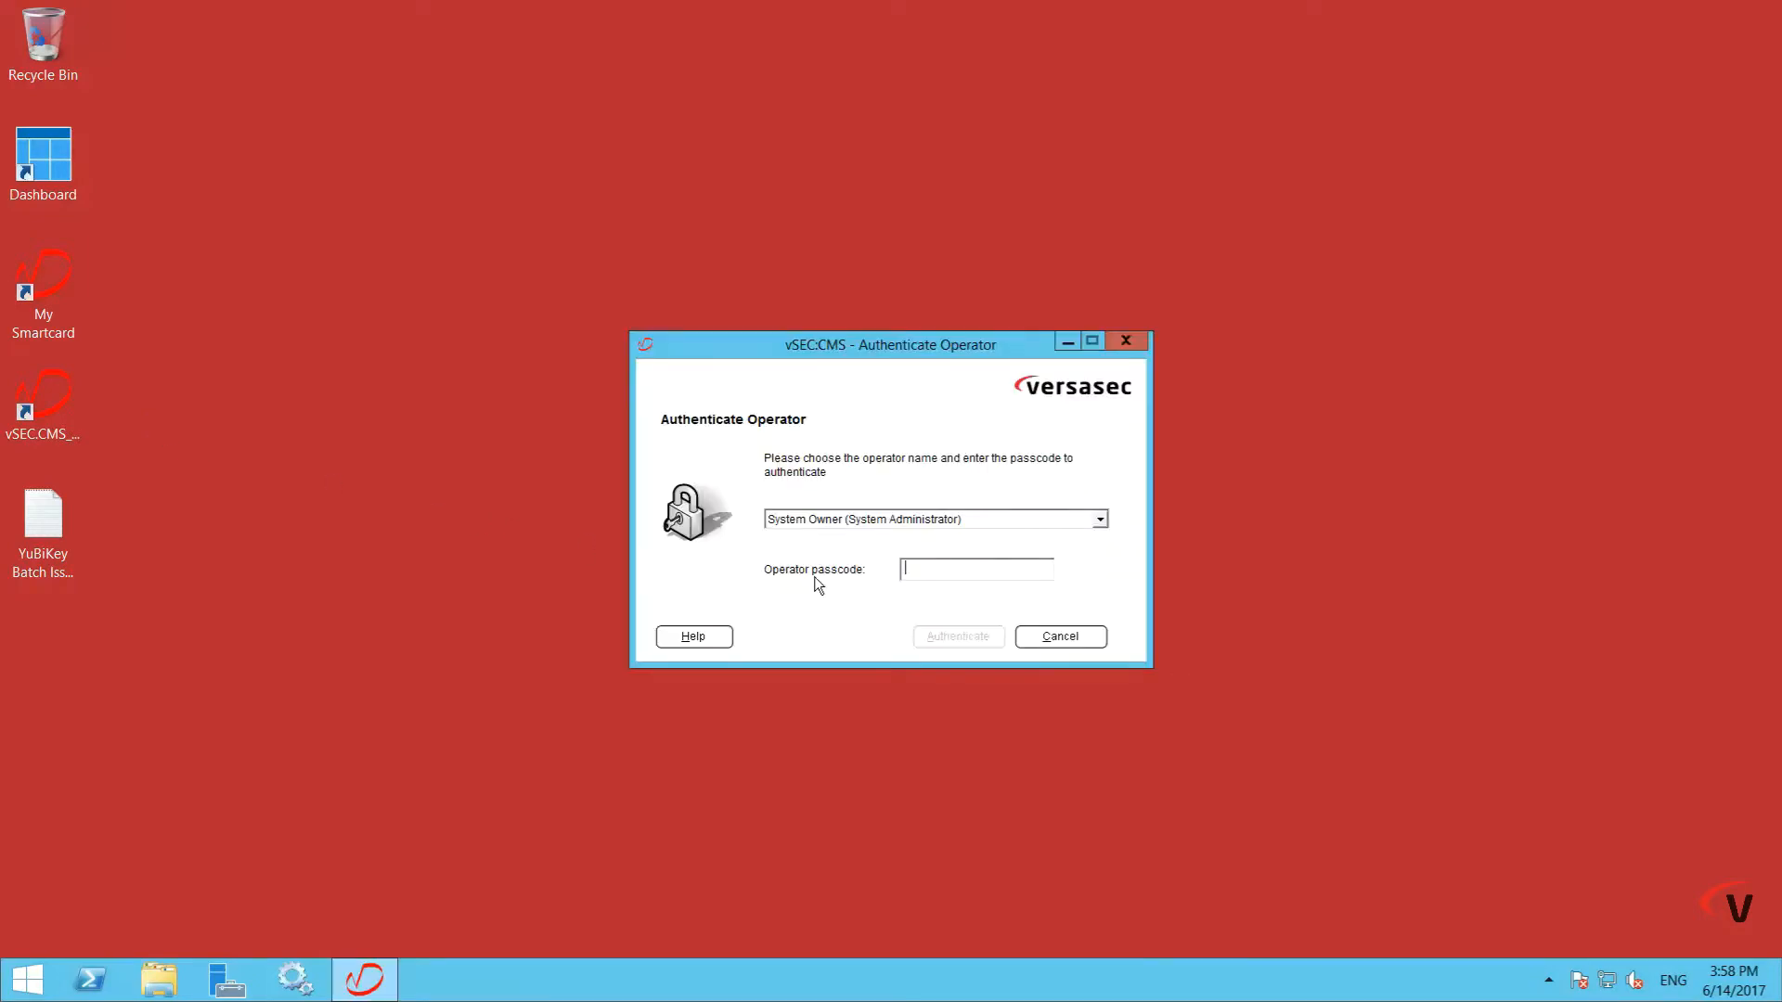
{"action": "type", "text": "****"}
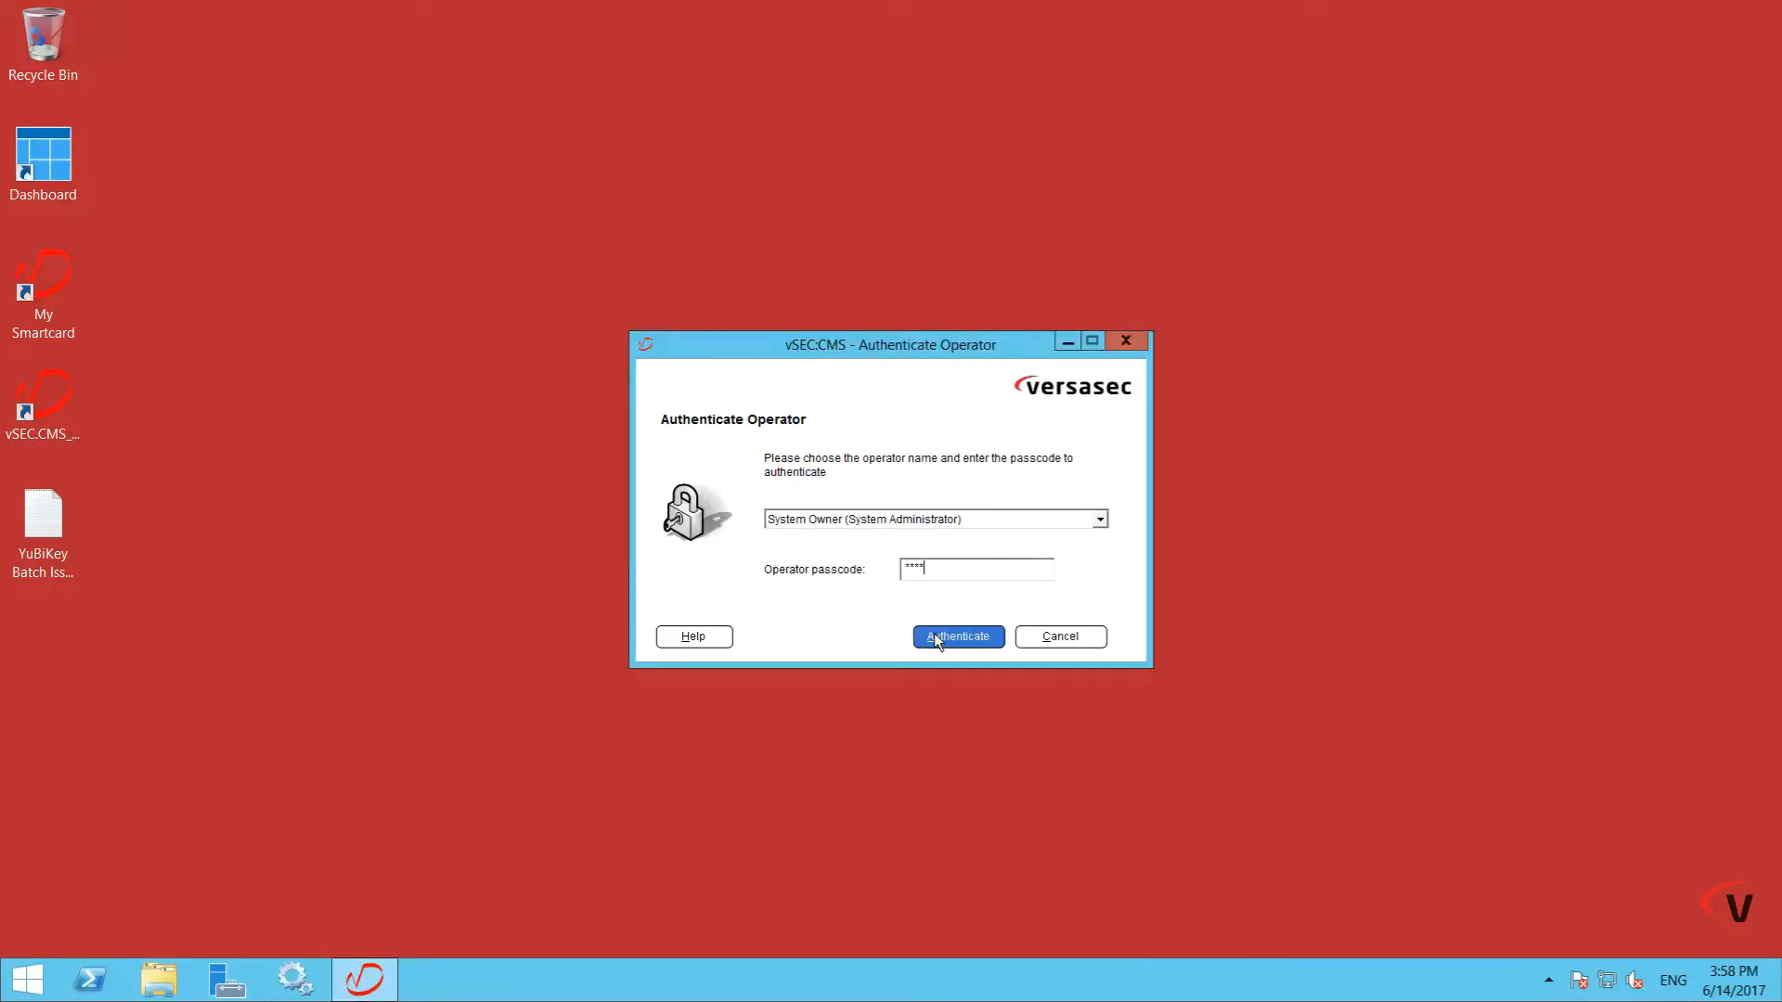
{"action": "left_click", "coordinate": [958, 637]}
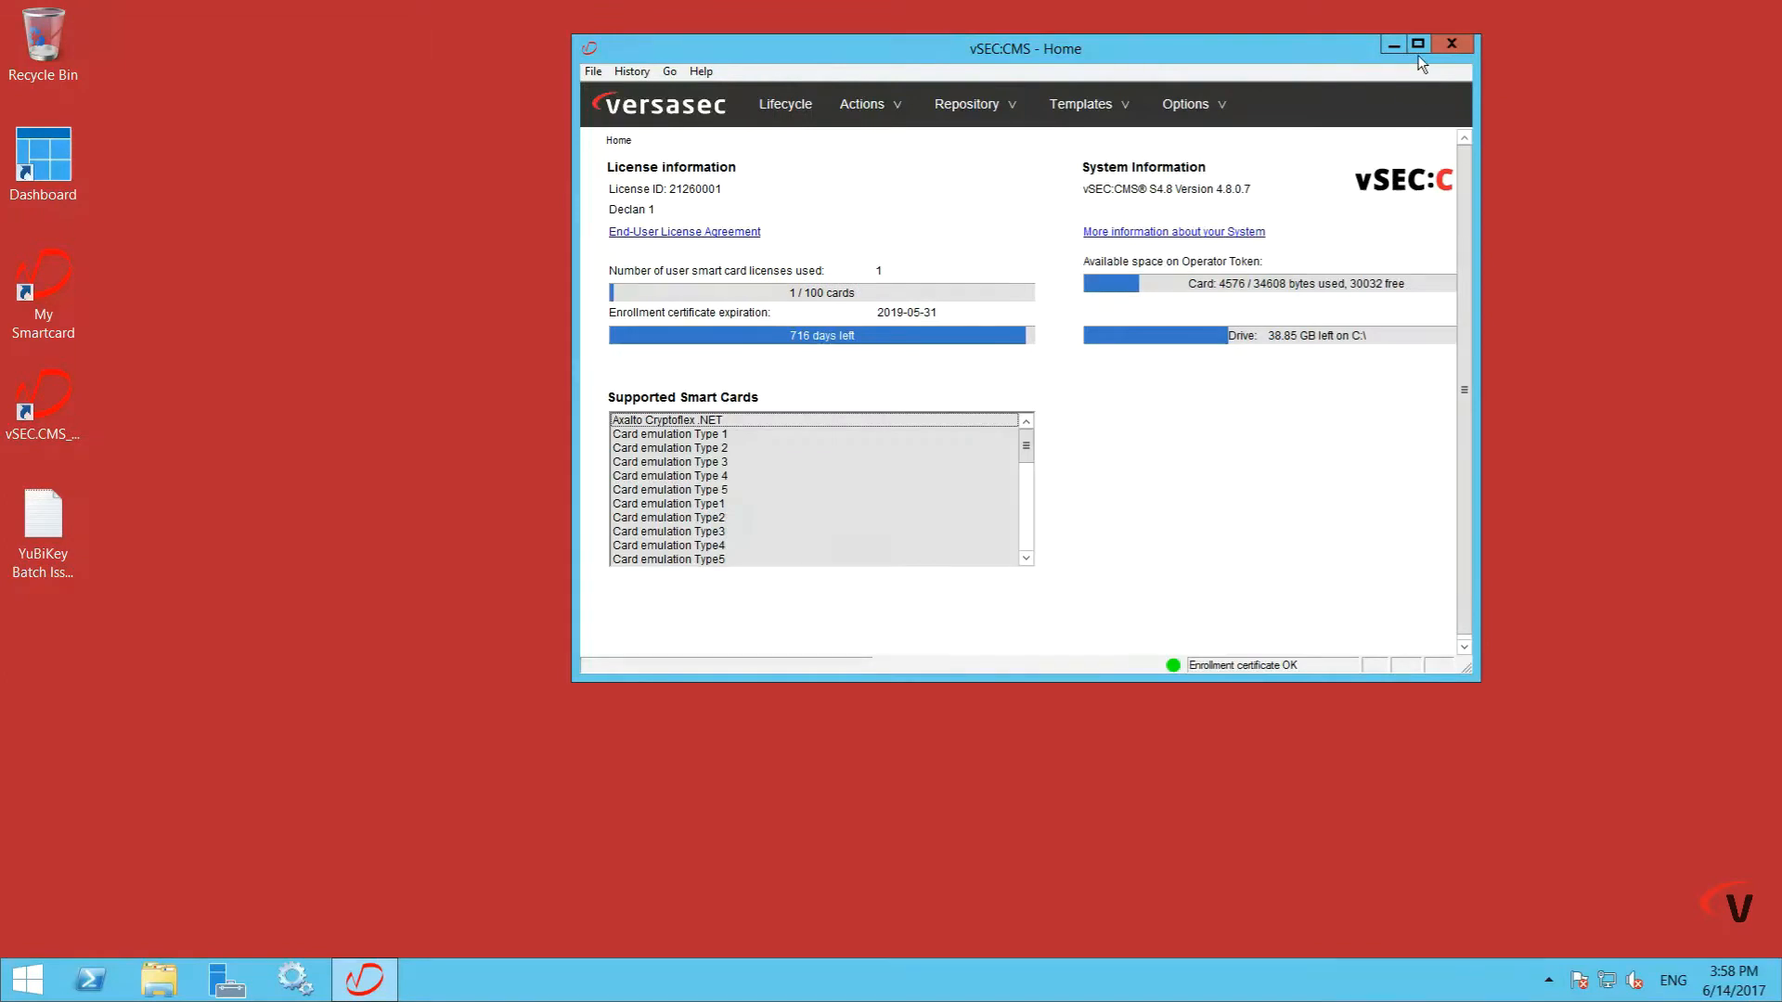
Step: Maximize the window and filter Smart Card Configurations by ATR 3BF8130 to PIVKey_Yubikey_4
{"action": "left_click", "coordinate": [1416, 43]}
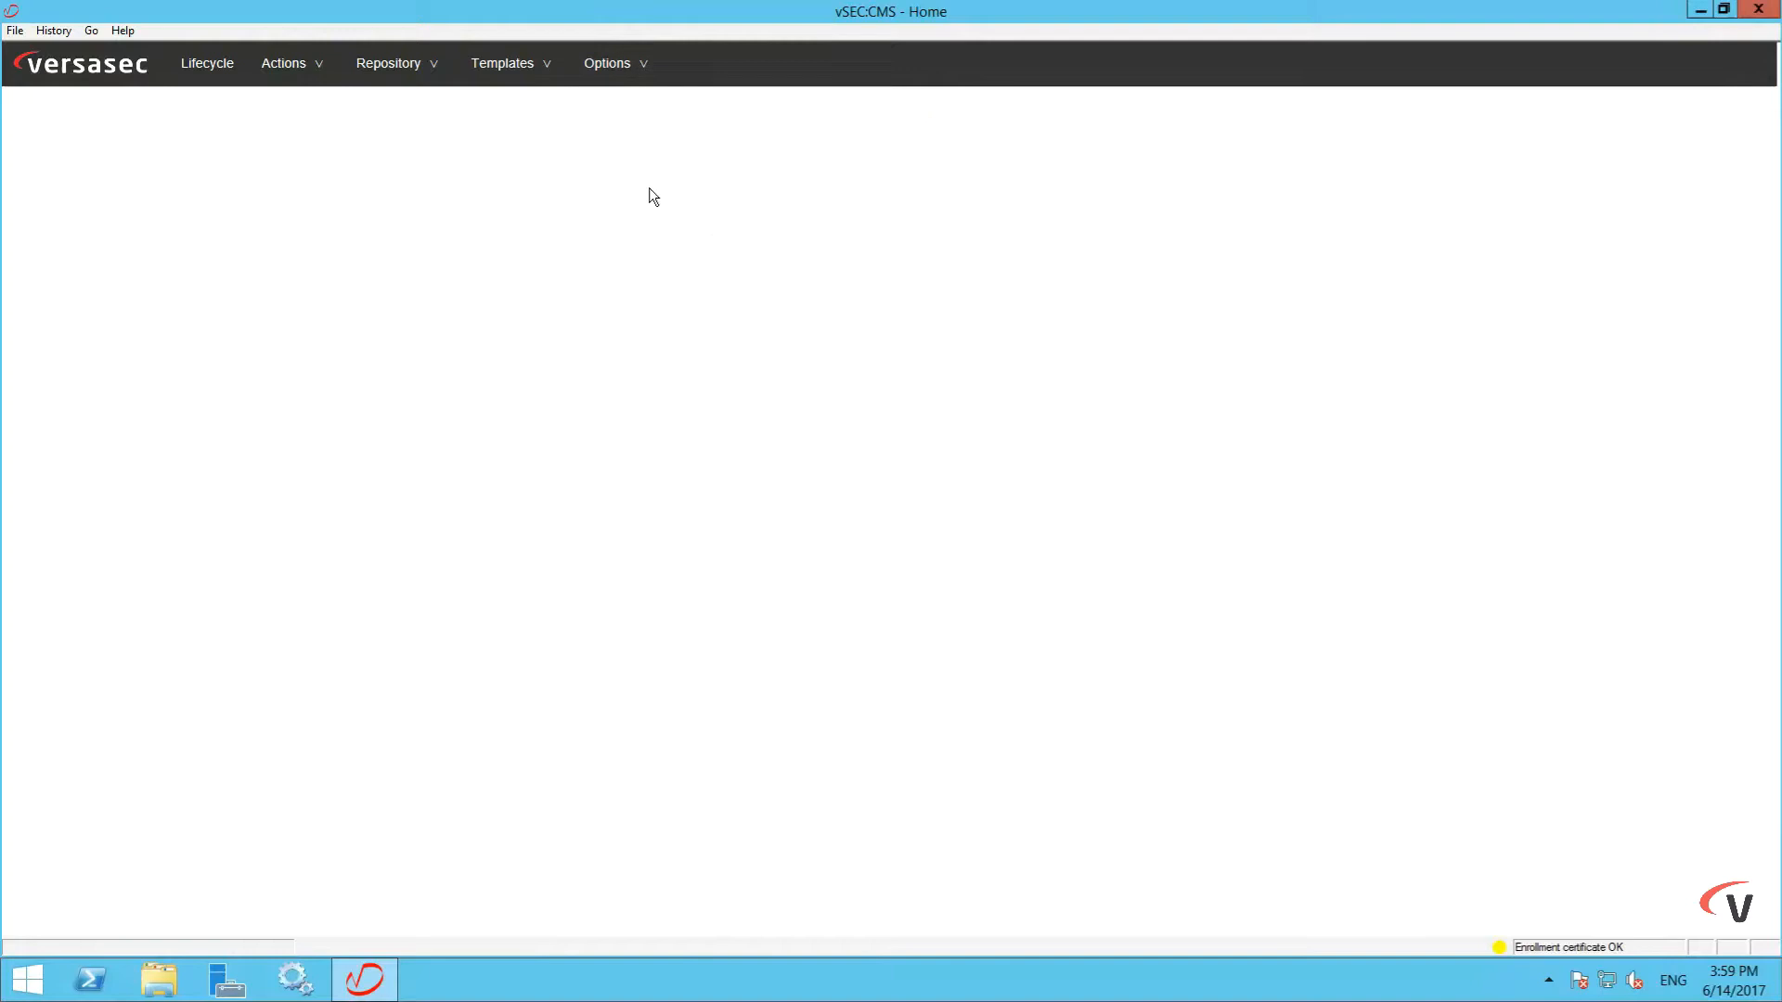
{"action": "left_click", "coordinate": [607, 63]}
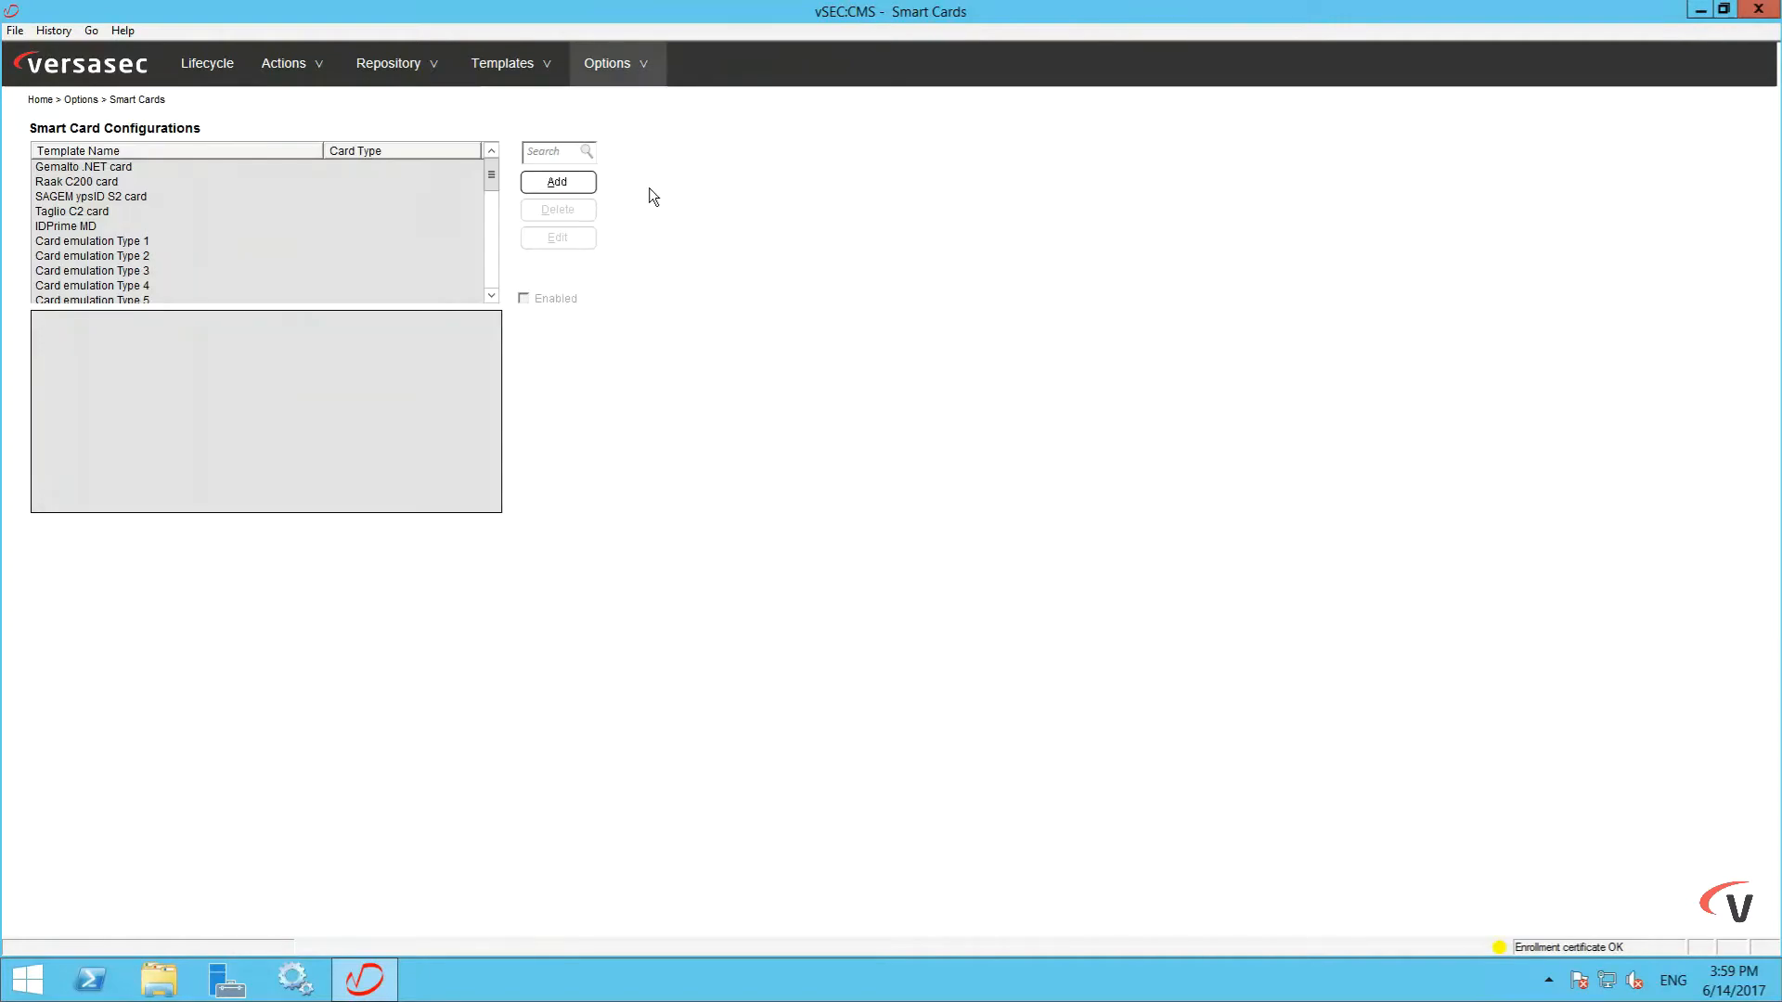
{"action": "type", "text": "3BF8130"}
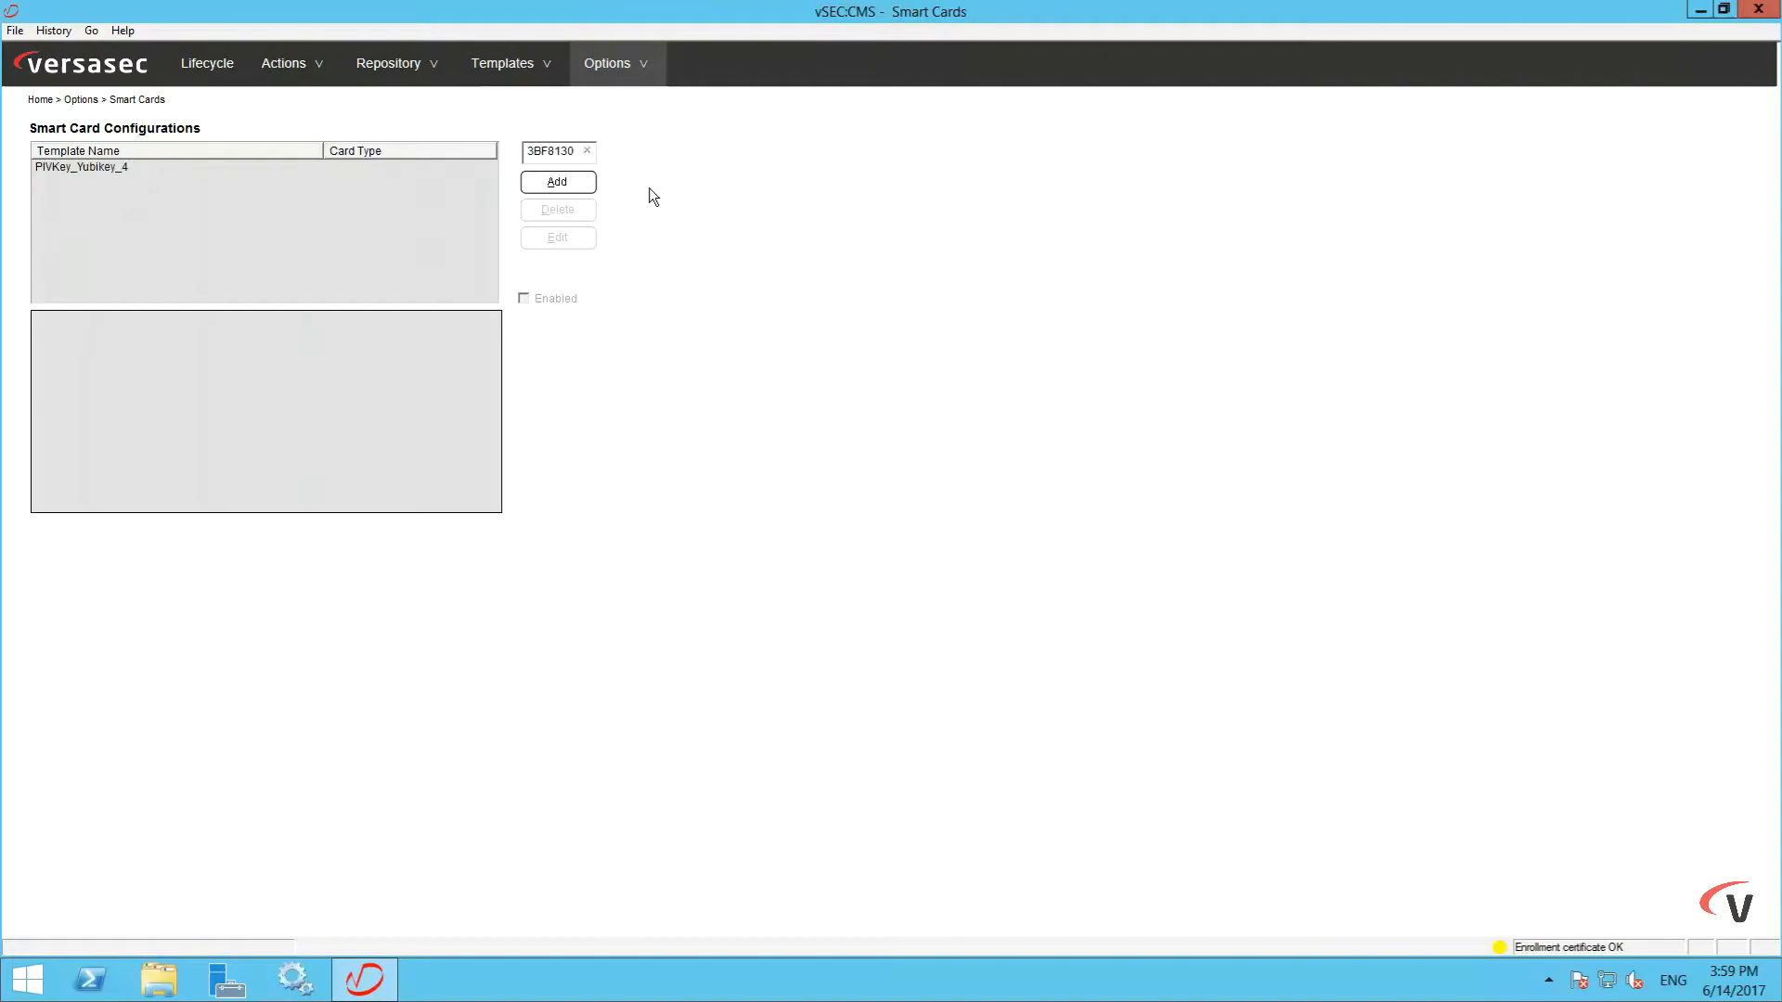
{"action": "left_click", "coordinate": [79, 167]}
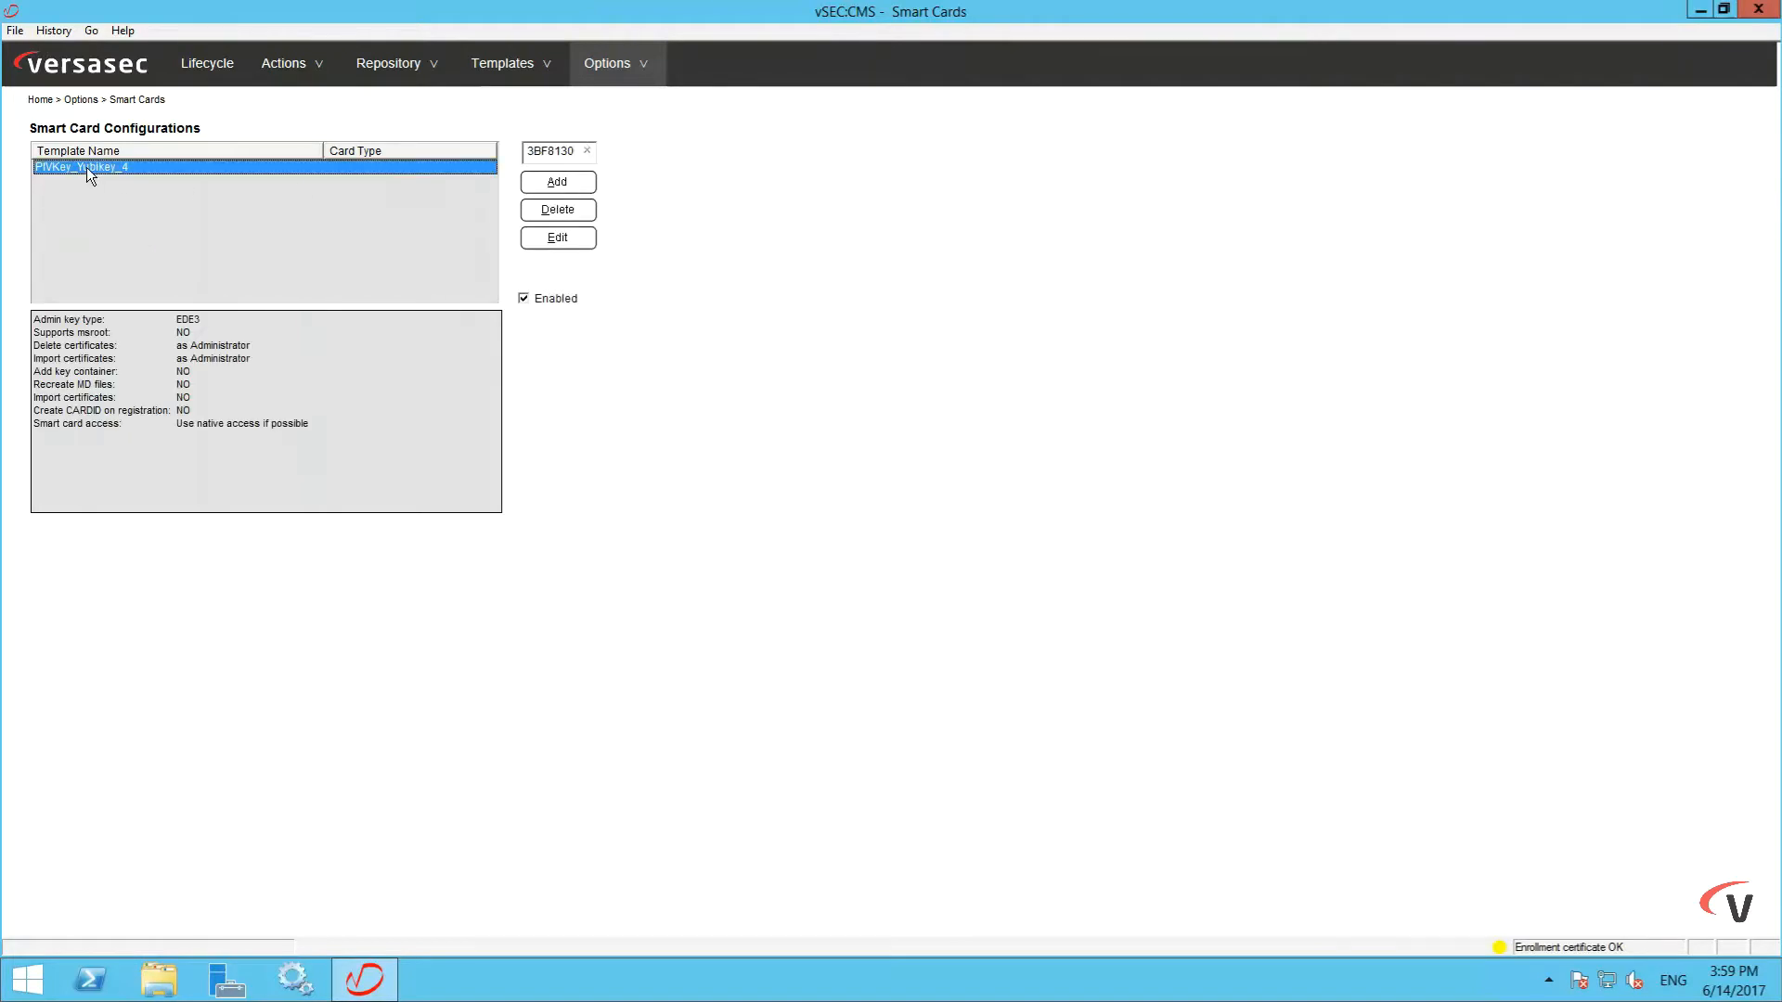
{"action": "mouse_move", "coordinate": [442, 393]}
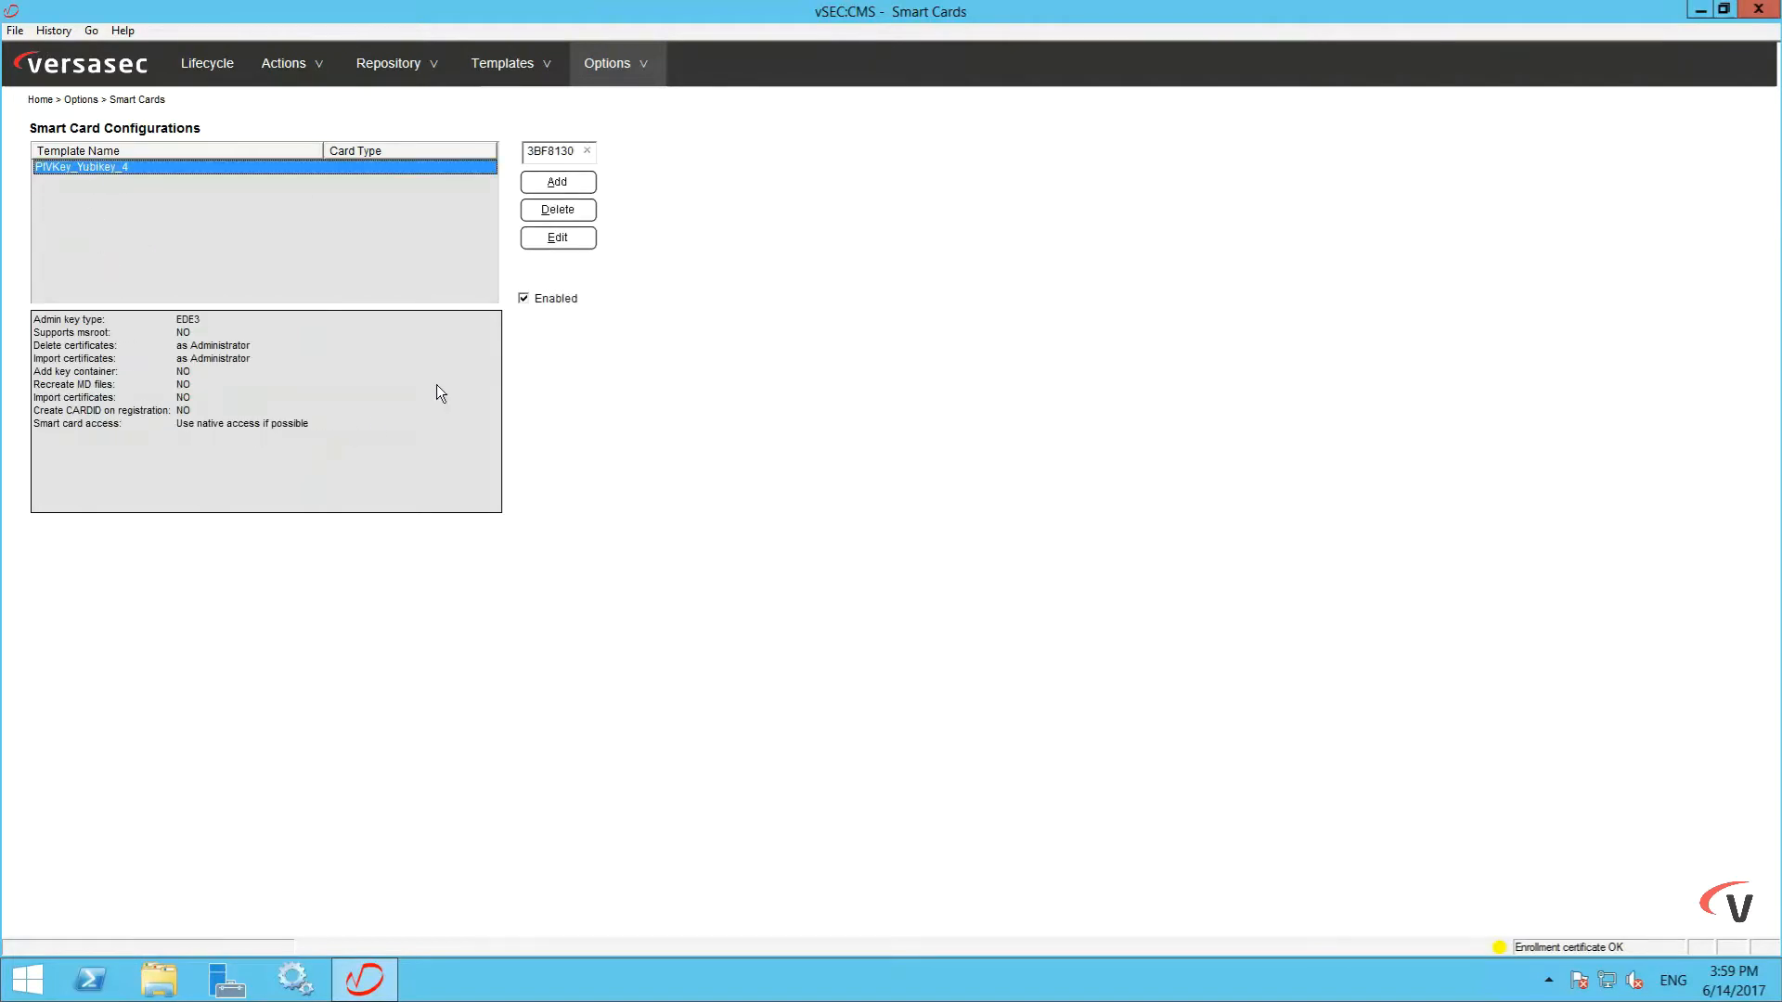
Step: Review PIVKey_Yubikey_4's settings, keeping native Smart Card Access, and cancel without changes
{"action": "left_click", "coordinate": [557, 238]}
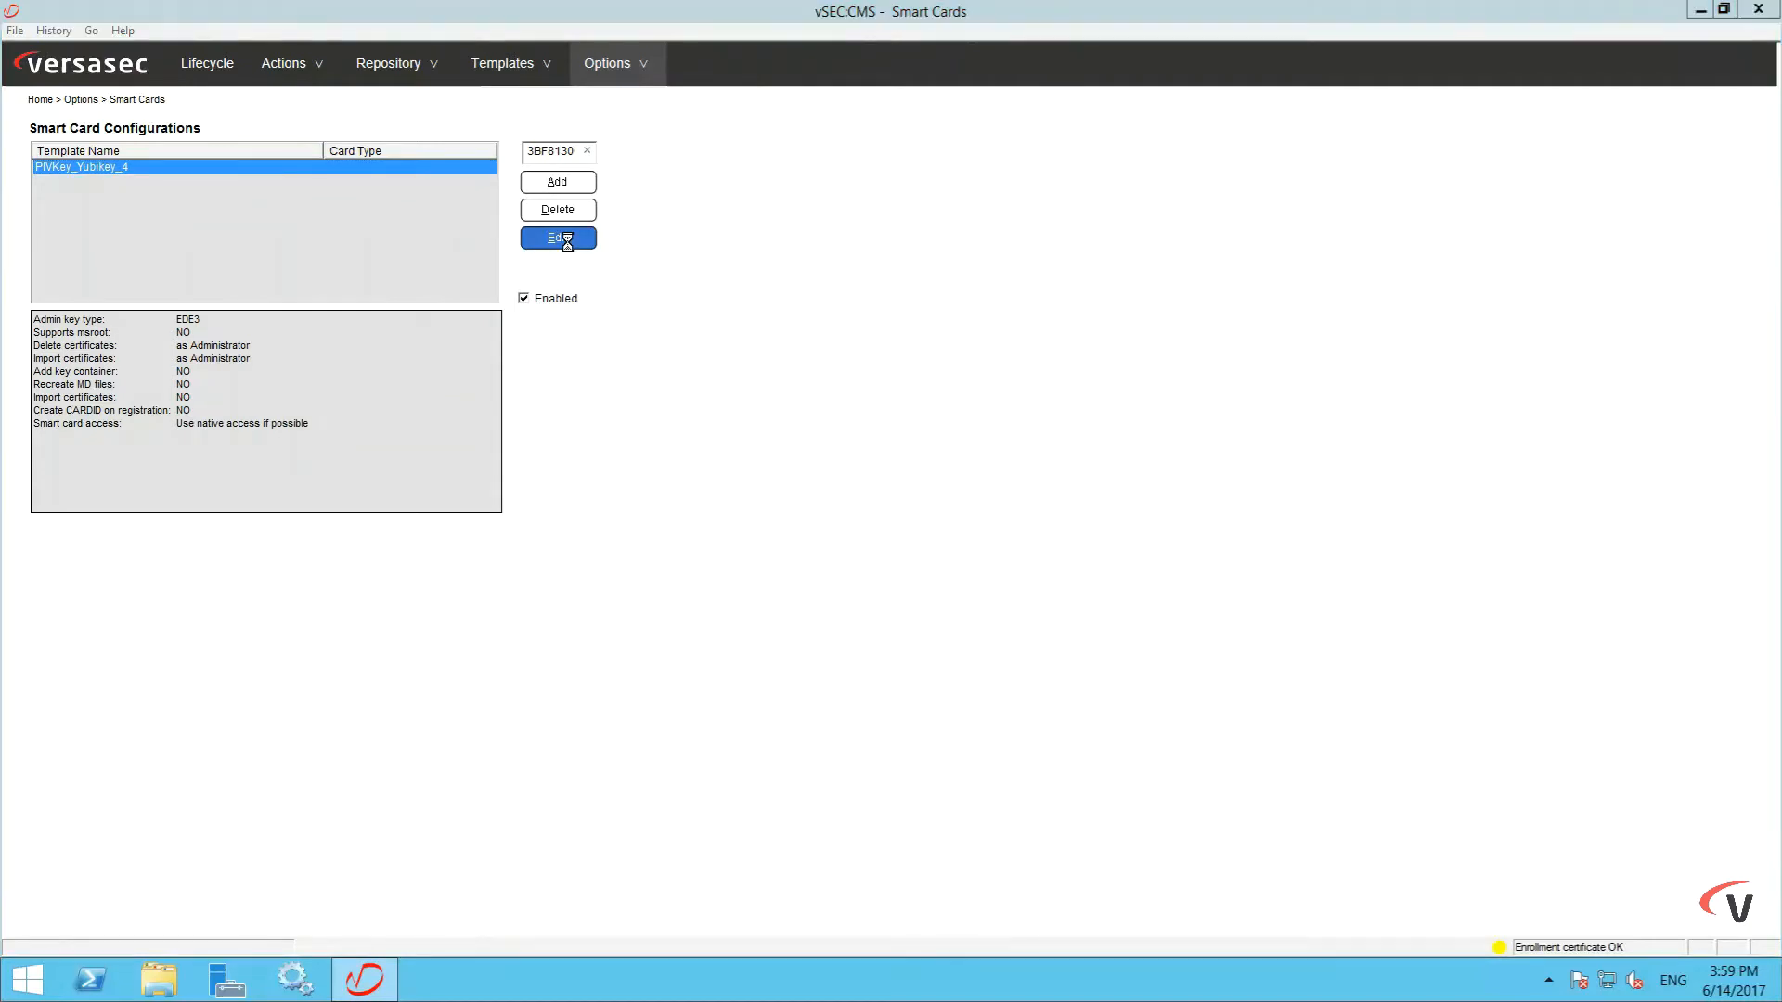
{"action": "left_click", "coordinate": [556, 240]}
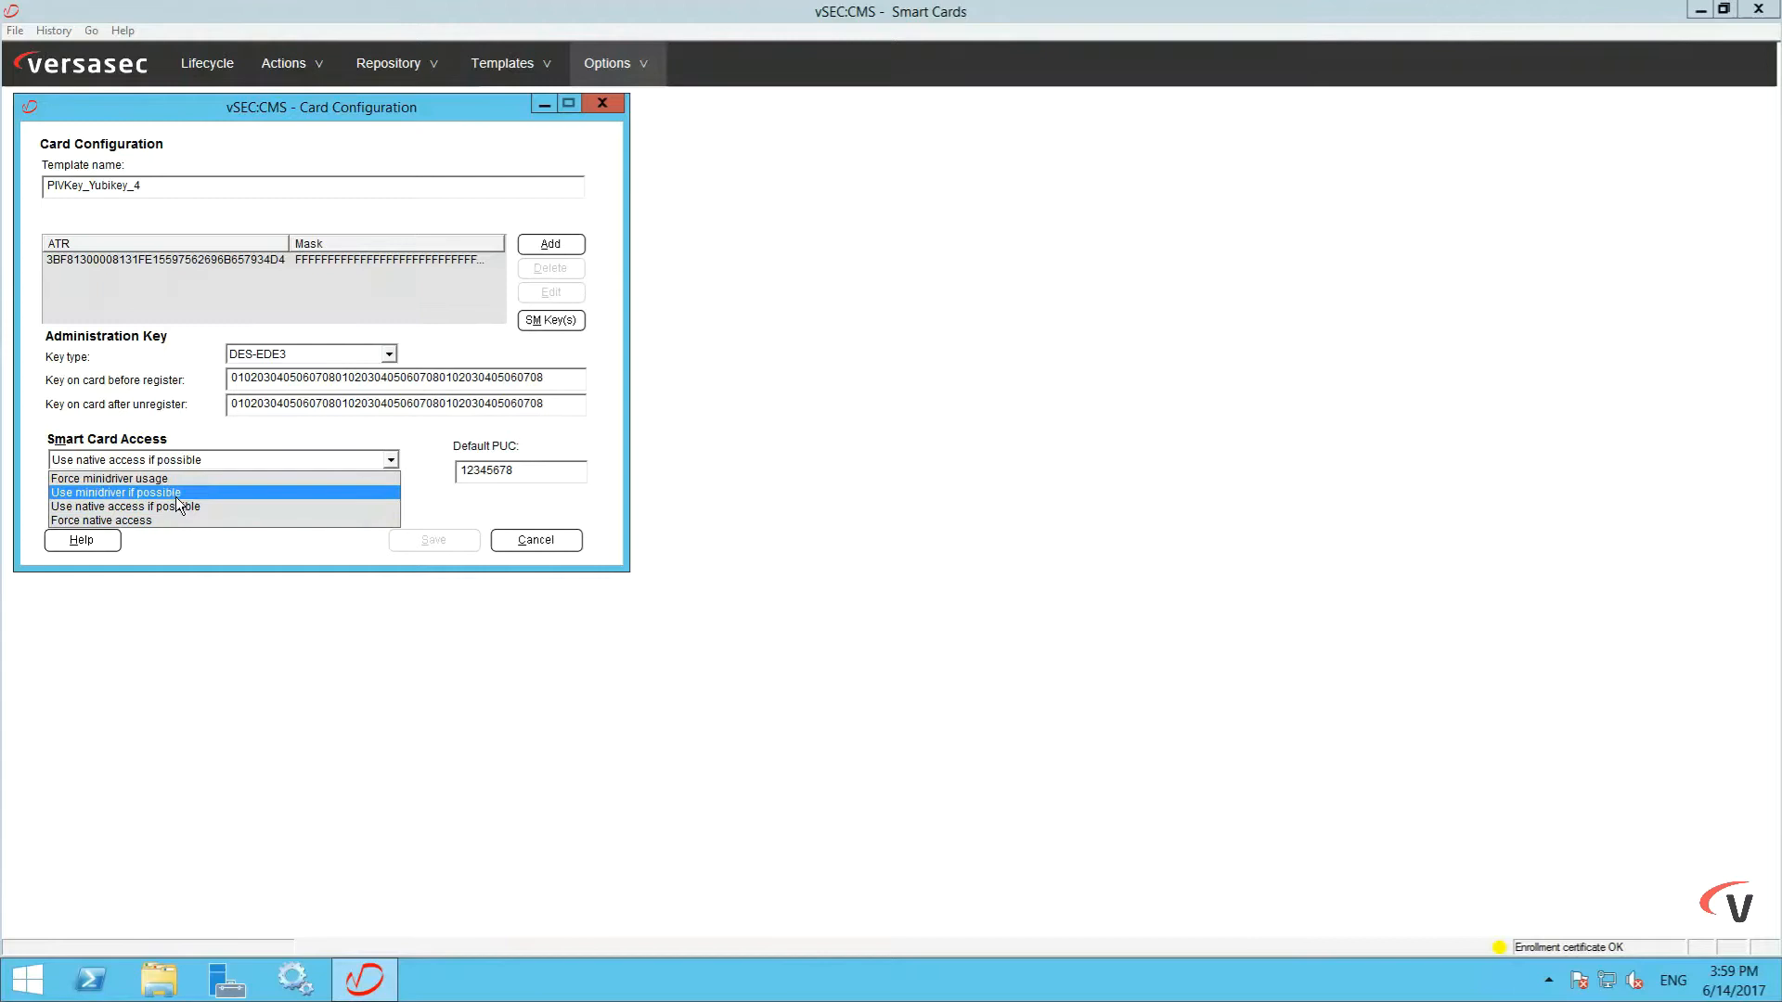
{"action": "left_click", "coordinate": [124, 505]}
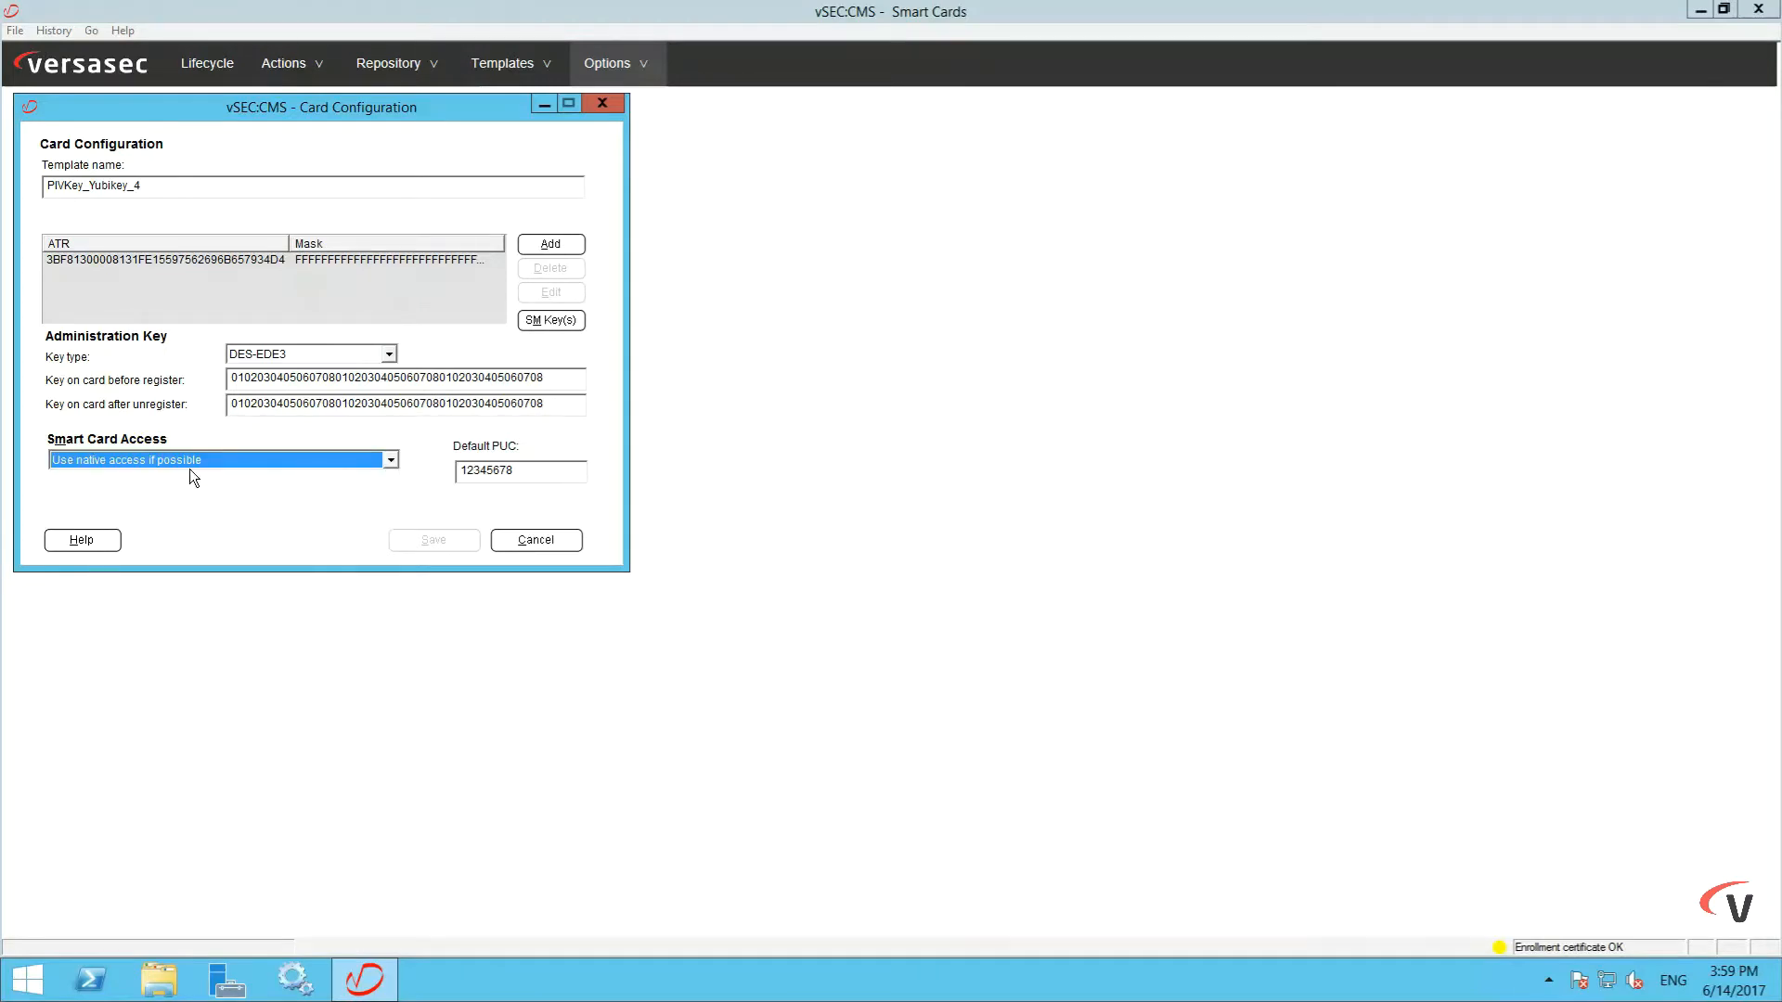
{"action": "left_click", "coordinate": [534, 539]}
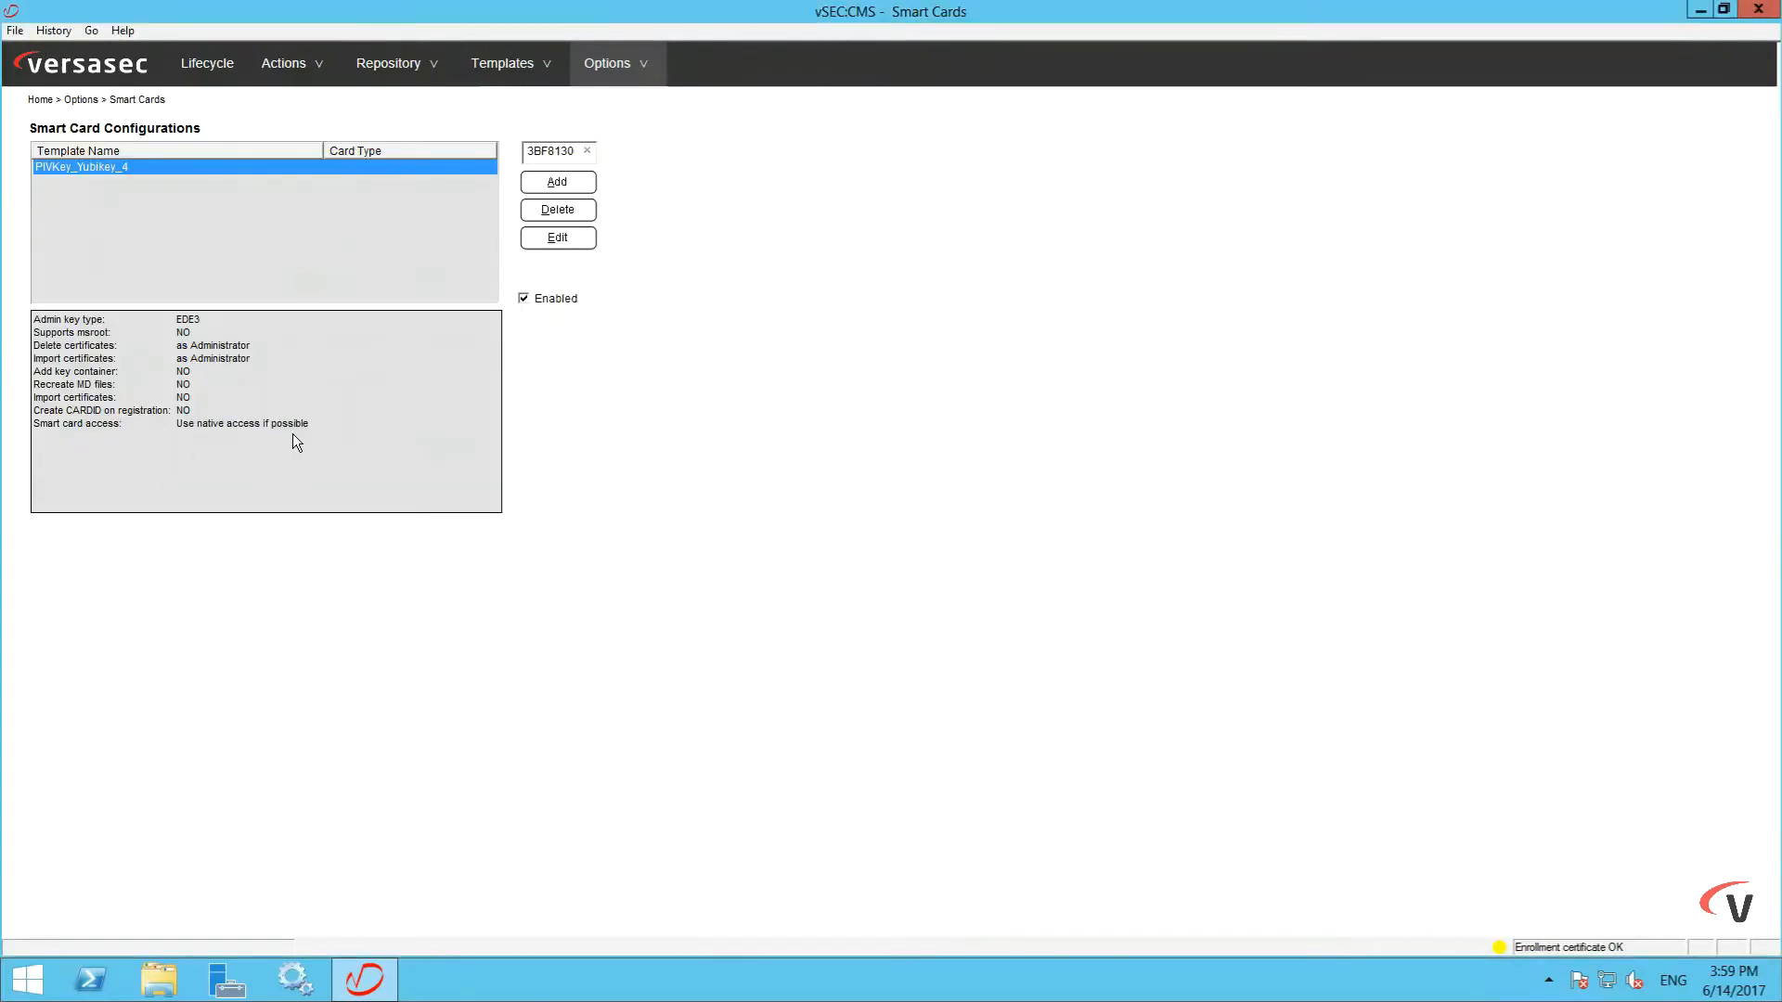
Step: Check on the Options > PIV page that 'Disable PIV card object signing' remains ticked
{"action": "left_click", "coordinate": [607, 63]}
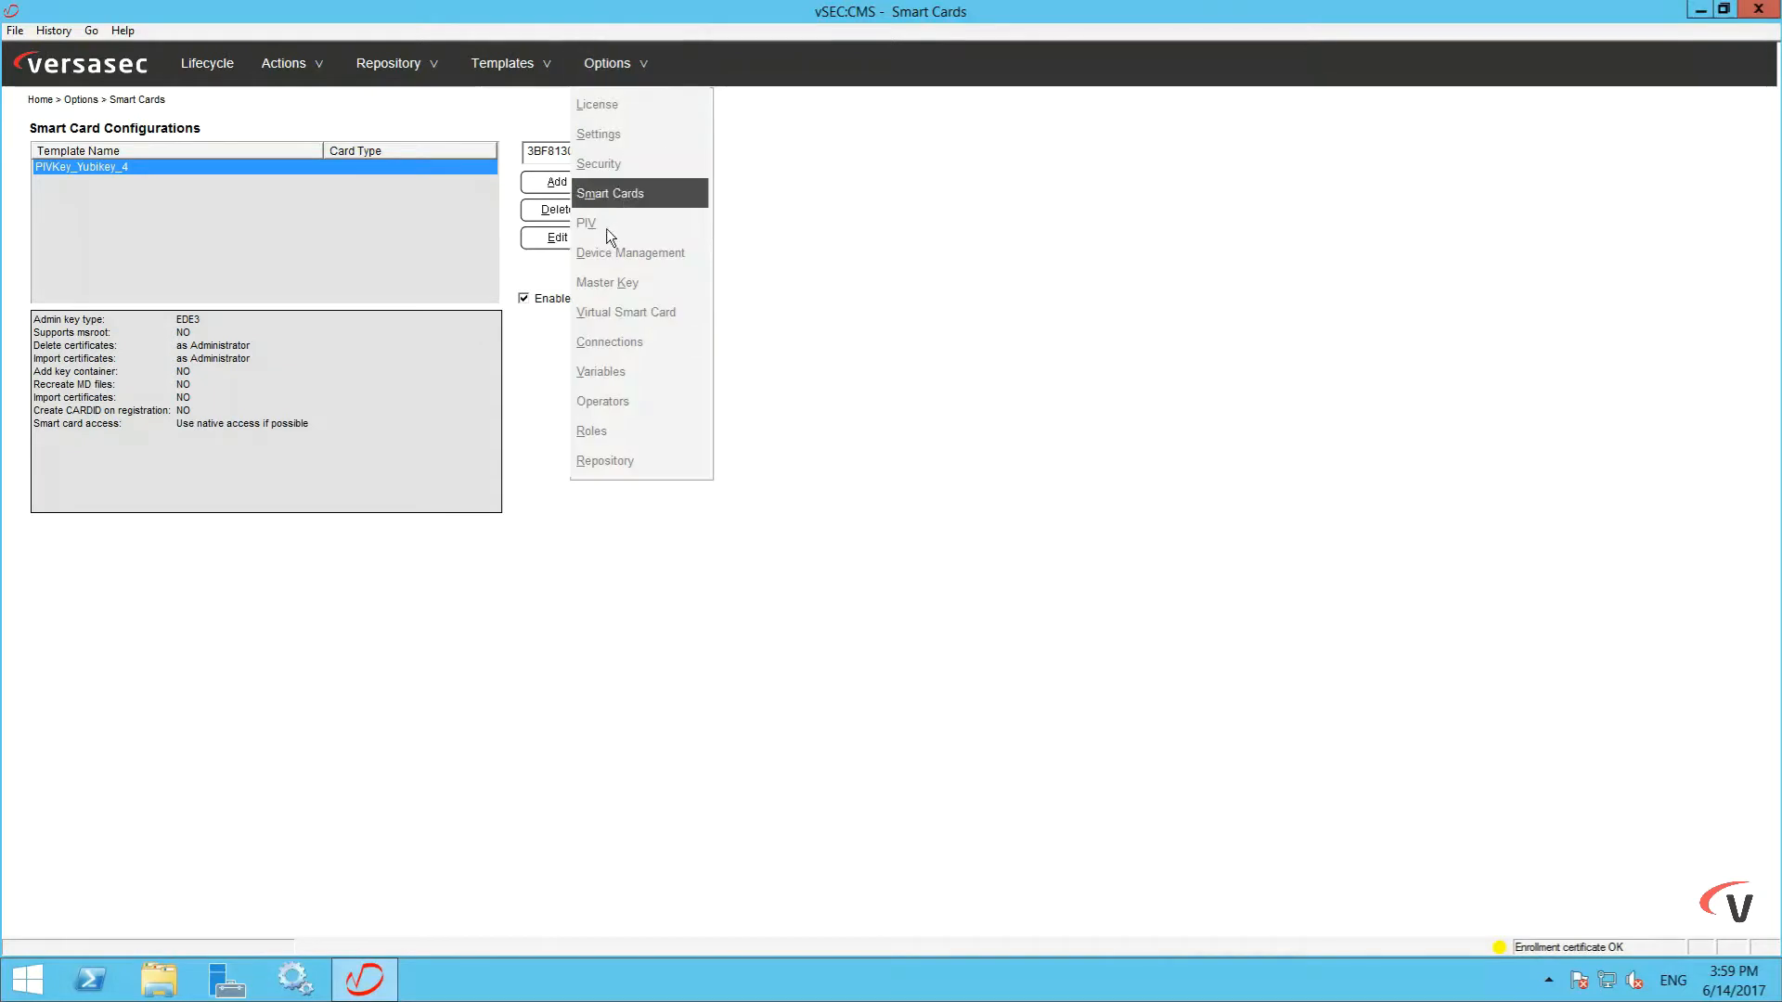
{"action": "left_click", "coordinate": [587, 221]}
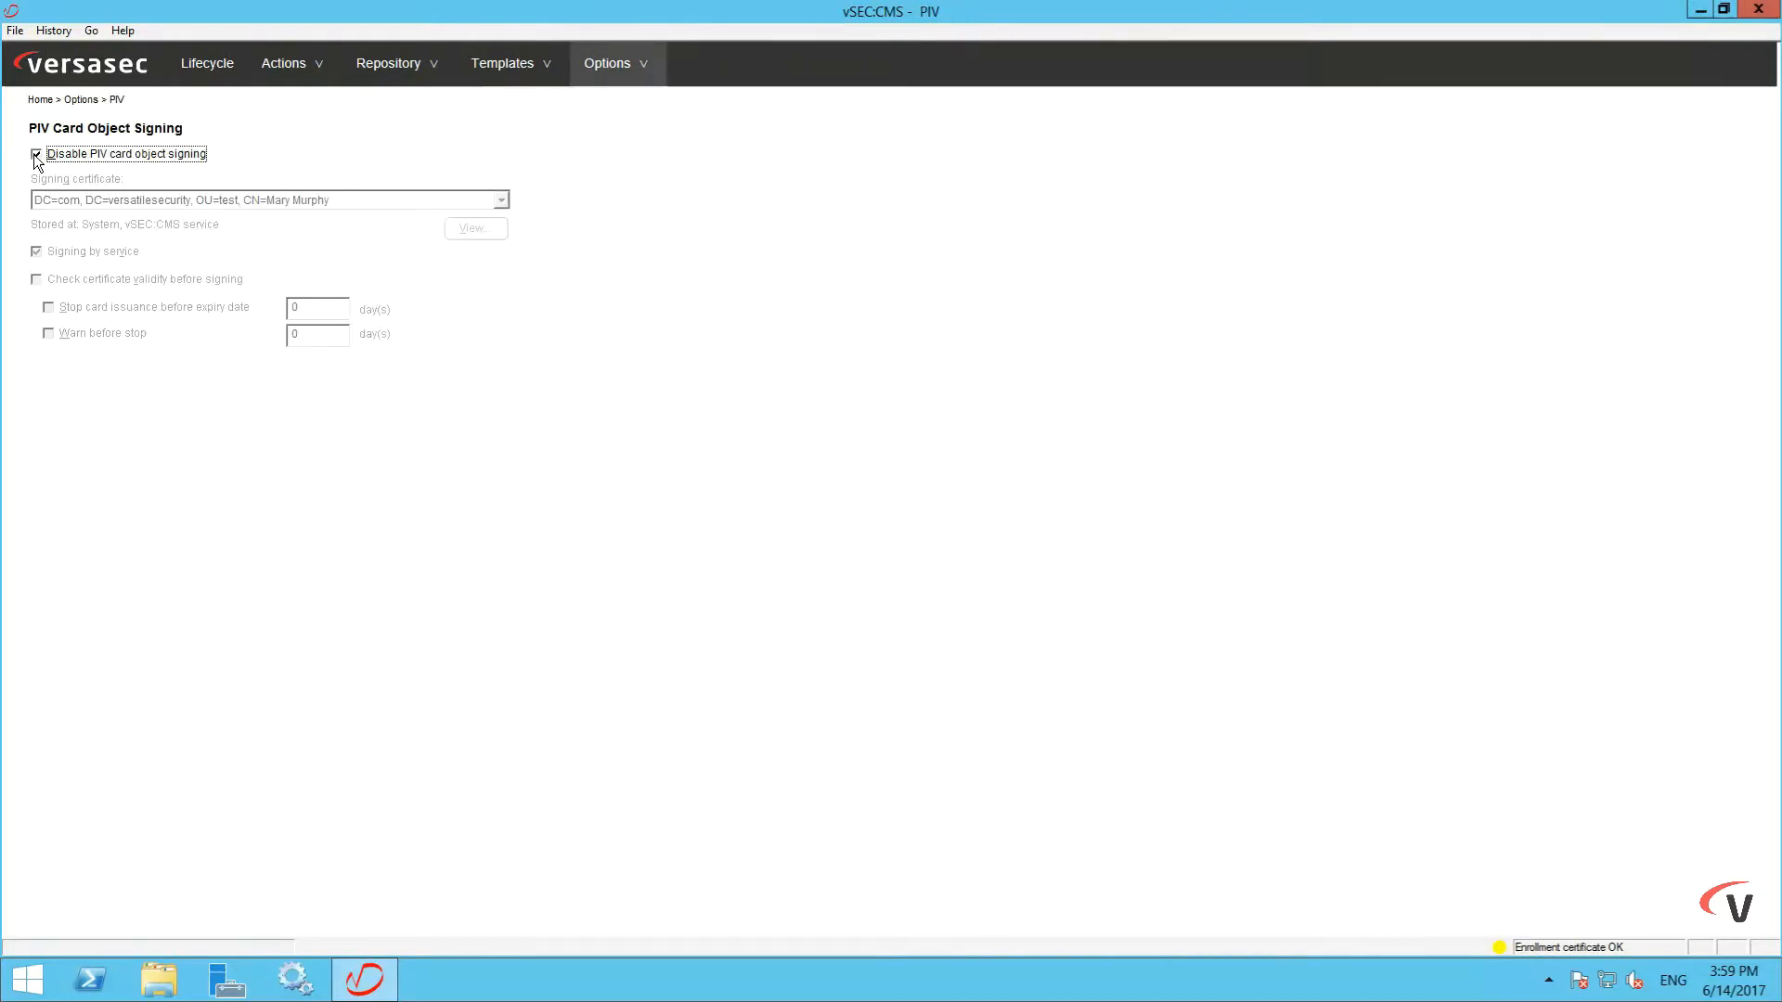
{"action": "mouse_move", "coordinate": [429, 134]}
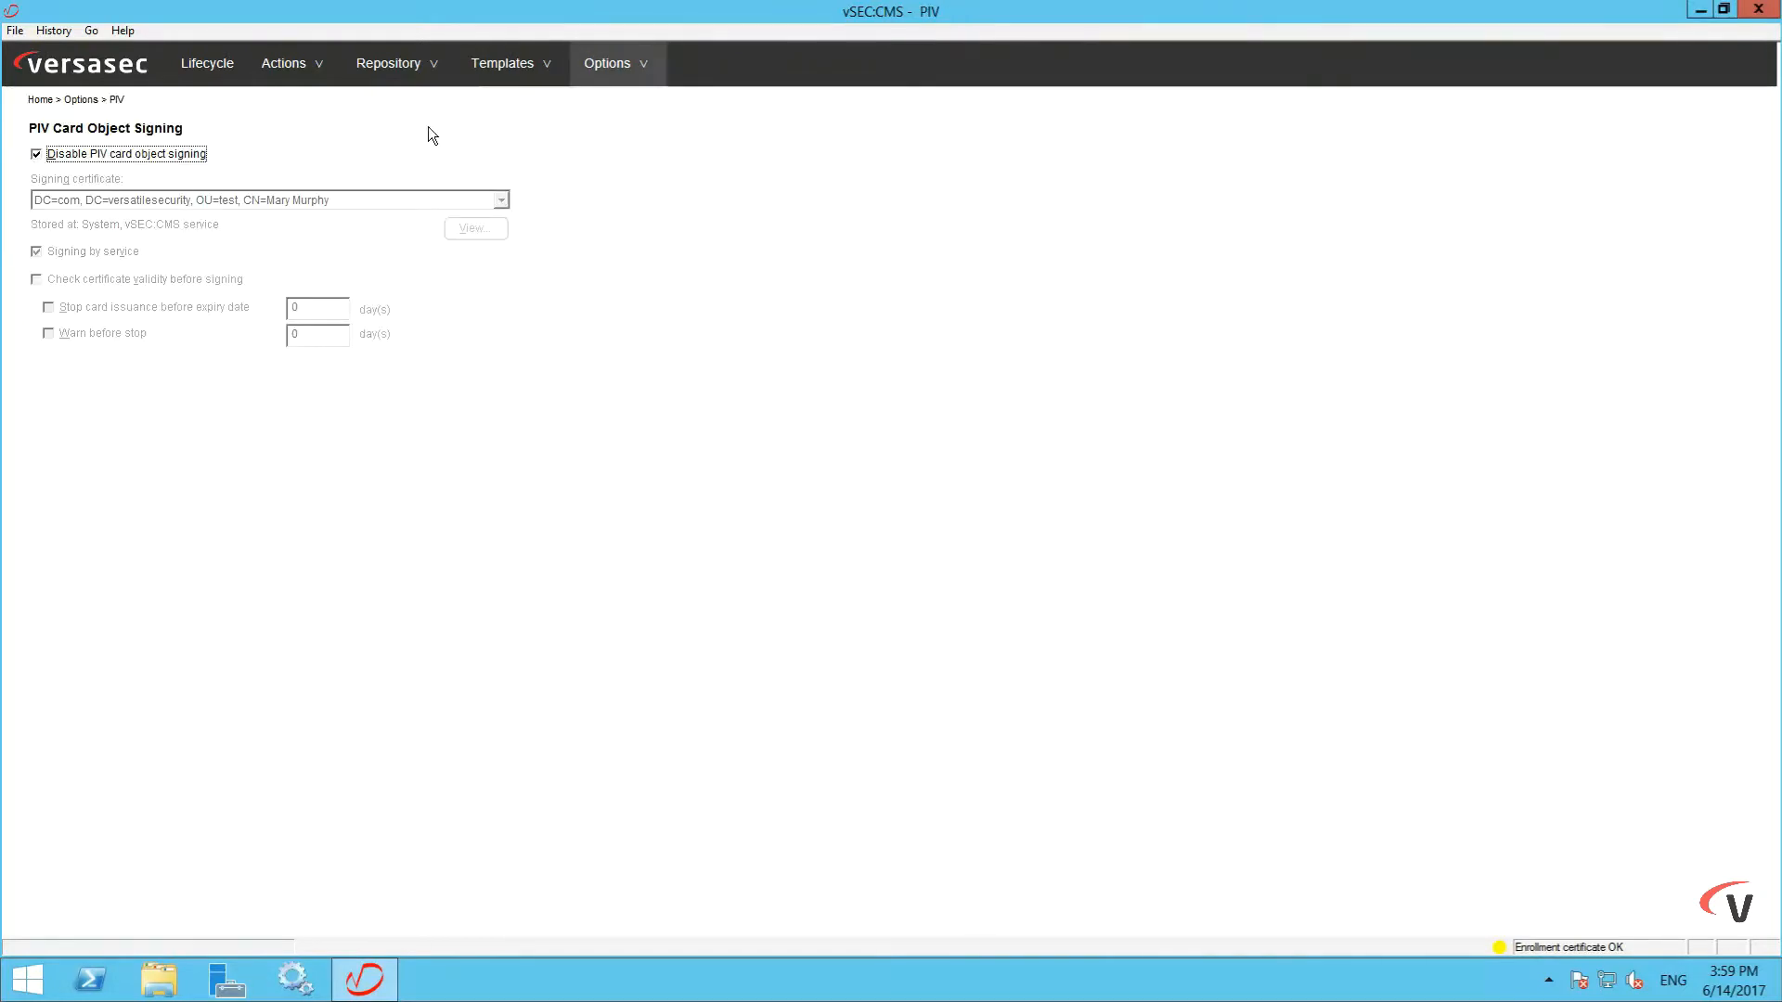
{"action": "left_click", "coordinate": [607, 63]}
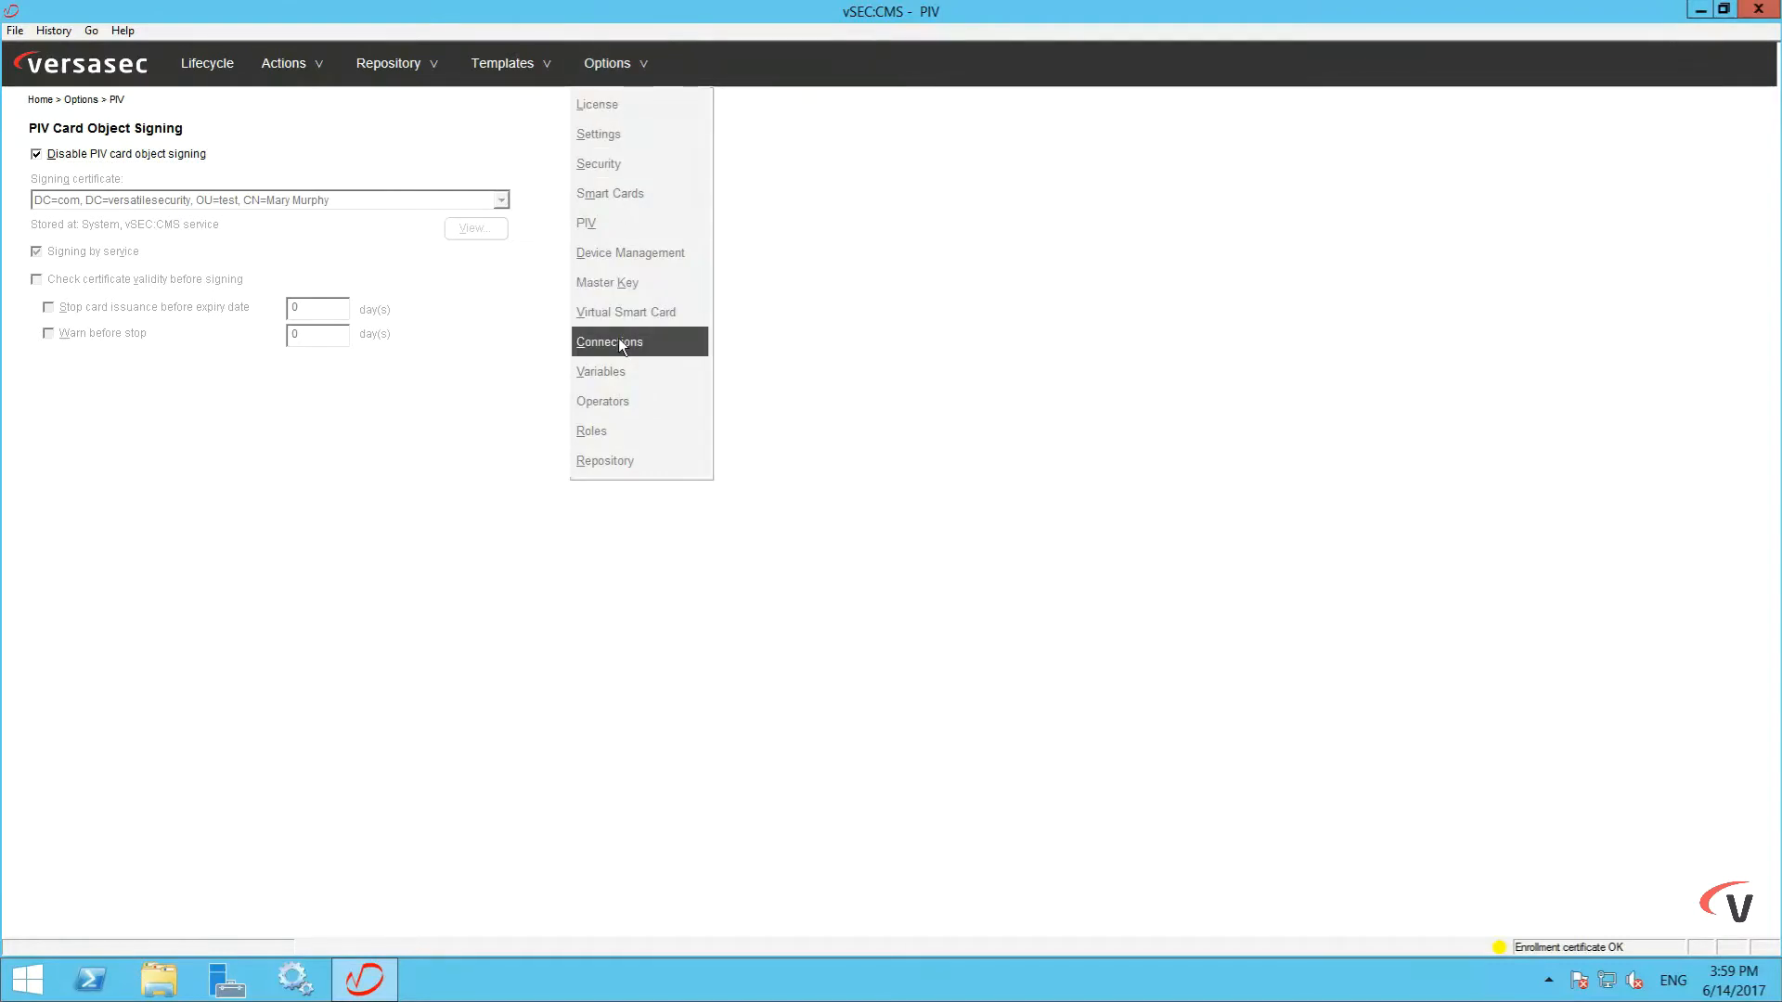
Step: From Connections, reach the Versasec YubiKey Export template's file format settings under Data Export
{"action": "left_click", "coordinate": [609, 342]}
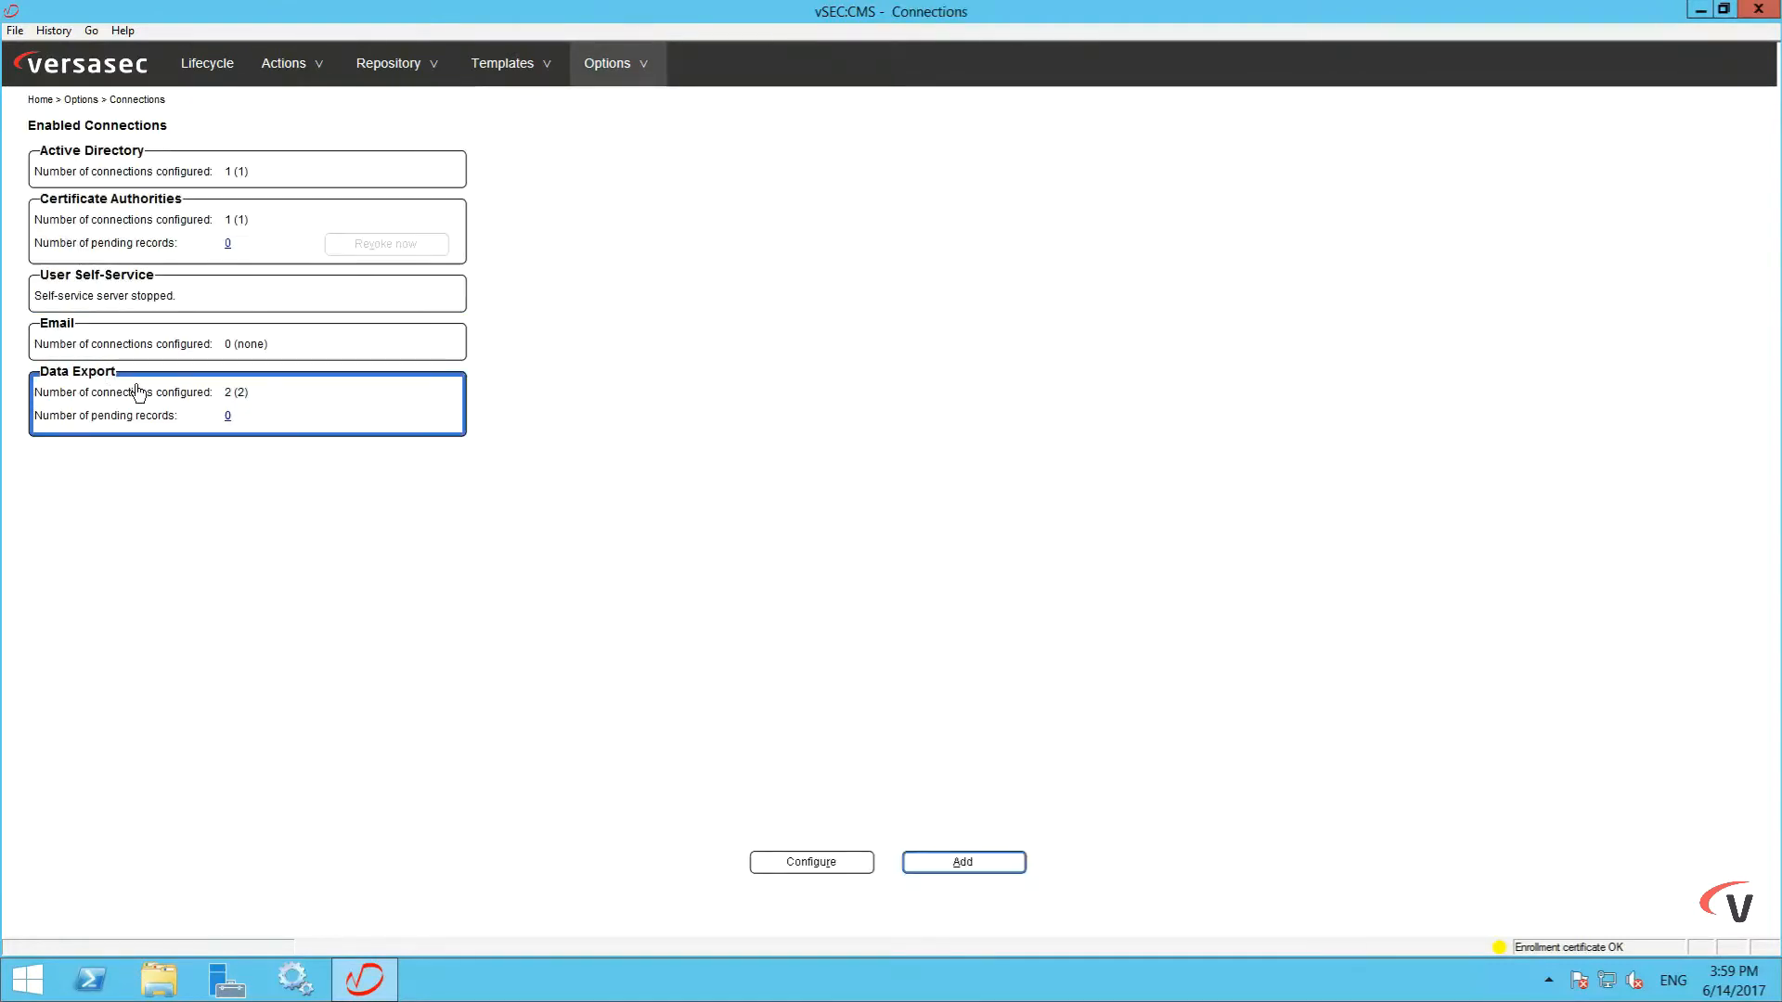
{"action": "left_click", "coordinate": [811, 861]}
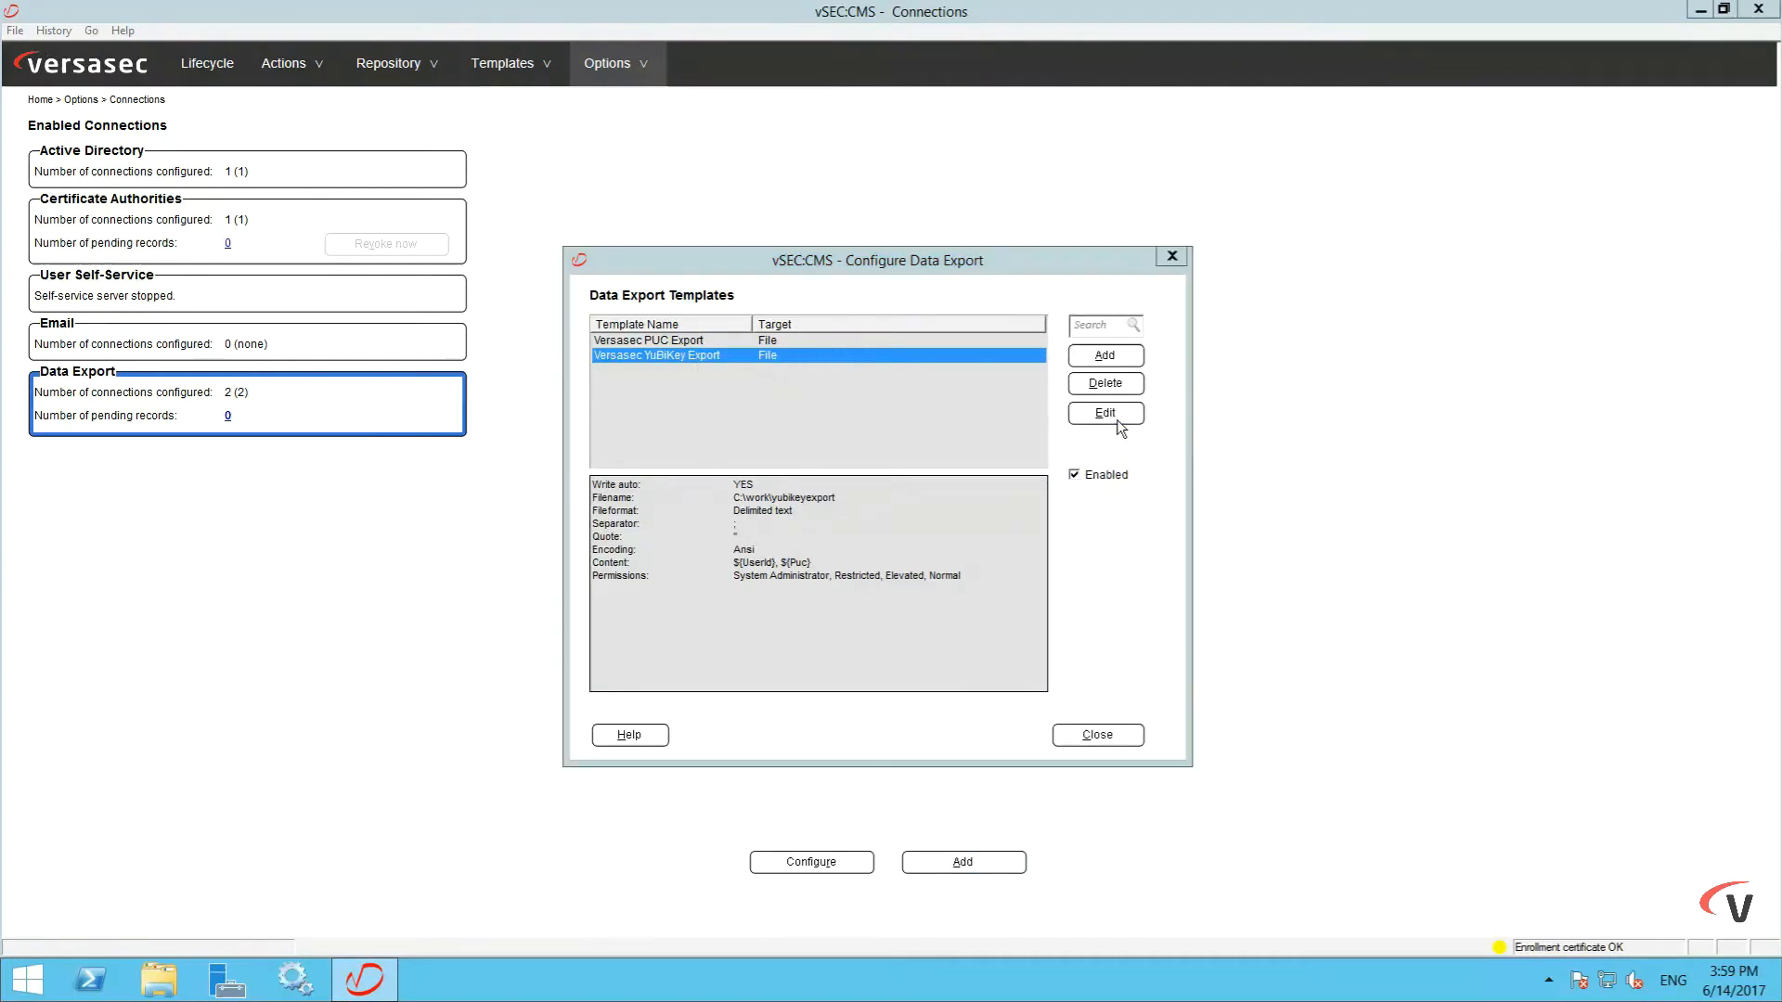
{"action": "left_click", "coordinate": [1102, 412]}
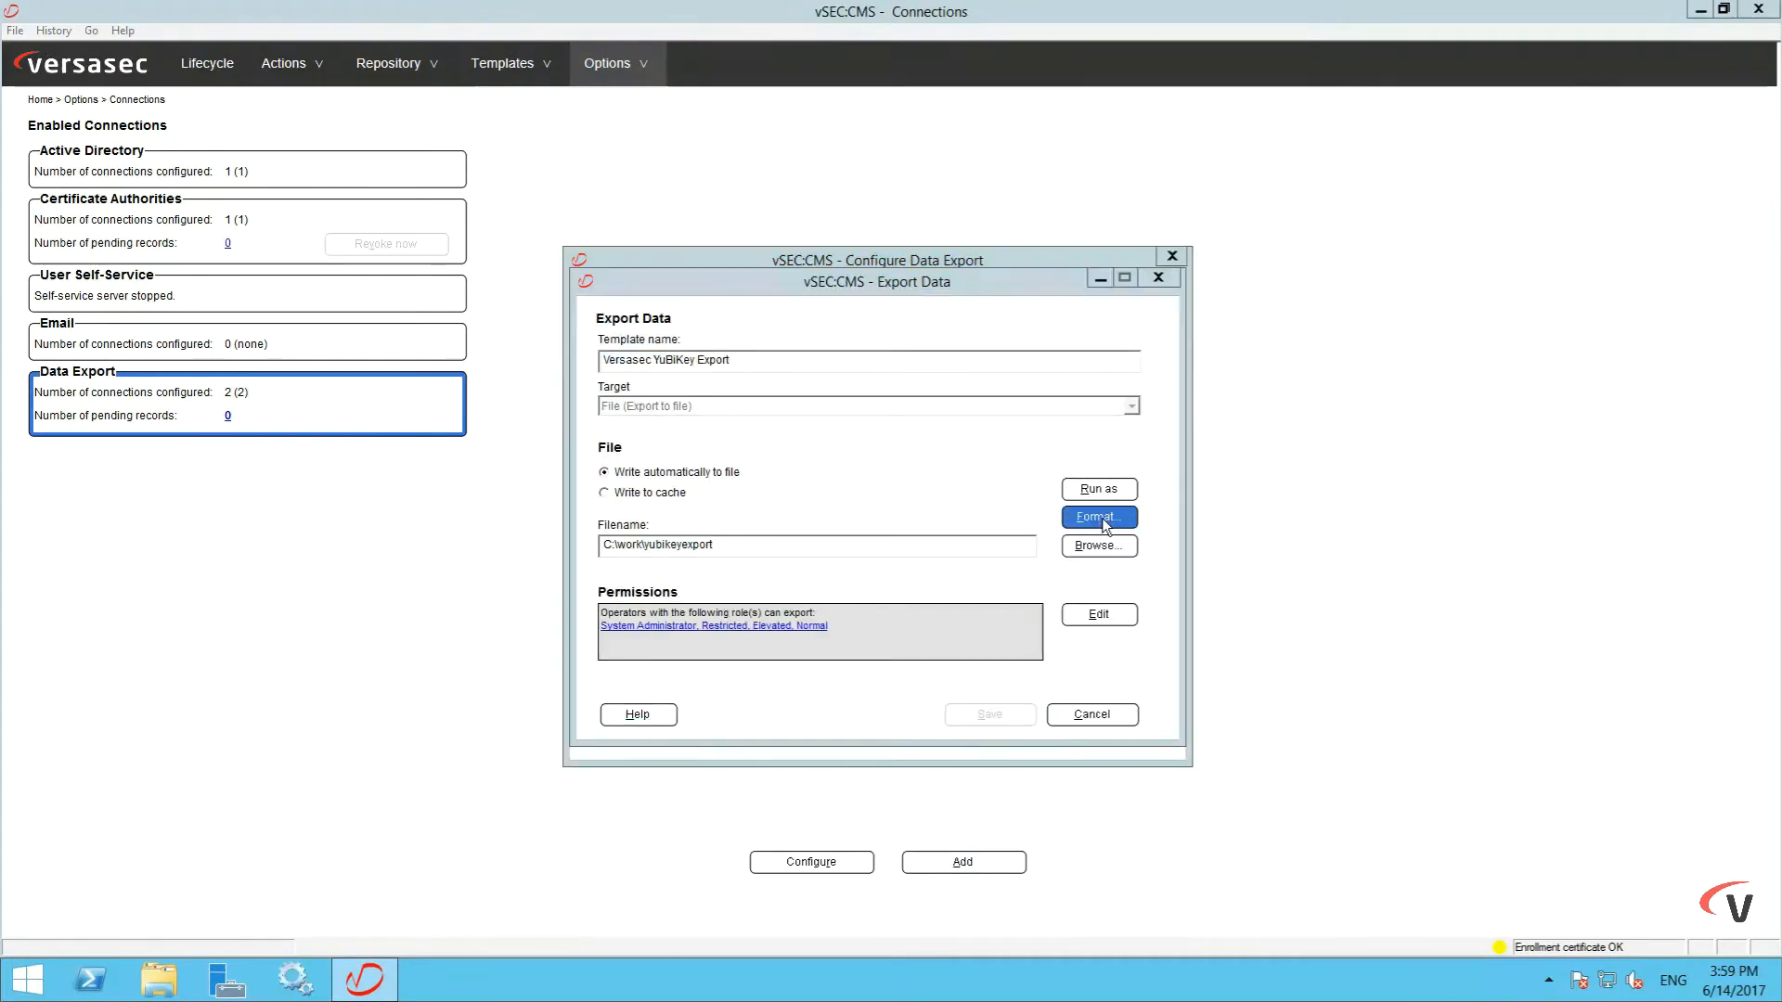
{"action": "left_click", "coordinate": [1095, 518]}
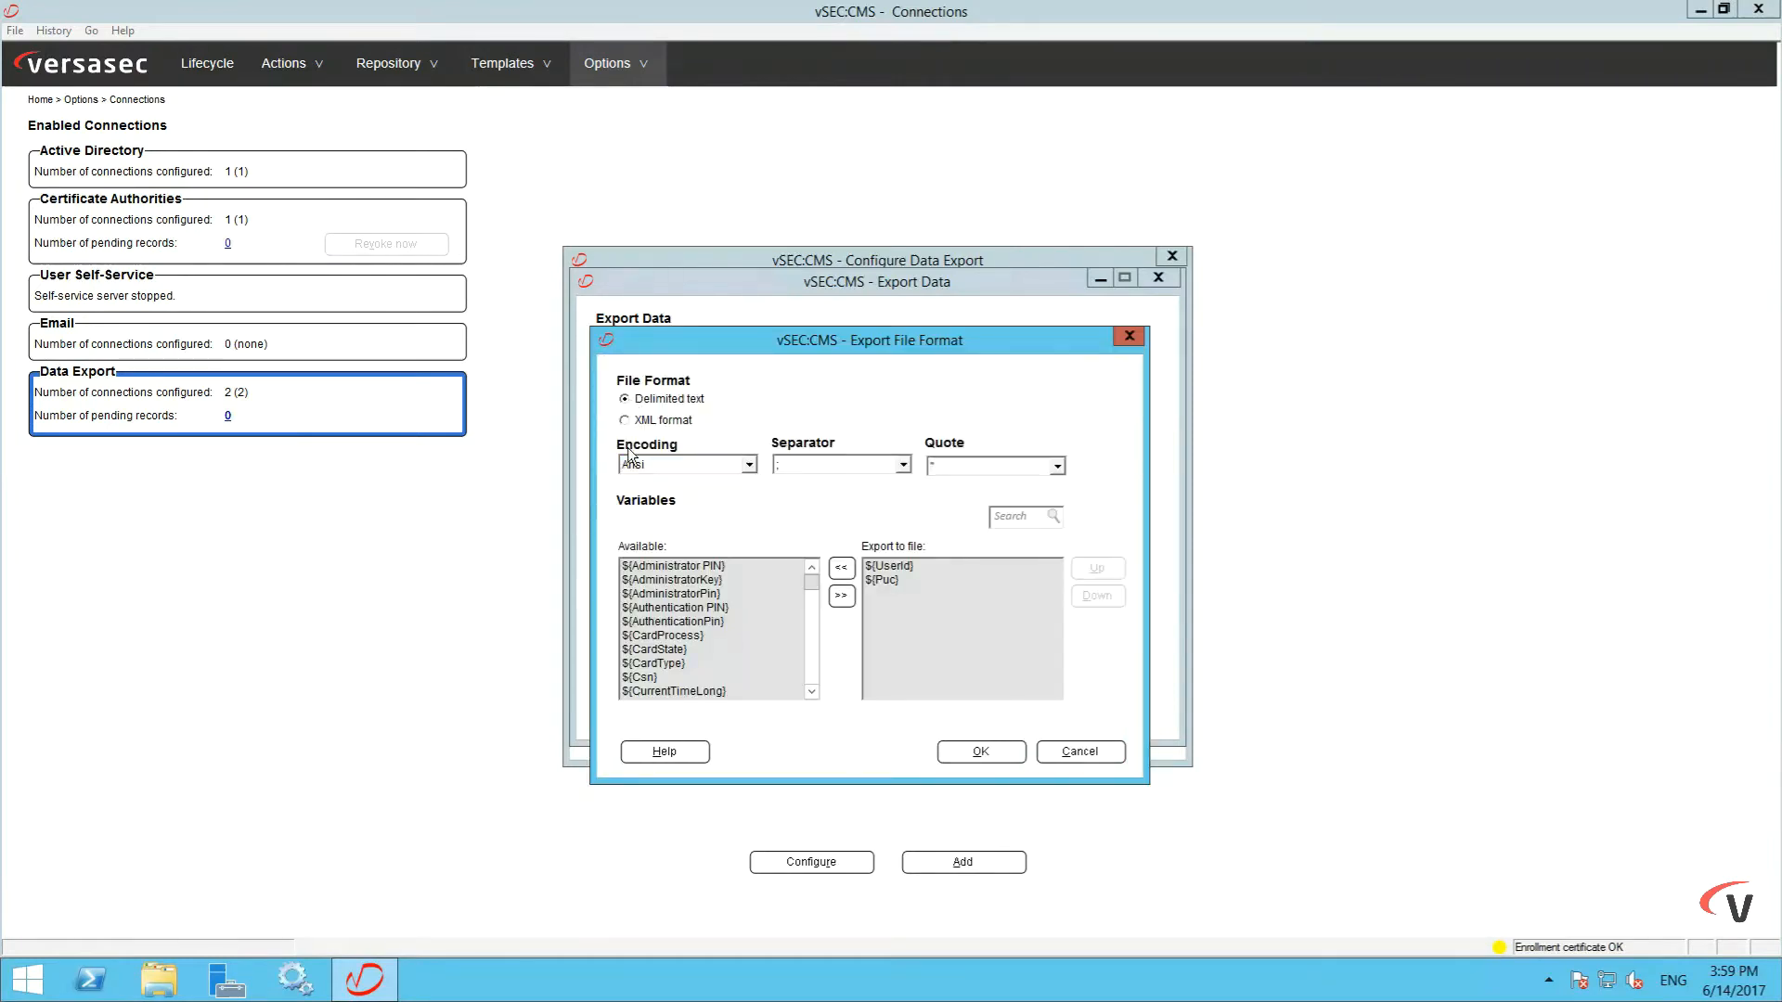
Step: Check the export encoding with UserId and PUC fields, then cancel and close everything unchanged
{"action": "left_click", "coordinate": [681, 464]}
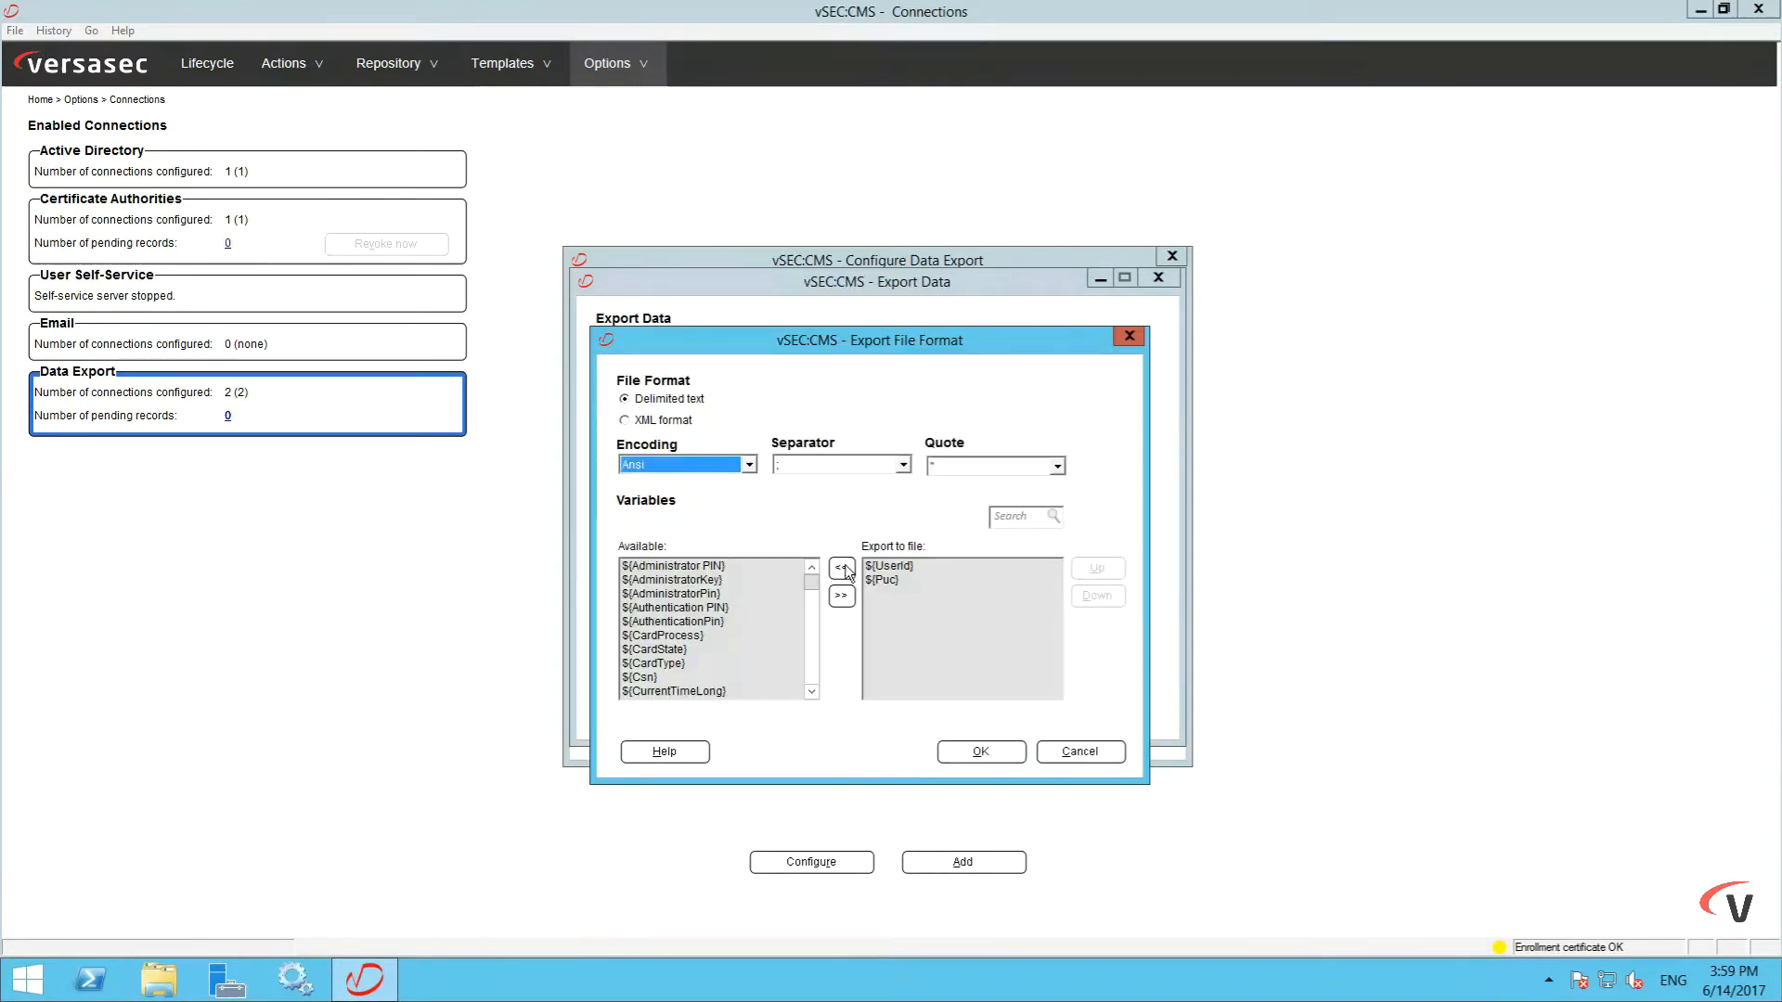
{"action": "left_click", "coordinate": [976, 752]}
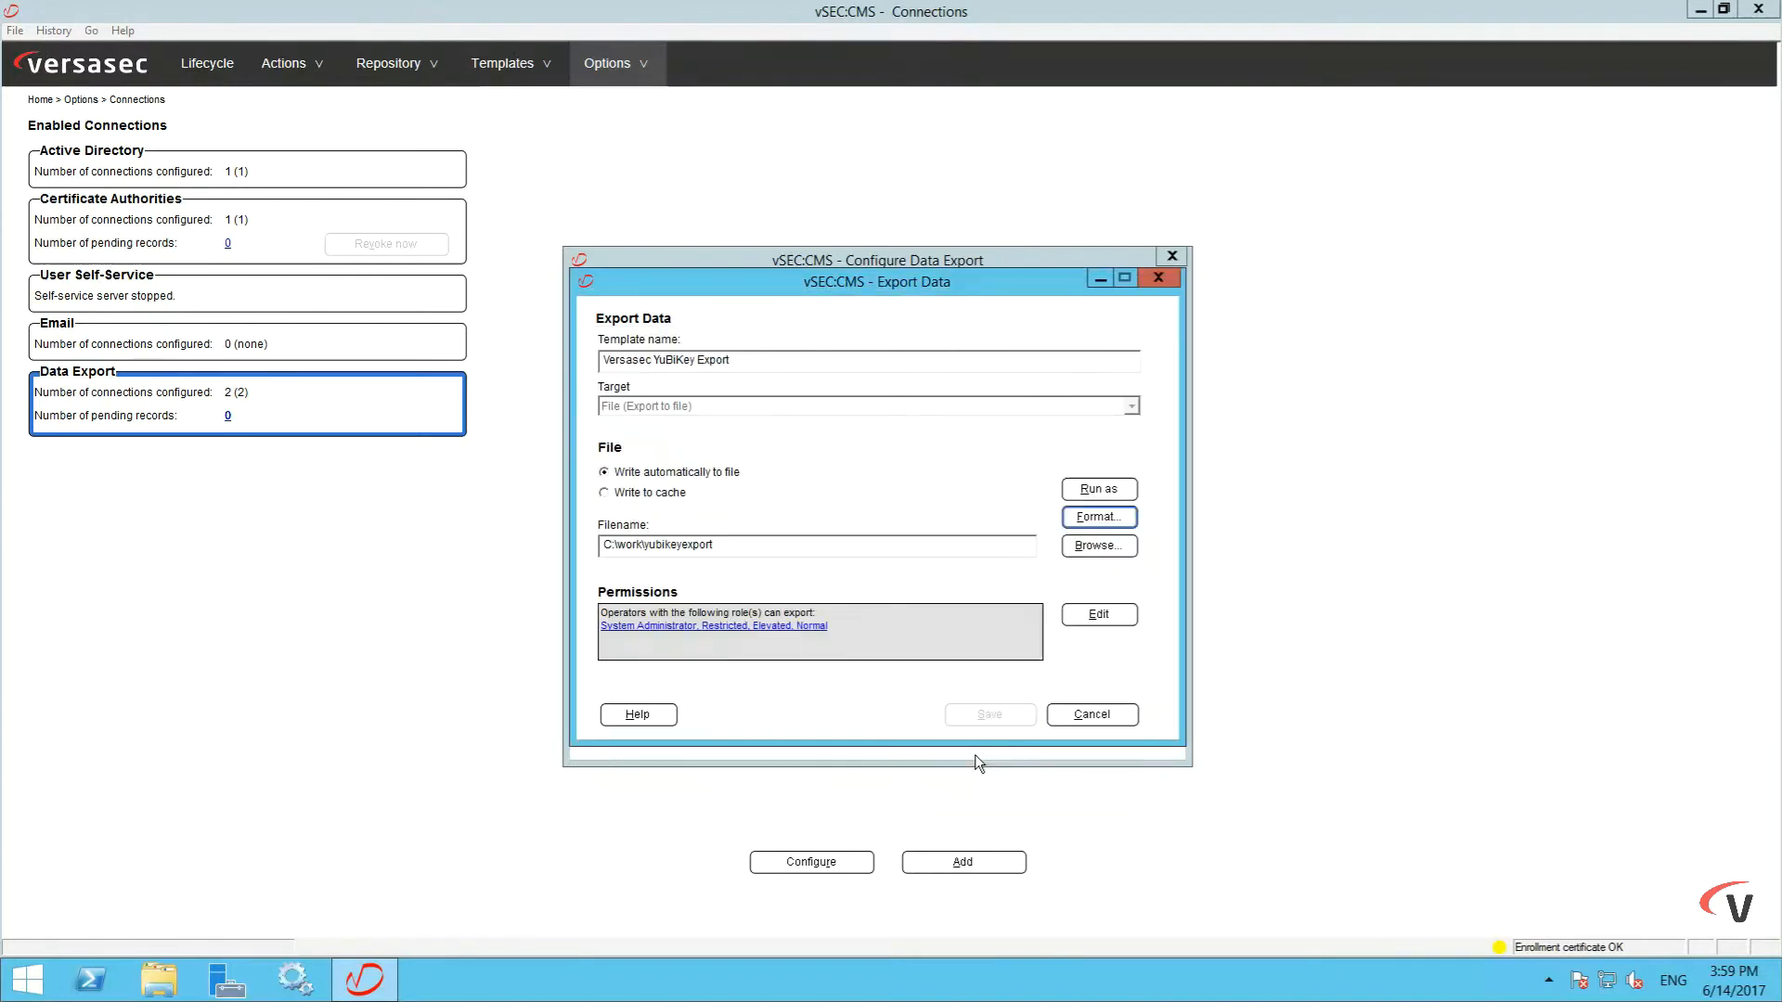
{"action": "left_click", "coordinate": [1090, 712]}
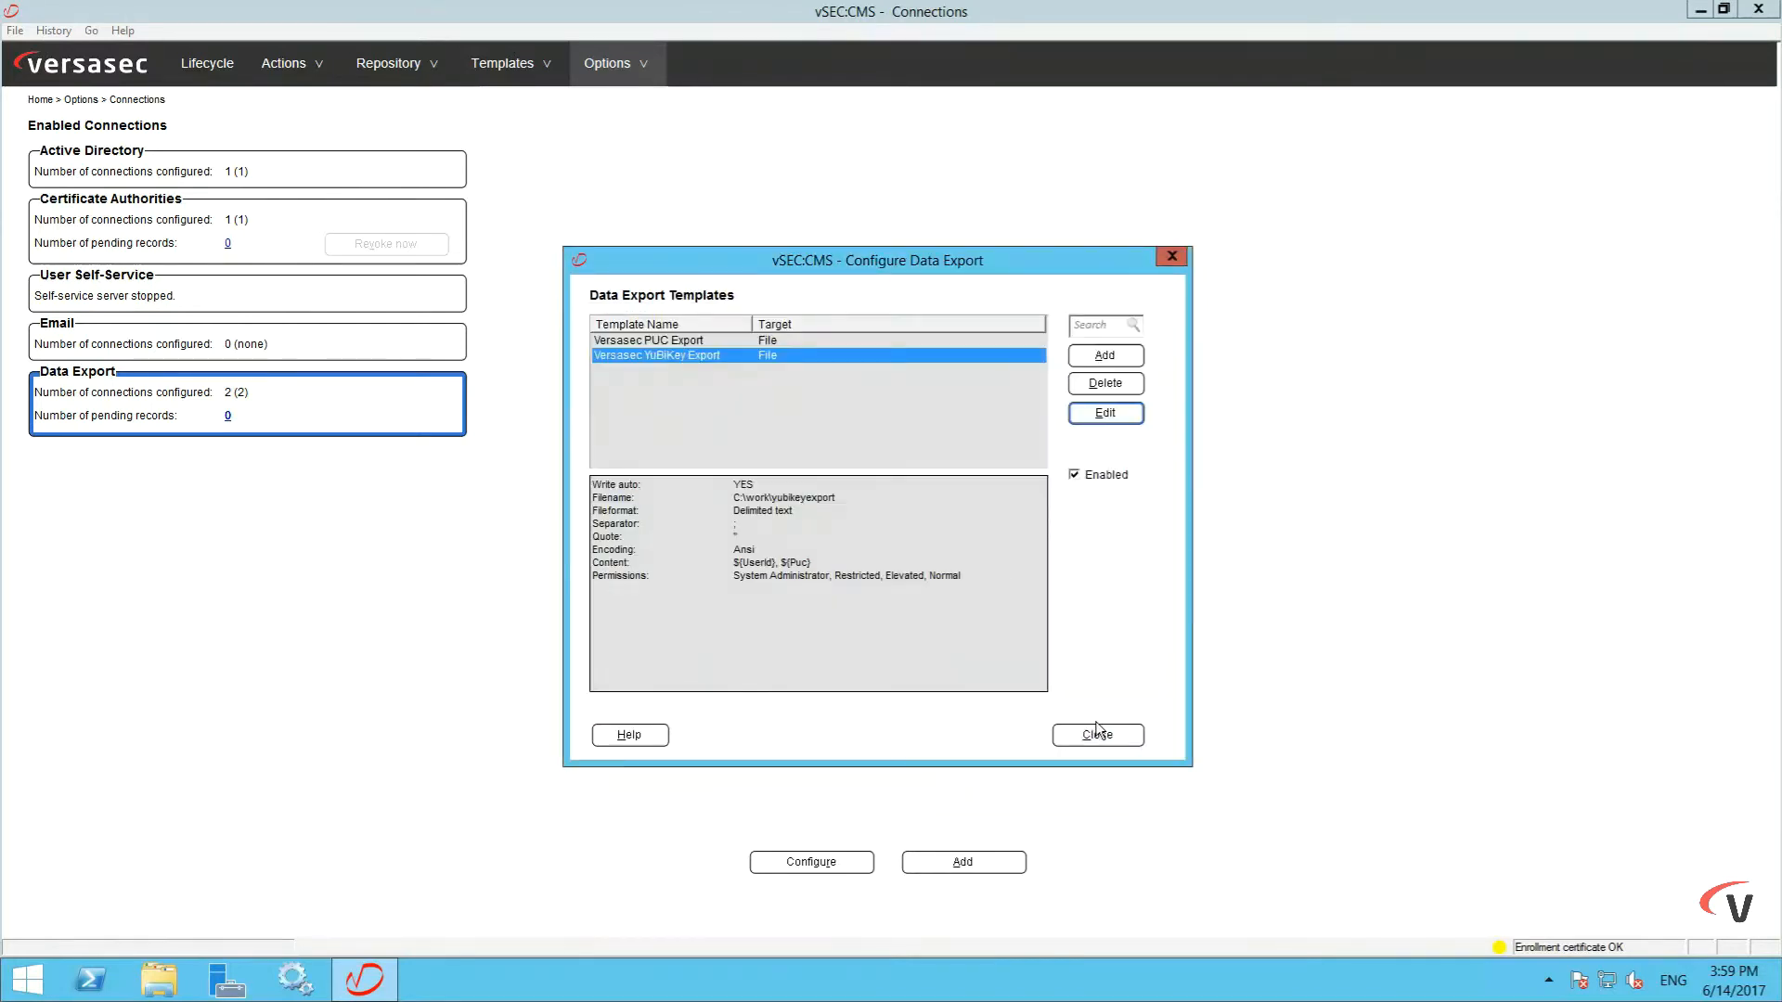
{"action": "left_click", "coordinate": [1095, 735]}
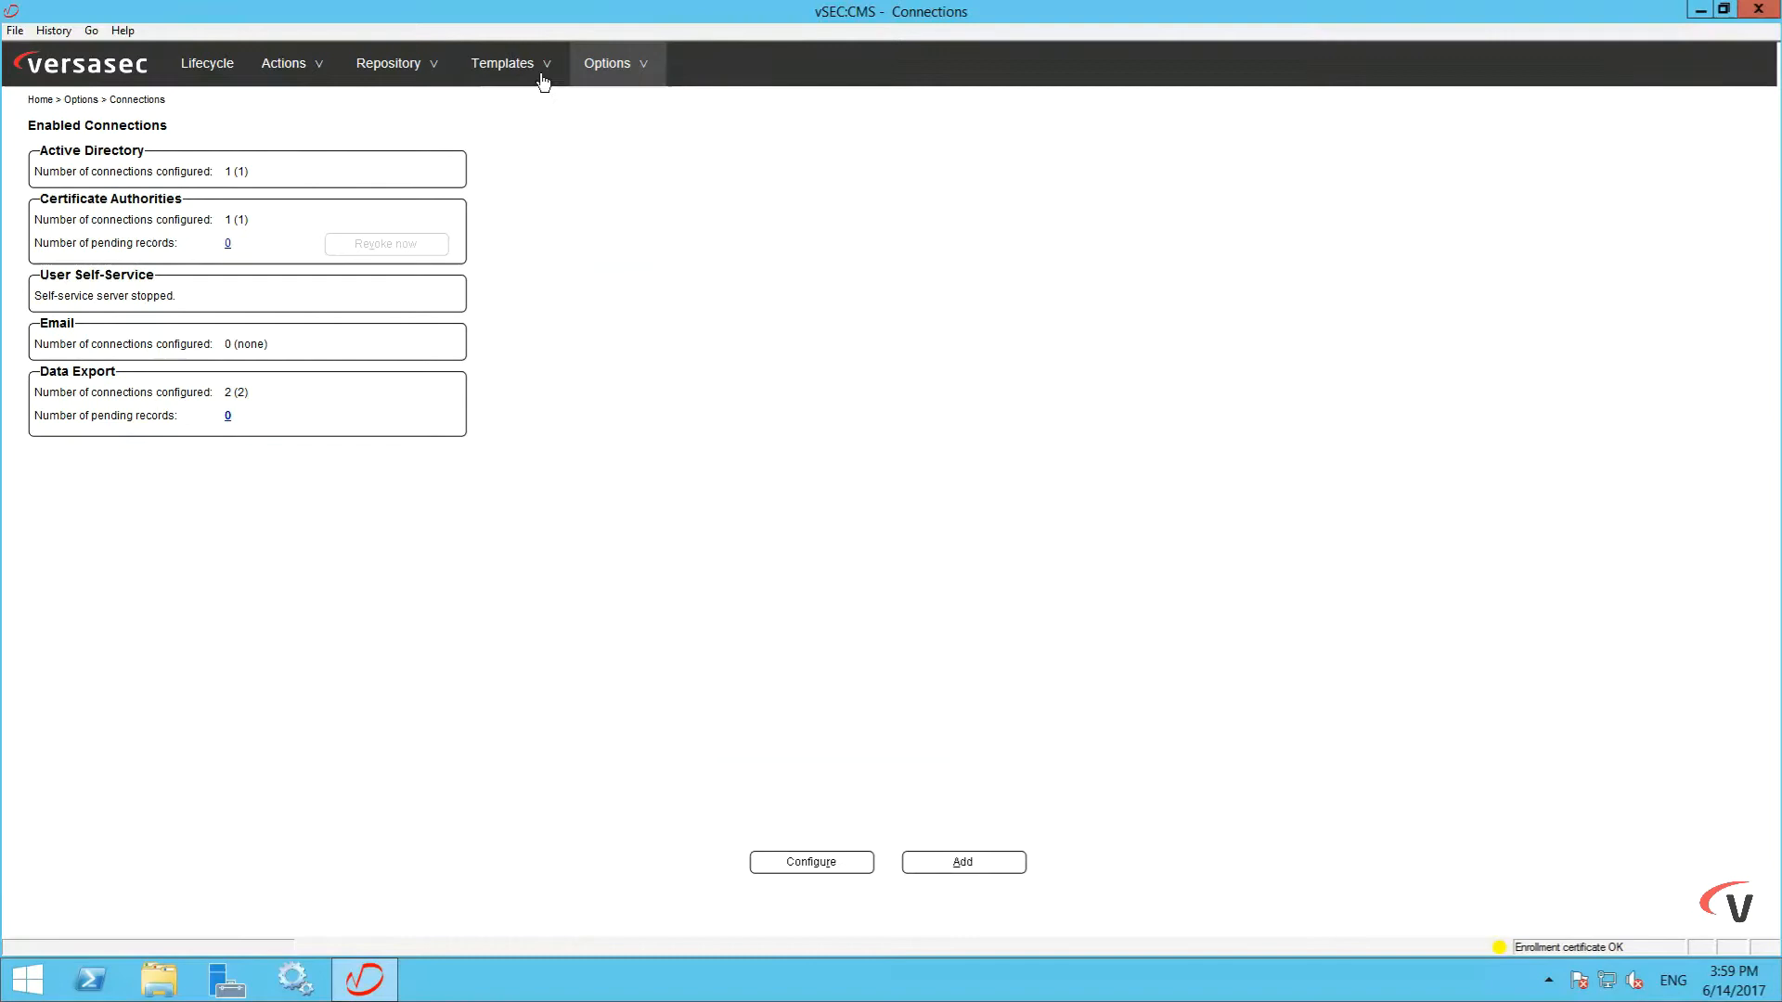
Step: Add a new card template under Card Templates and edit its General settings
{"action": "left_click", "coordinate": [503, 63]}
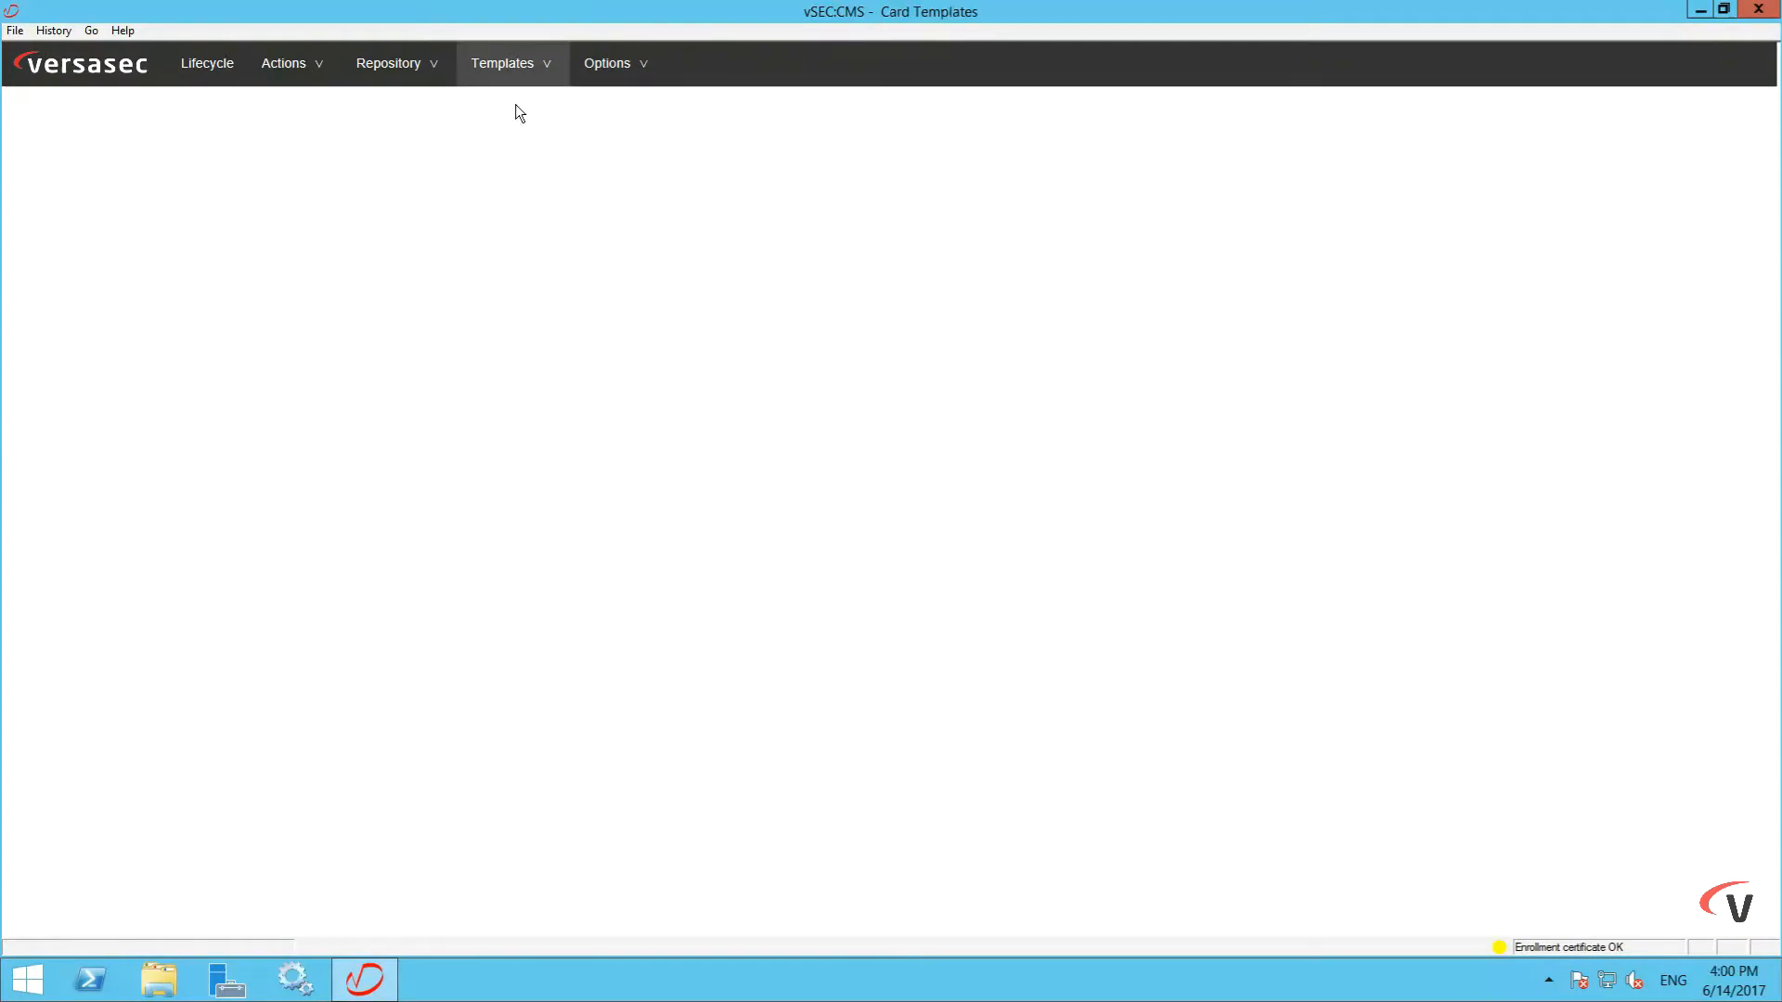
{"action": "left_click", "coordinate": [501, 63]}
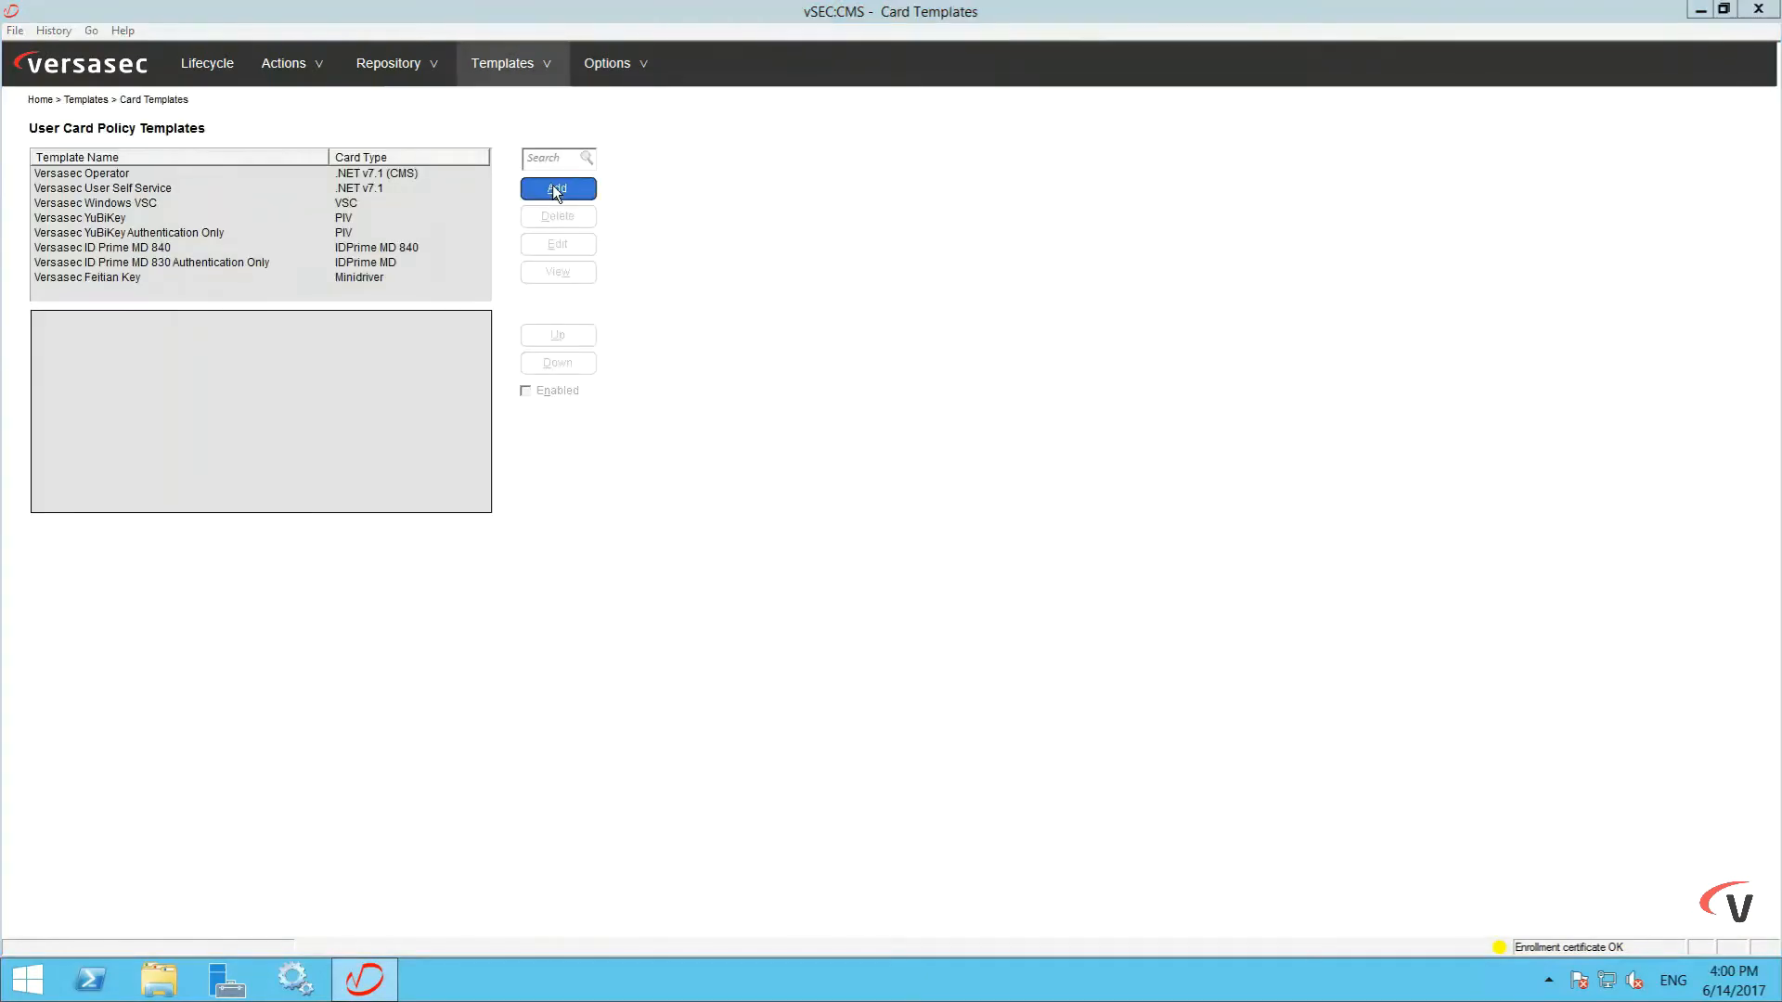
{"action": "left_click", "coordinate": [557, 189]}
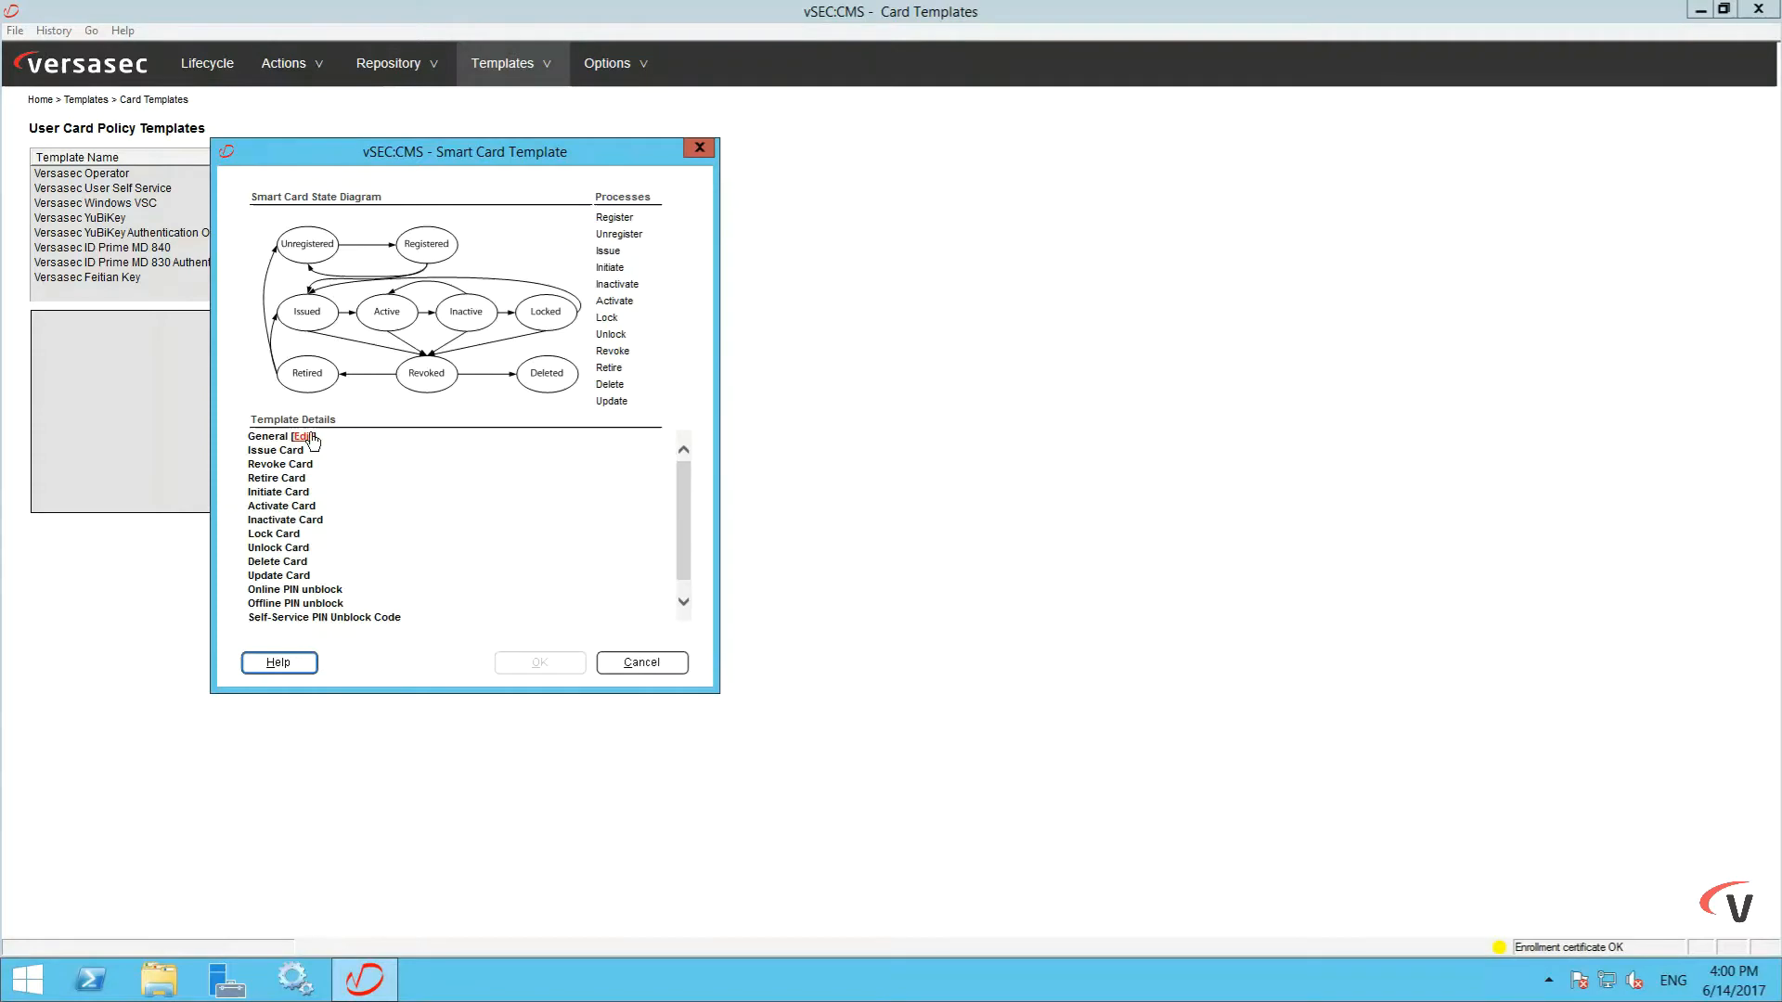
Step: Name it Versasec YuBiKey Batch Issuance and detect the card type from the inserted key
{"action": "left_click", "coordinate": [299, 436]}
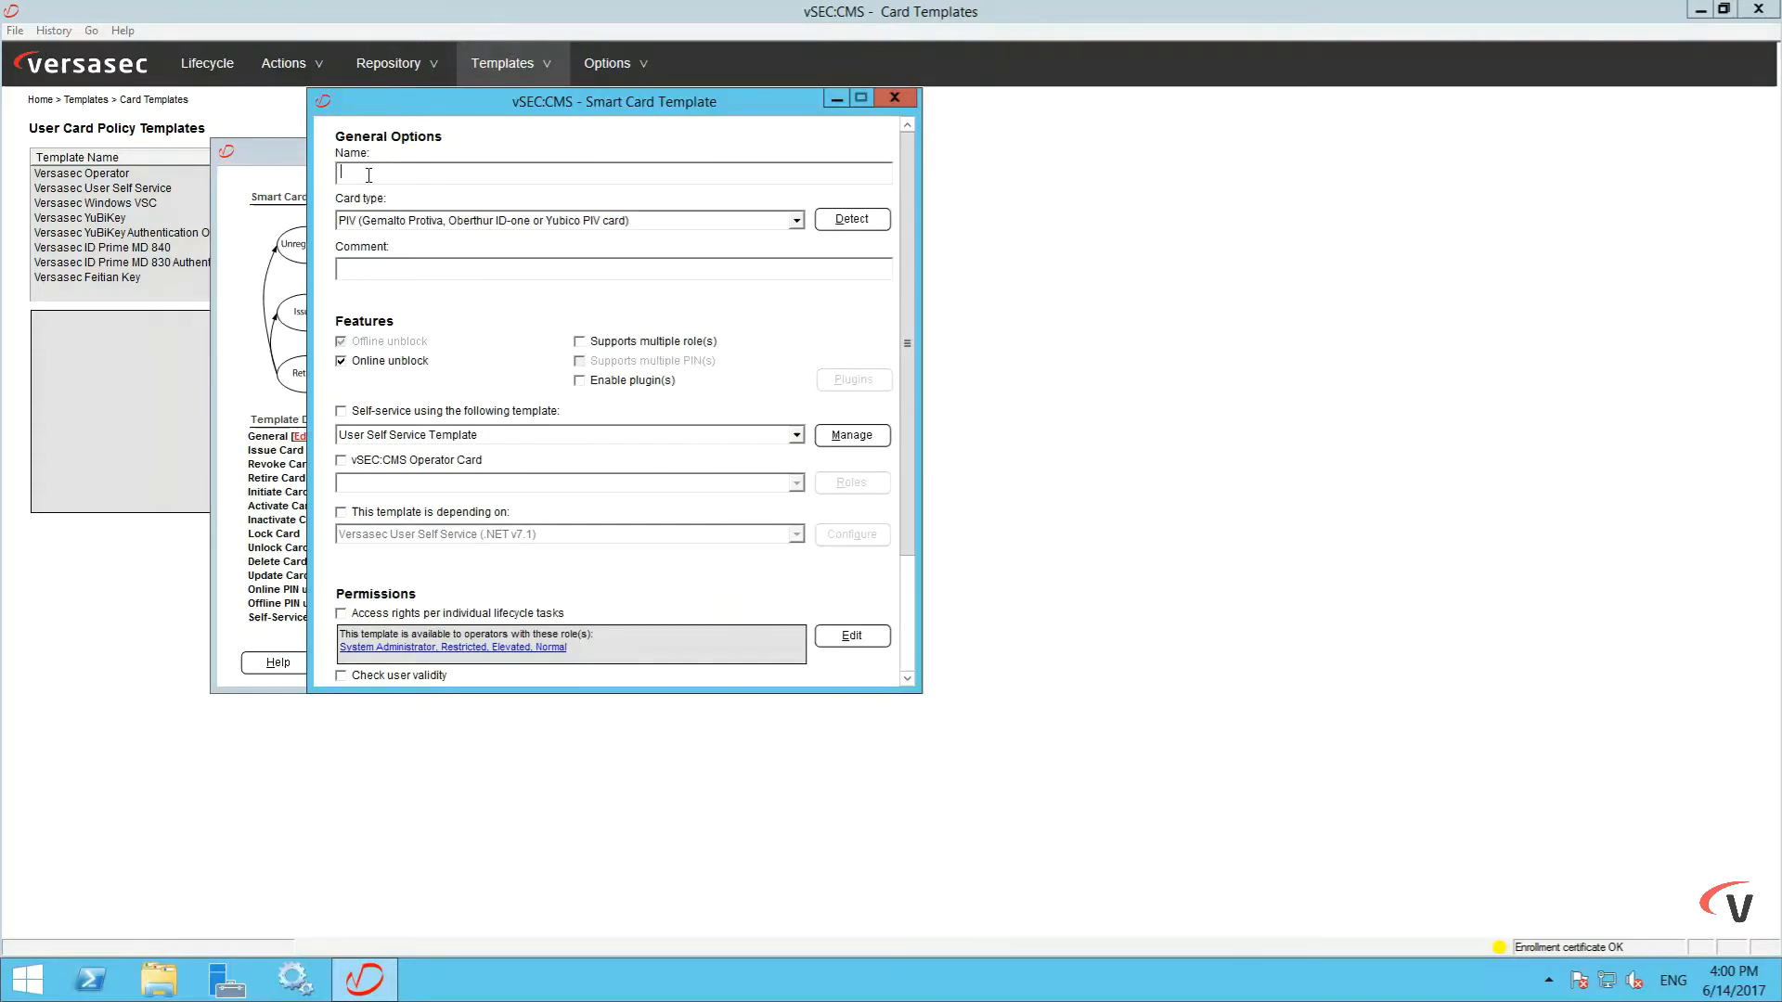
{"action": "type", "text": "Versasec YuBiKey Batch"}
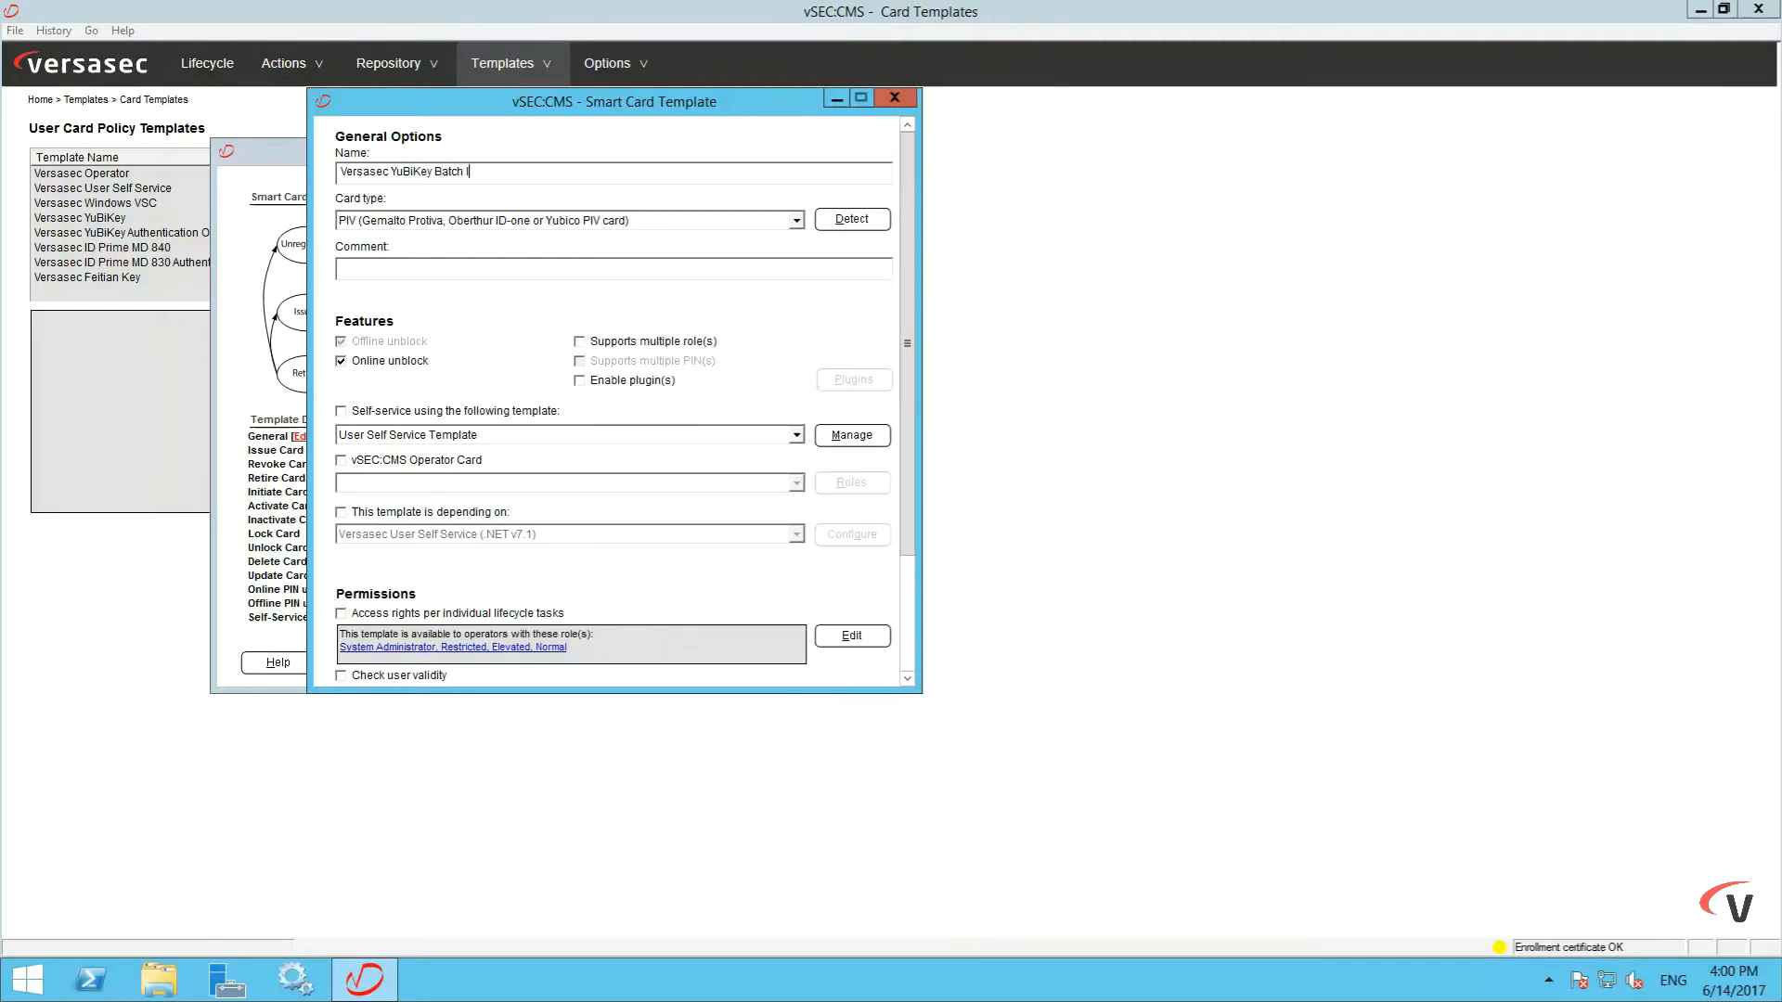
{"action": "type", "text": "Issuance"}
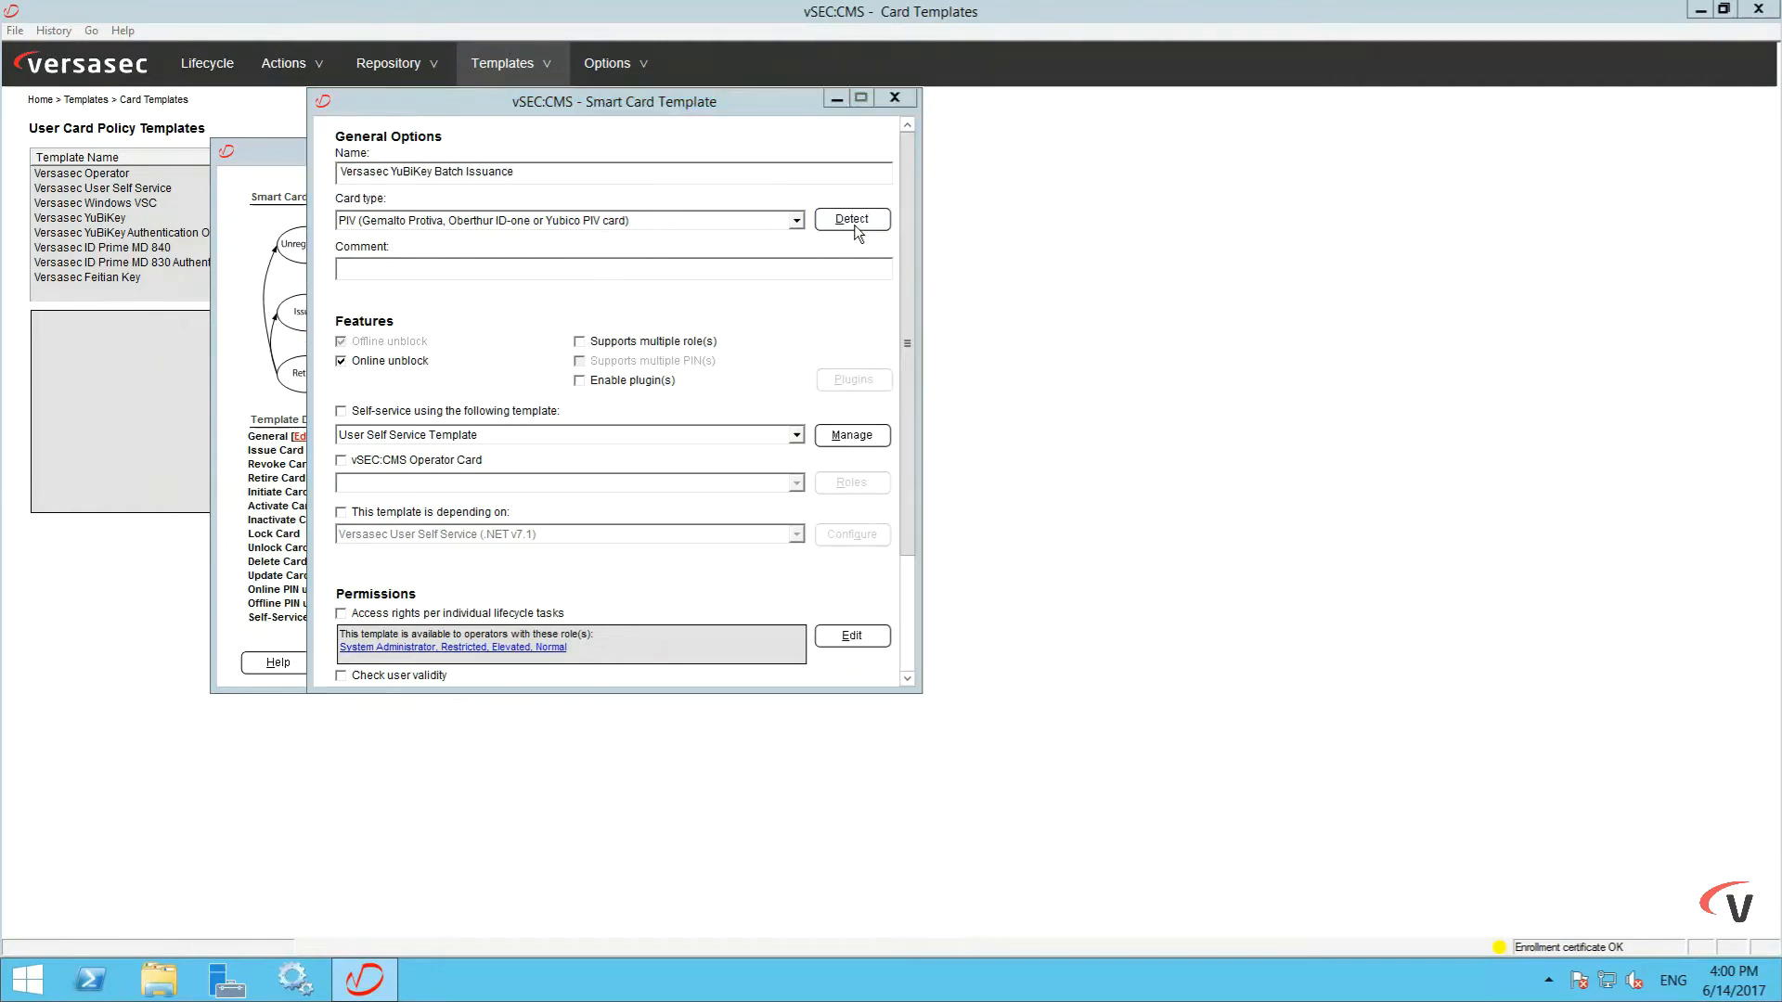
{"action": "left_click", "coordinate": [850, 219]}
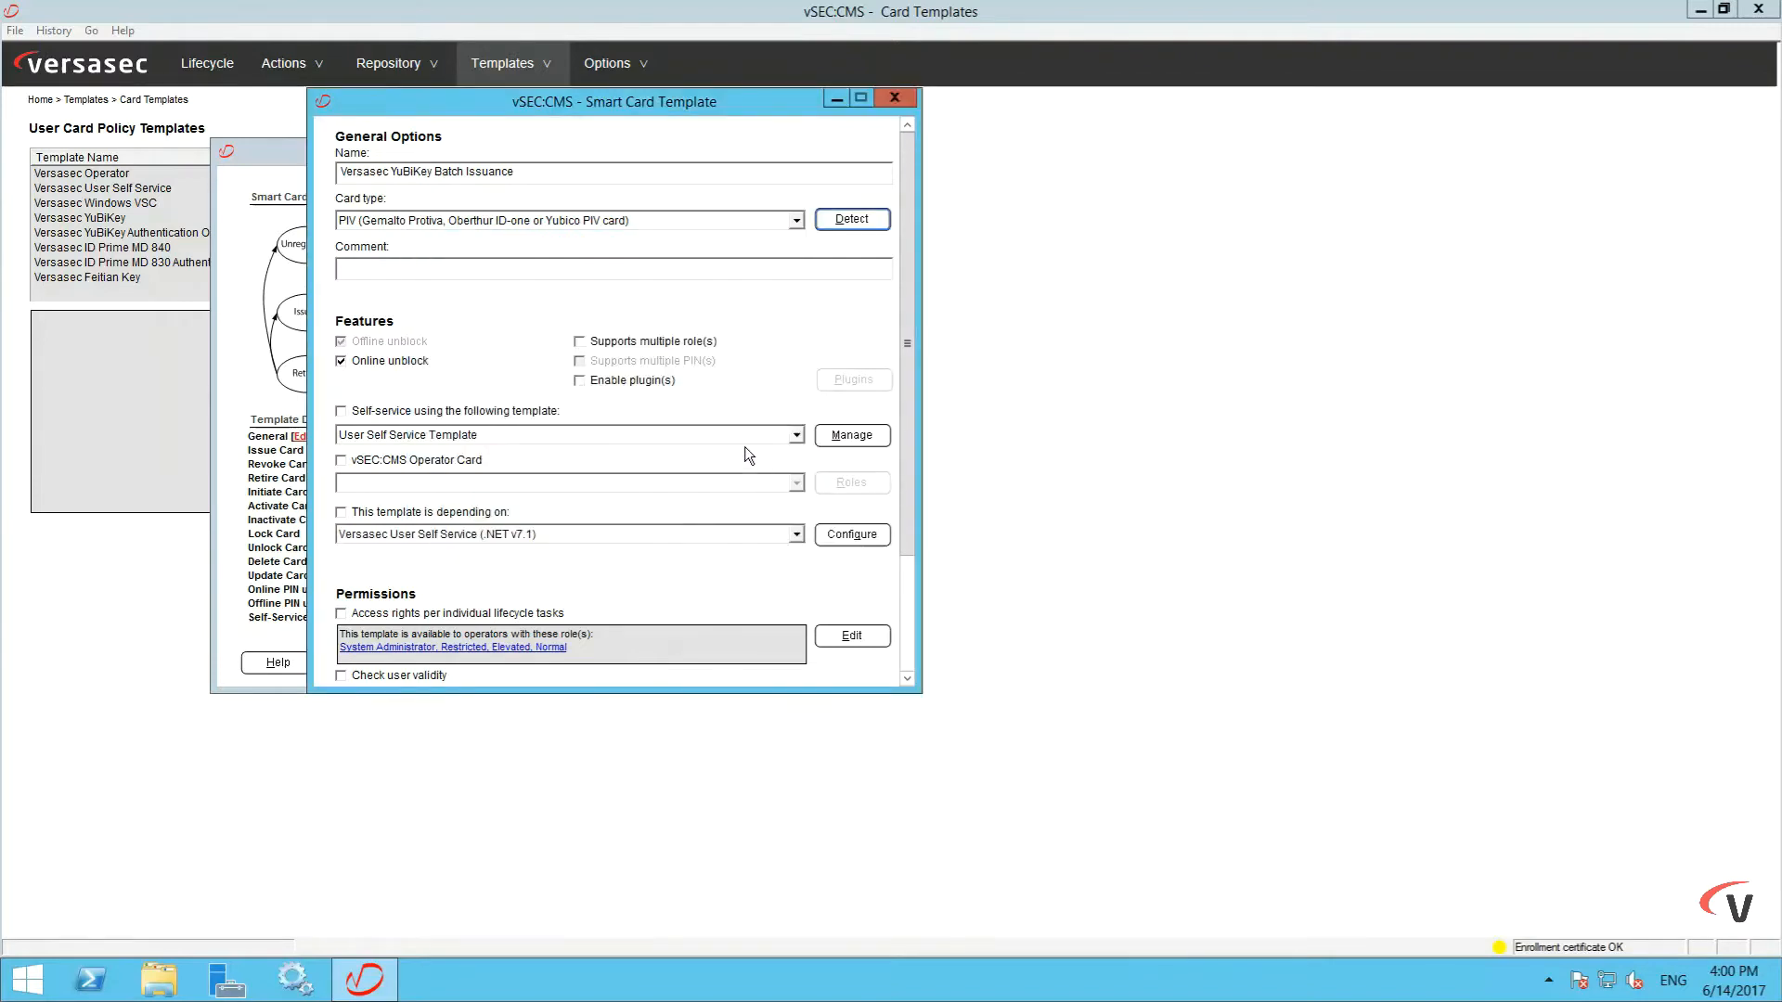
Step: In Issue Card options, enable Enroll certificate(s) and add a certificate entry
{"action": "scroll", "scroll_direction": "down", "scroll_amount": 3}
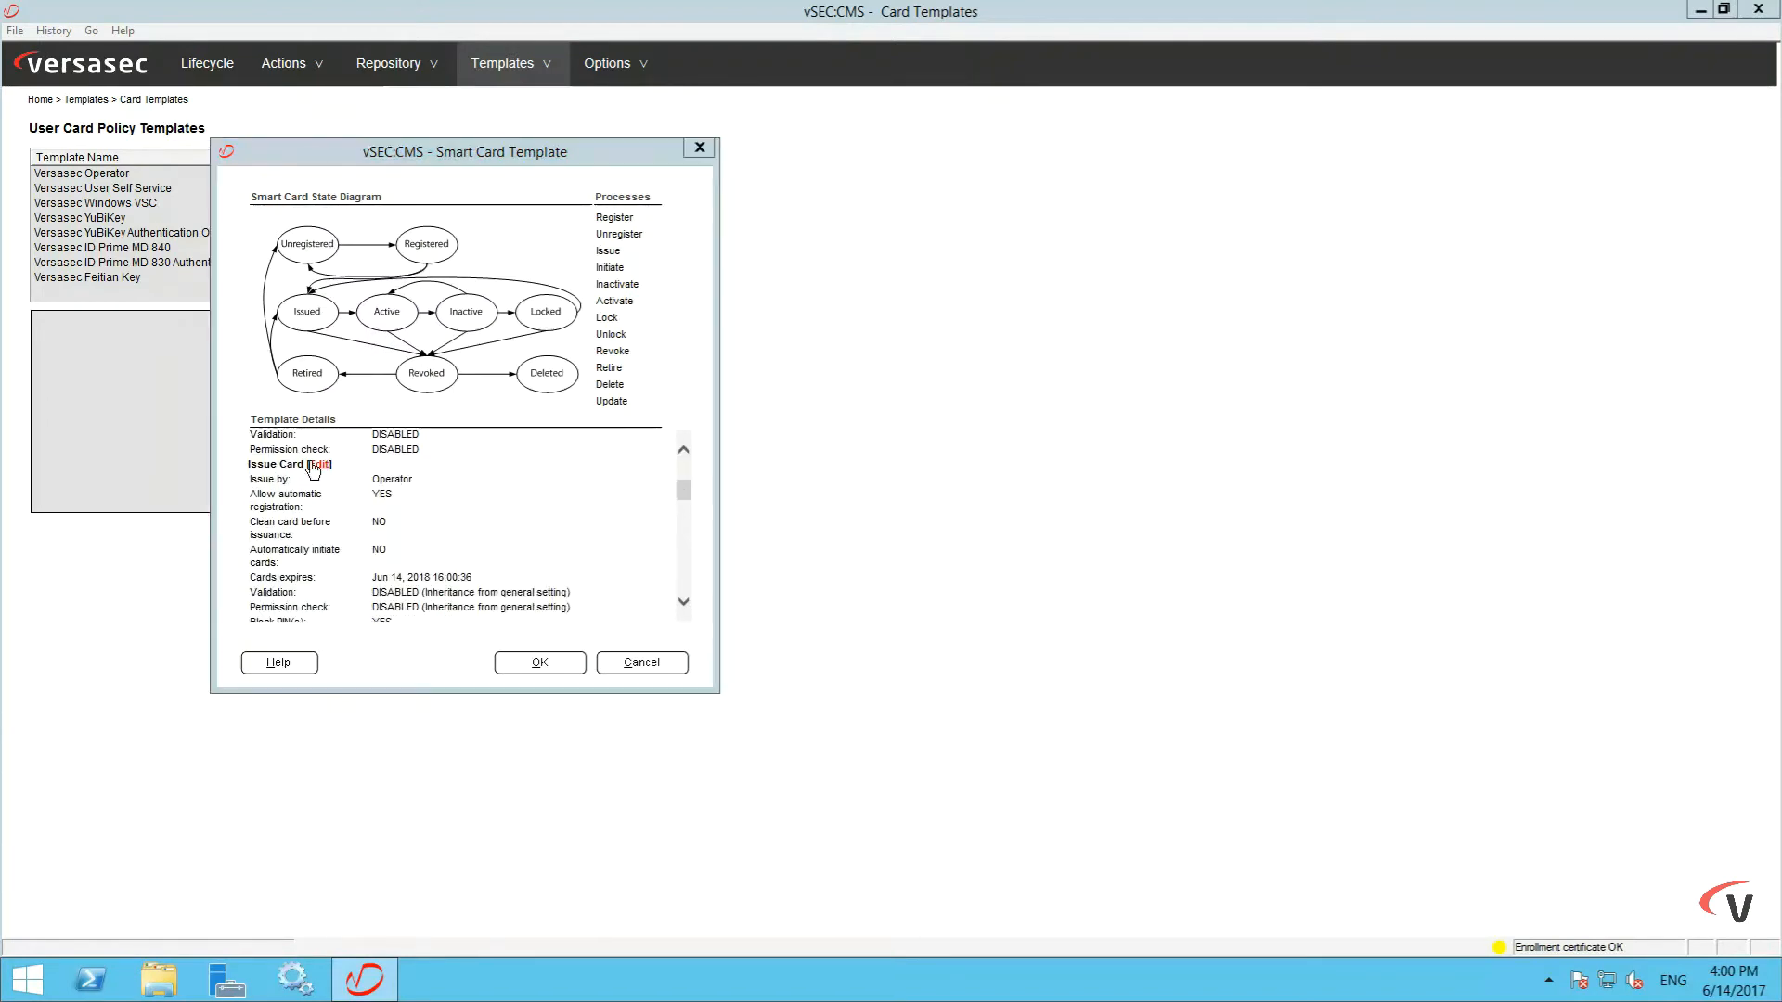
{"action": "left_click", "coordinate": [320, 464]}
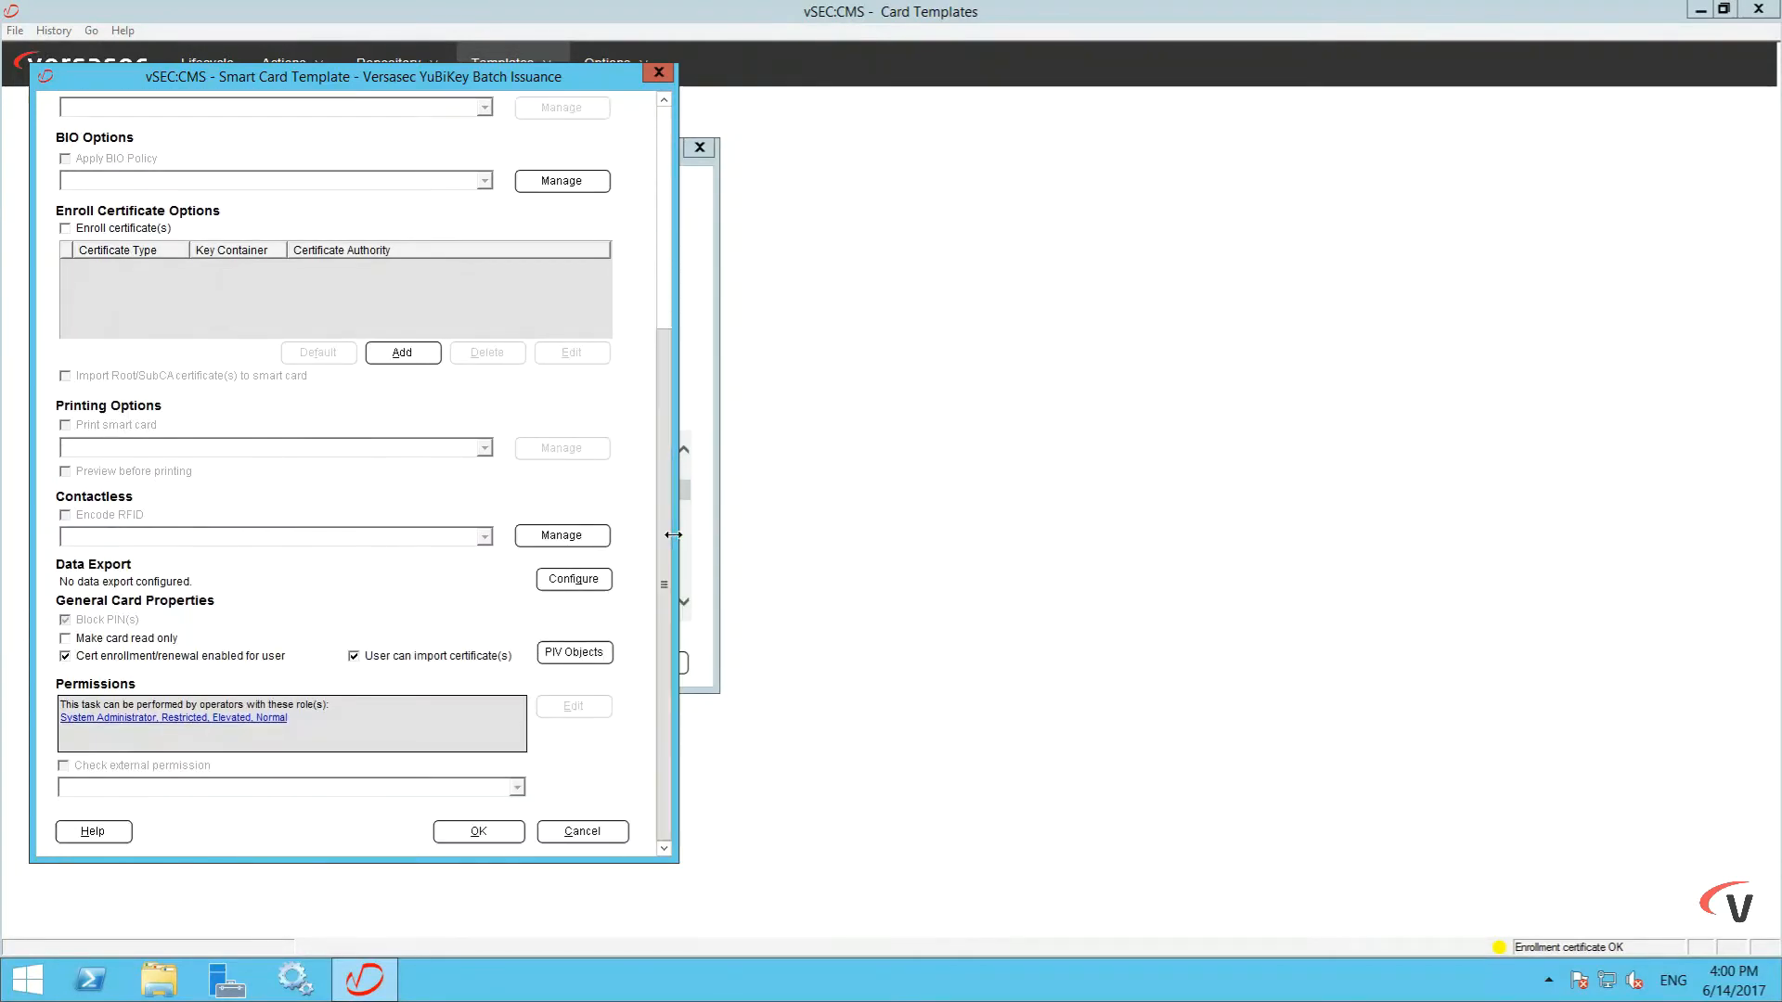
{"action": "left_click", "coordinate": [64, 226]}
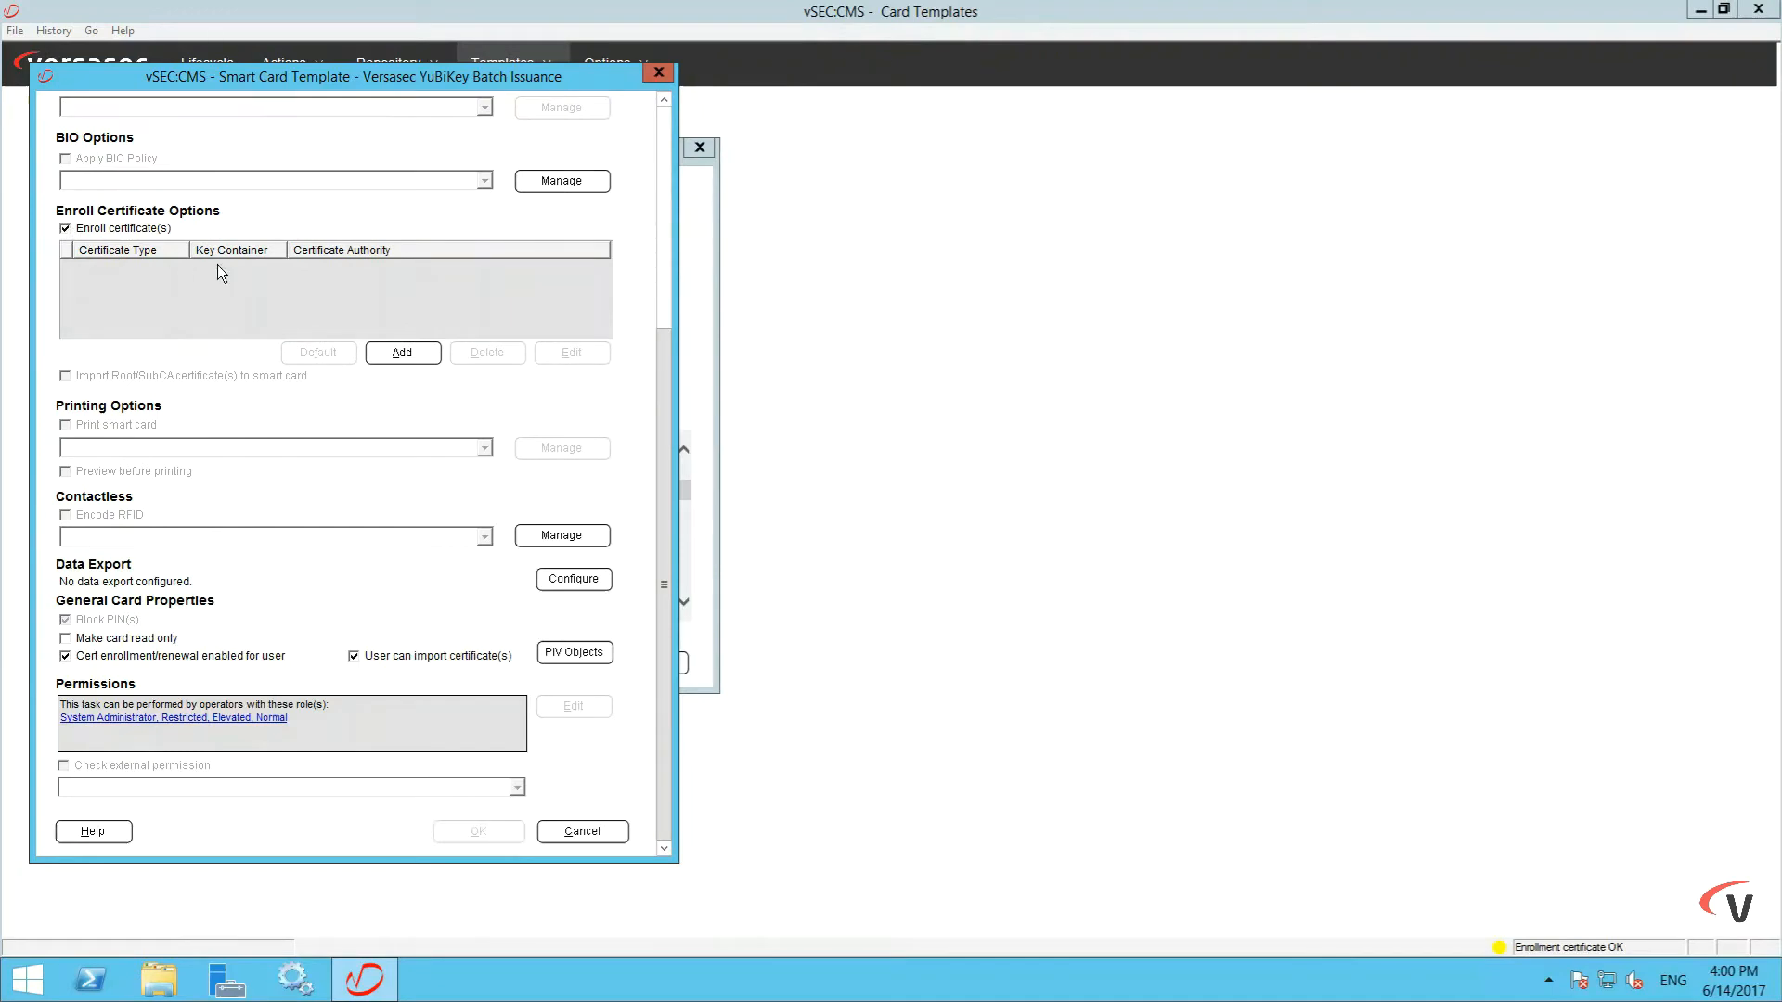
{"action": "left_click", "coordinate": [401, 352]}
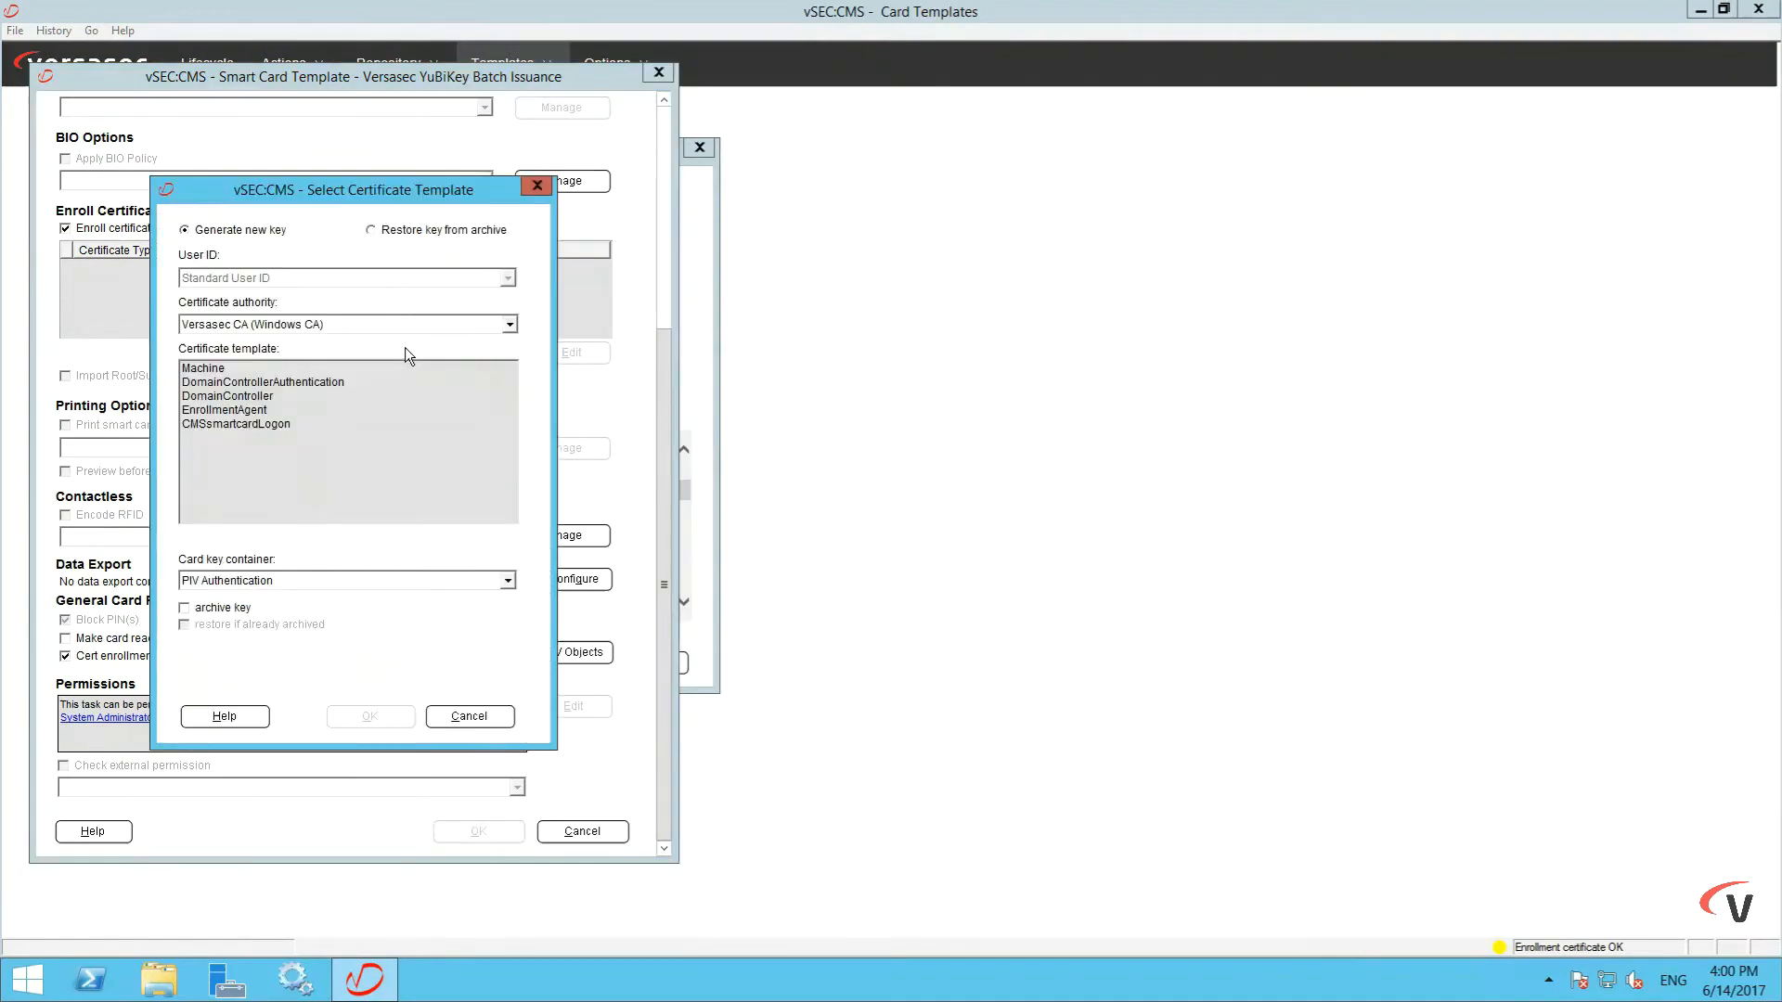
Step: Choose CMSsmartcardLogon from Versasec CA in the PIV Authentication container and save the issuance settings
{"action": "left_click", "coordinate": [342, 323]}
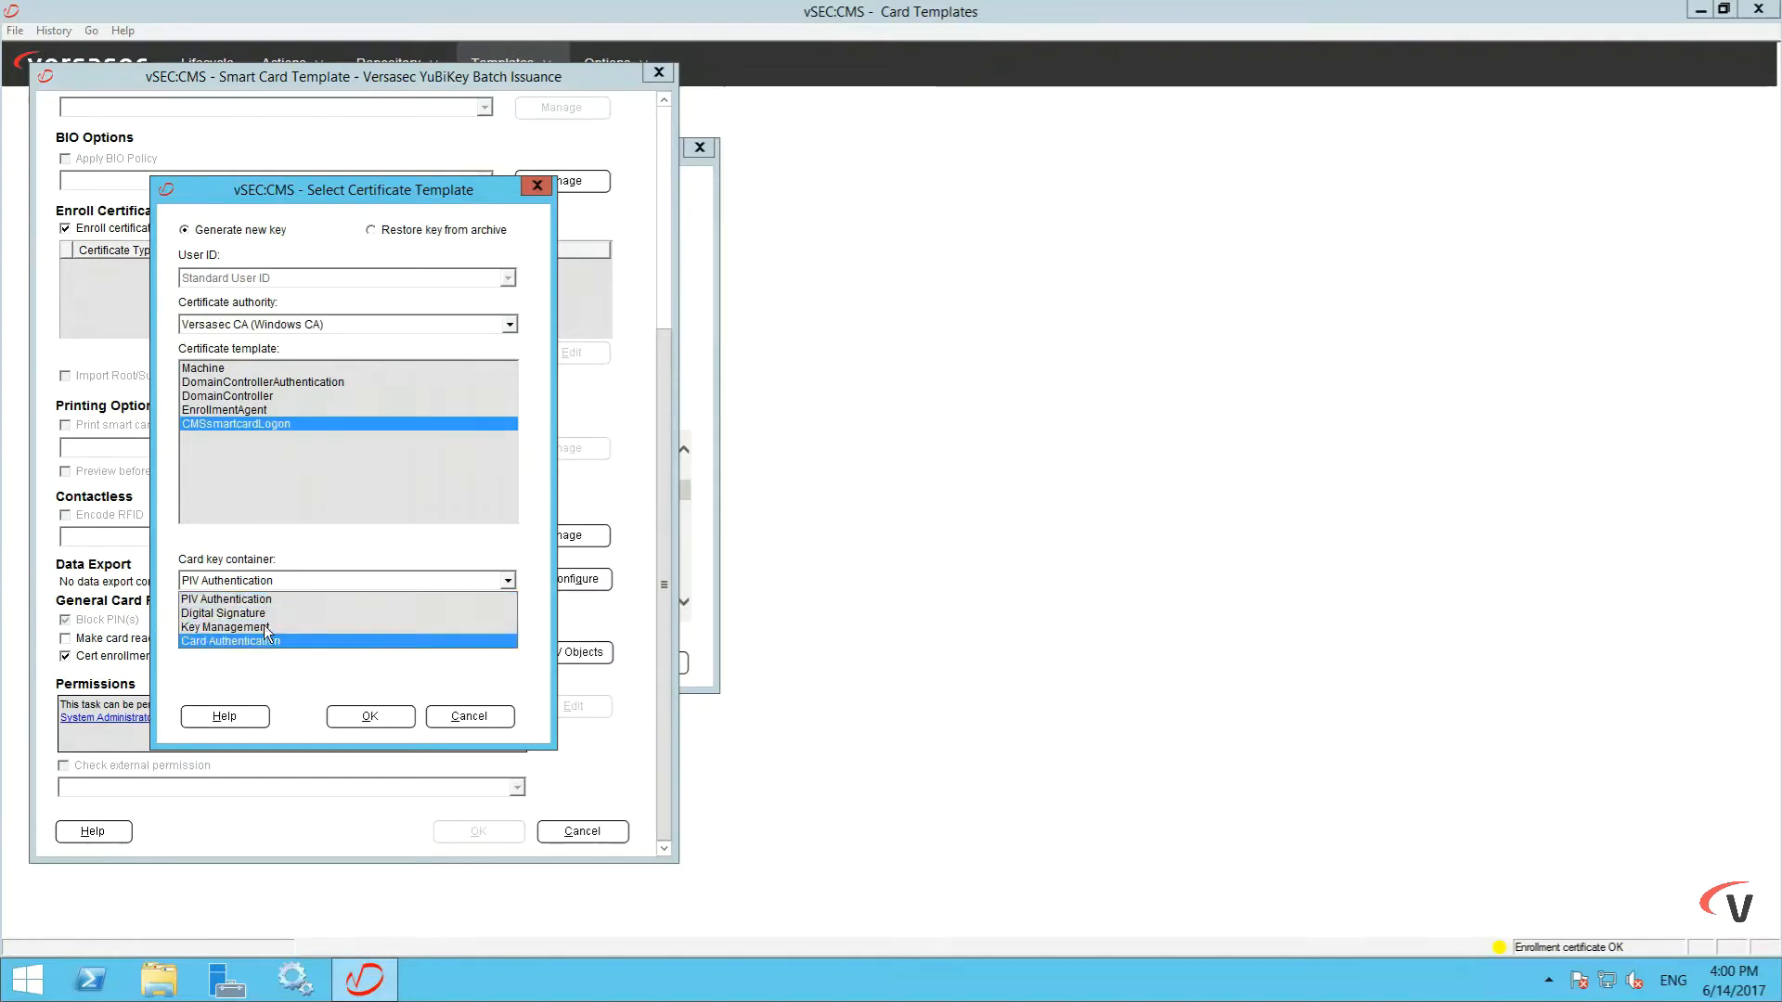
{"action": "left_click", "coordinate": [369, 716]}
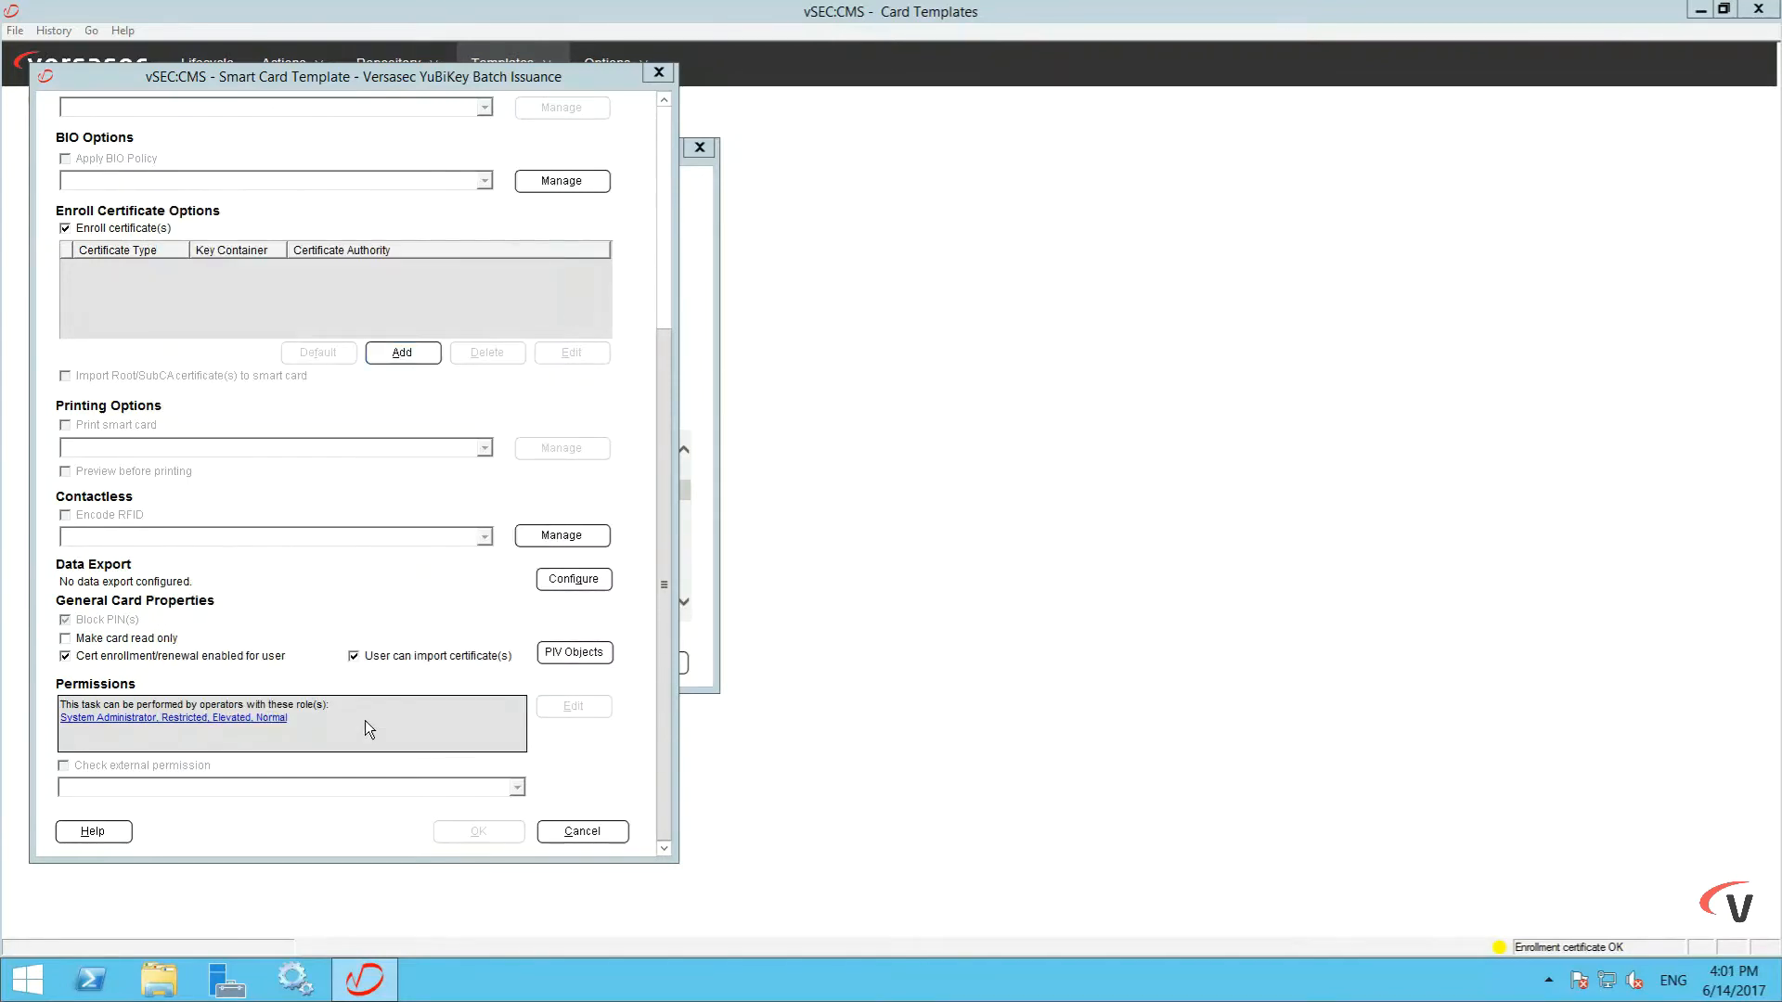
{"action": "left_click", "coordinate": [403, 353]}
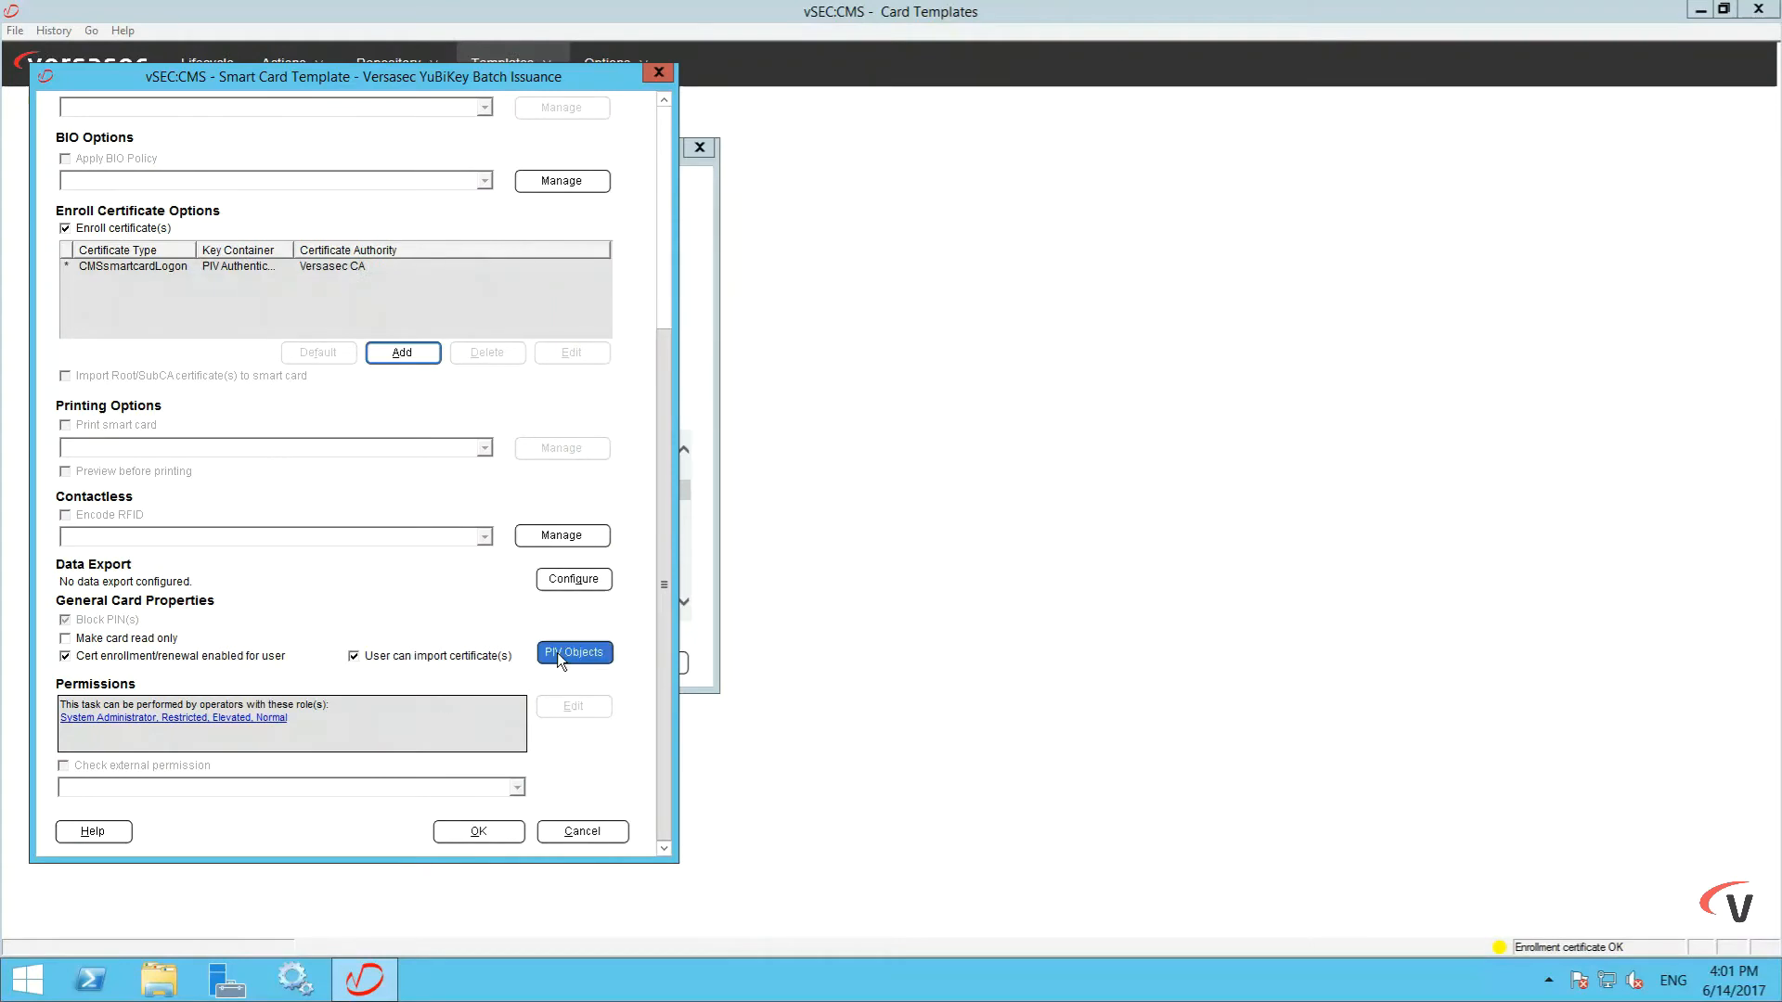
{"action": "left_click", "coordinate": [574, 652]}
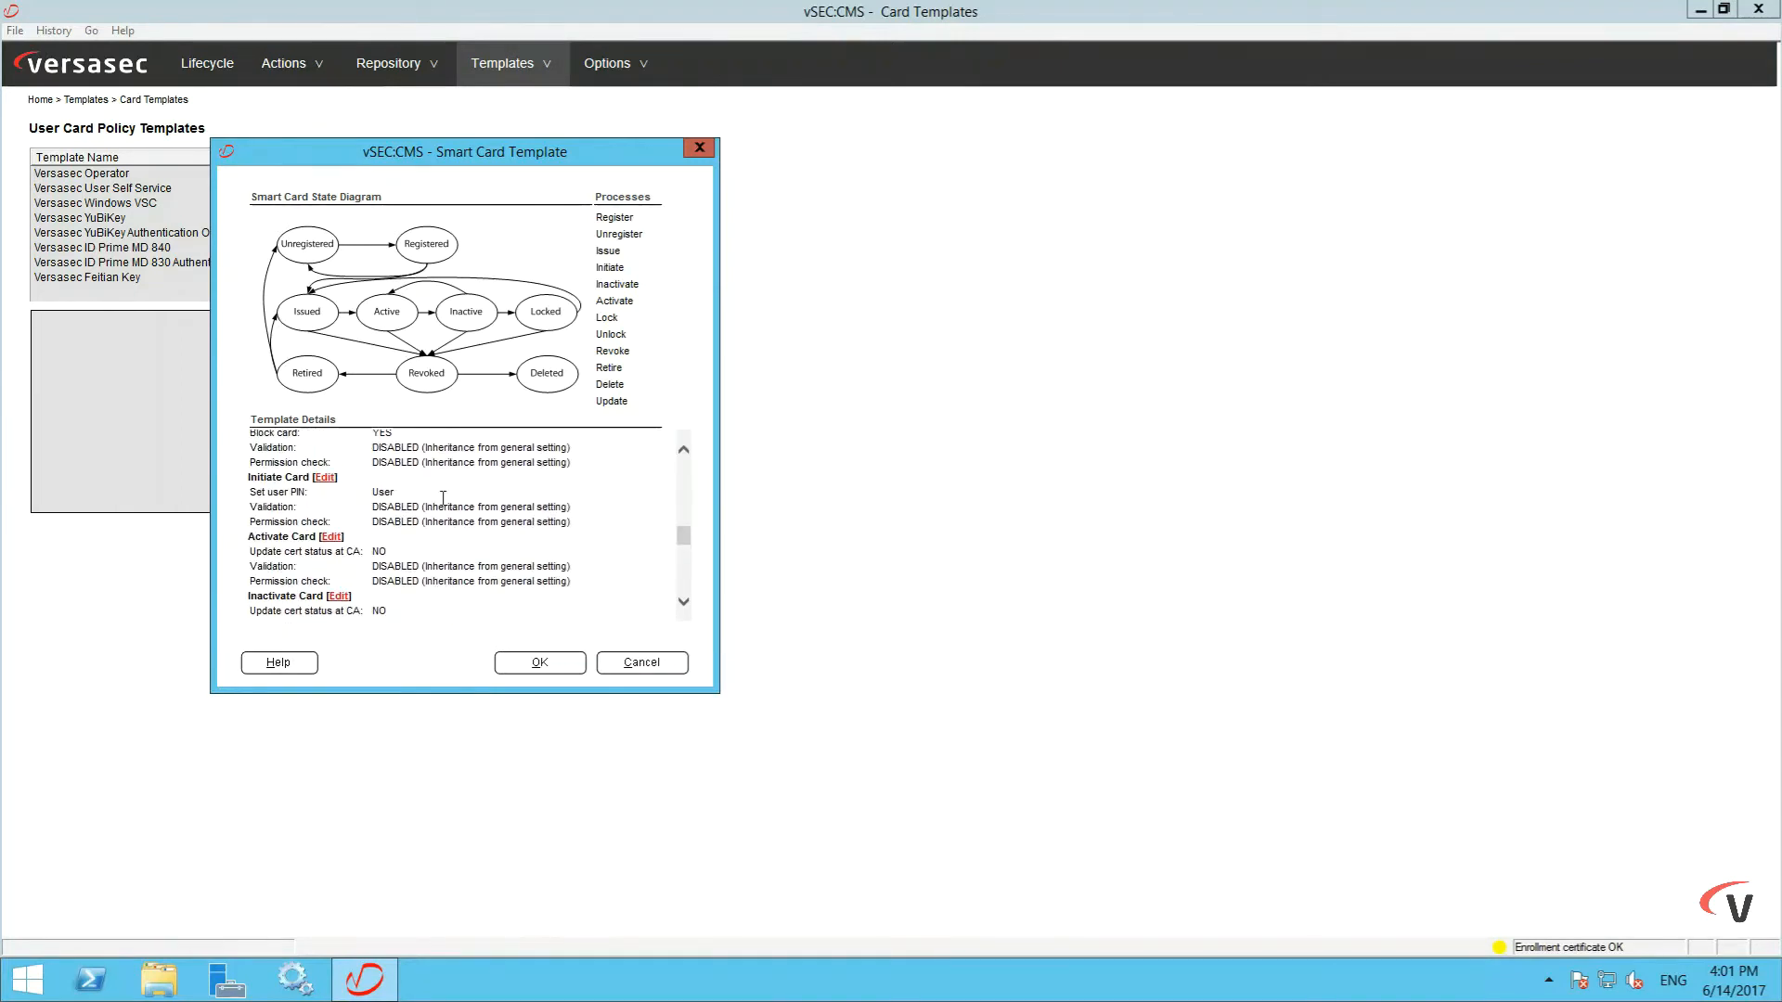
Step: Enable System set PUC in Initiate Card and save the Versasec YuBiKey Batch Issuance template
{"action": "left_click", "coordinate": [325, 477]}
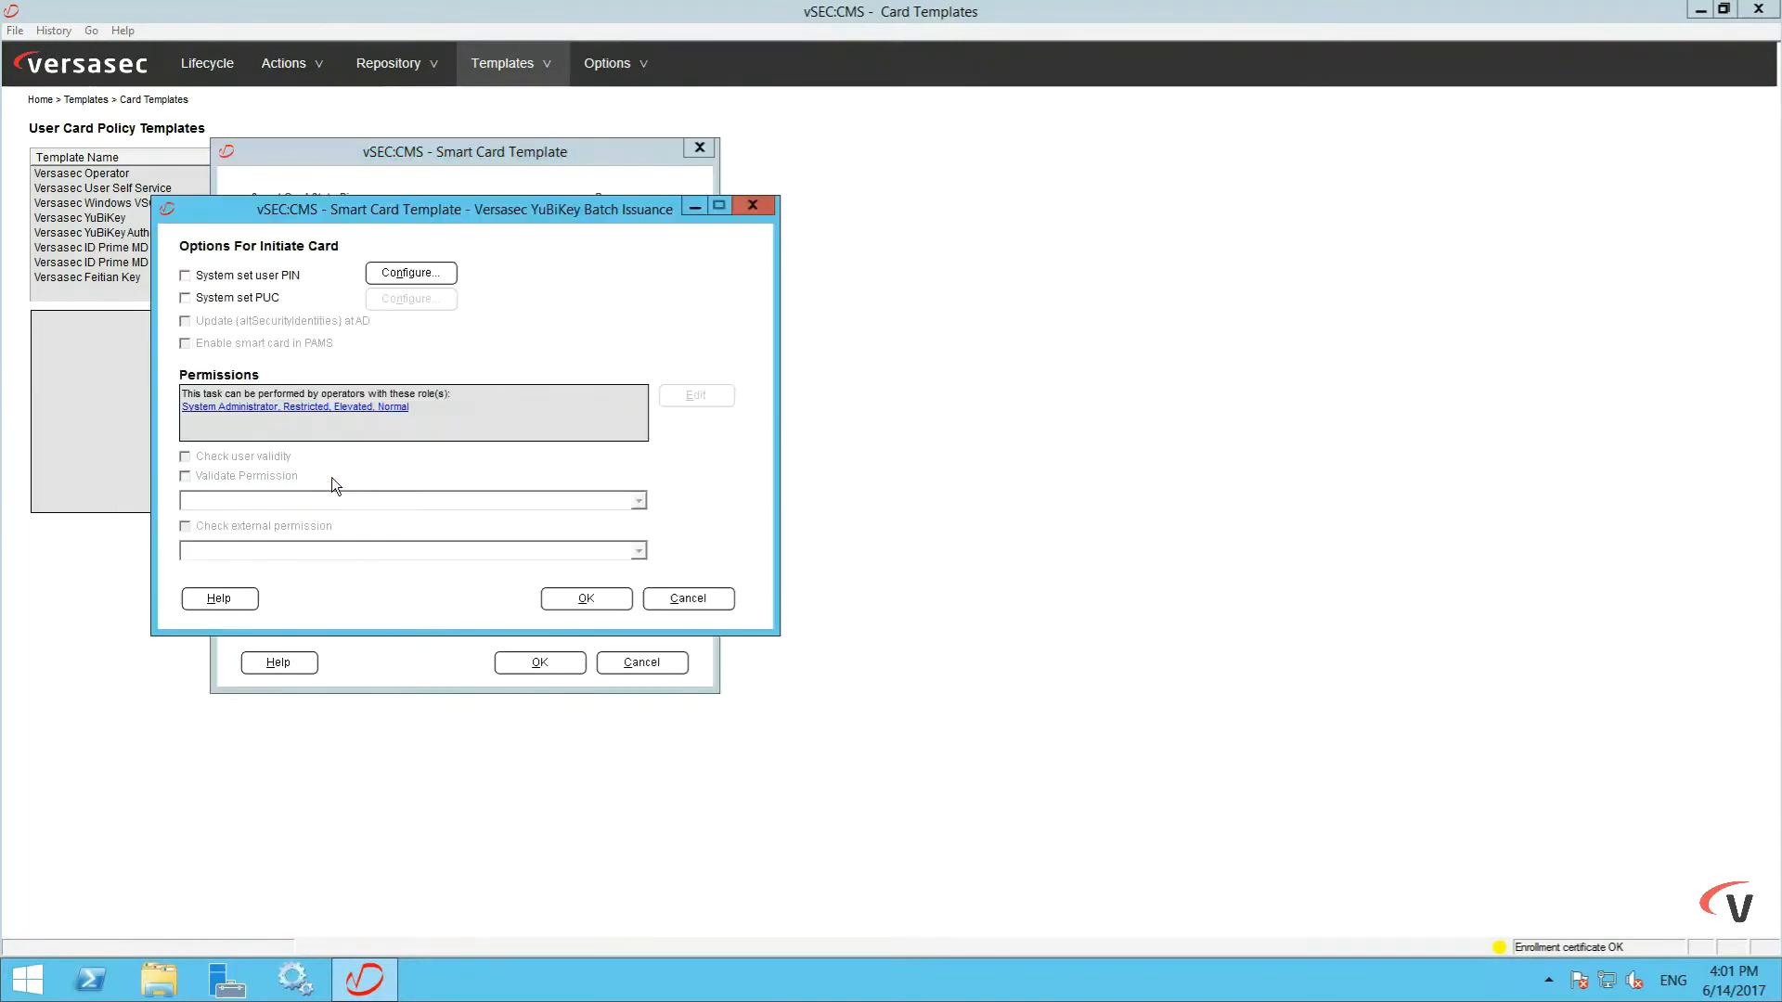
{"action": "left_click", "coordinate": [184, 297]}
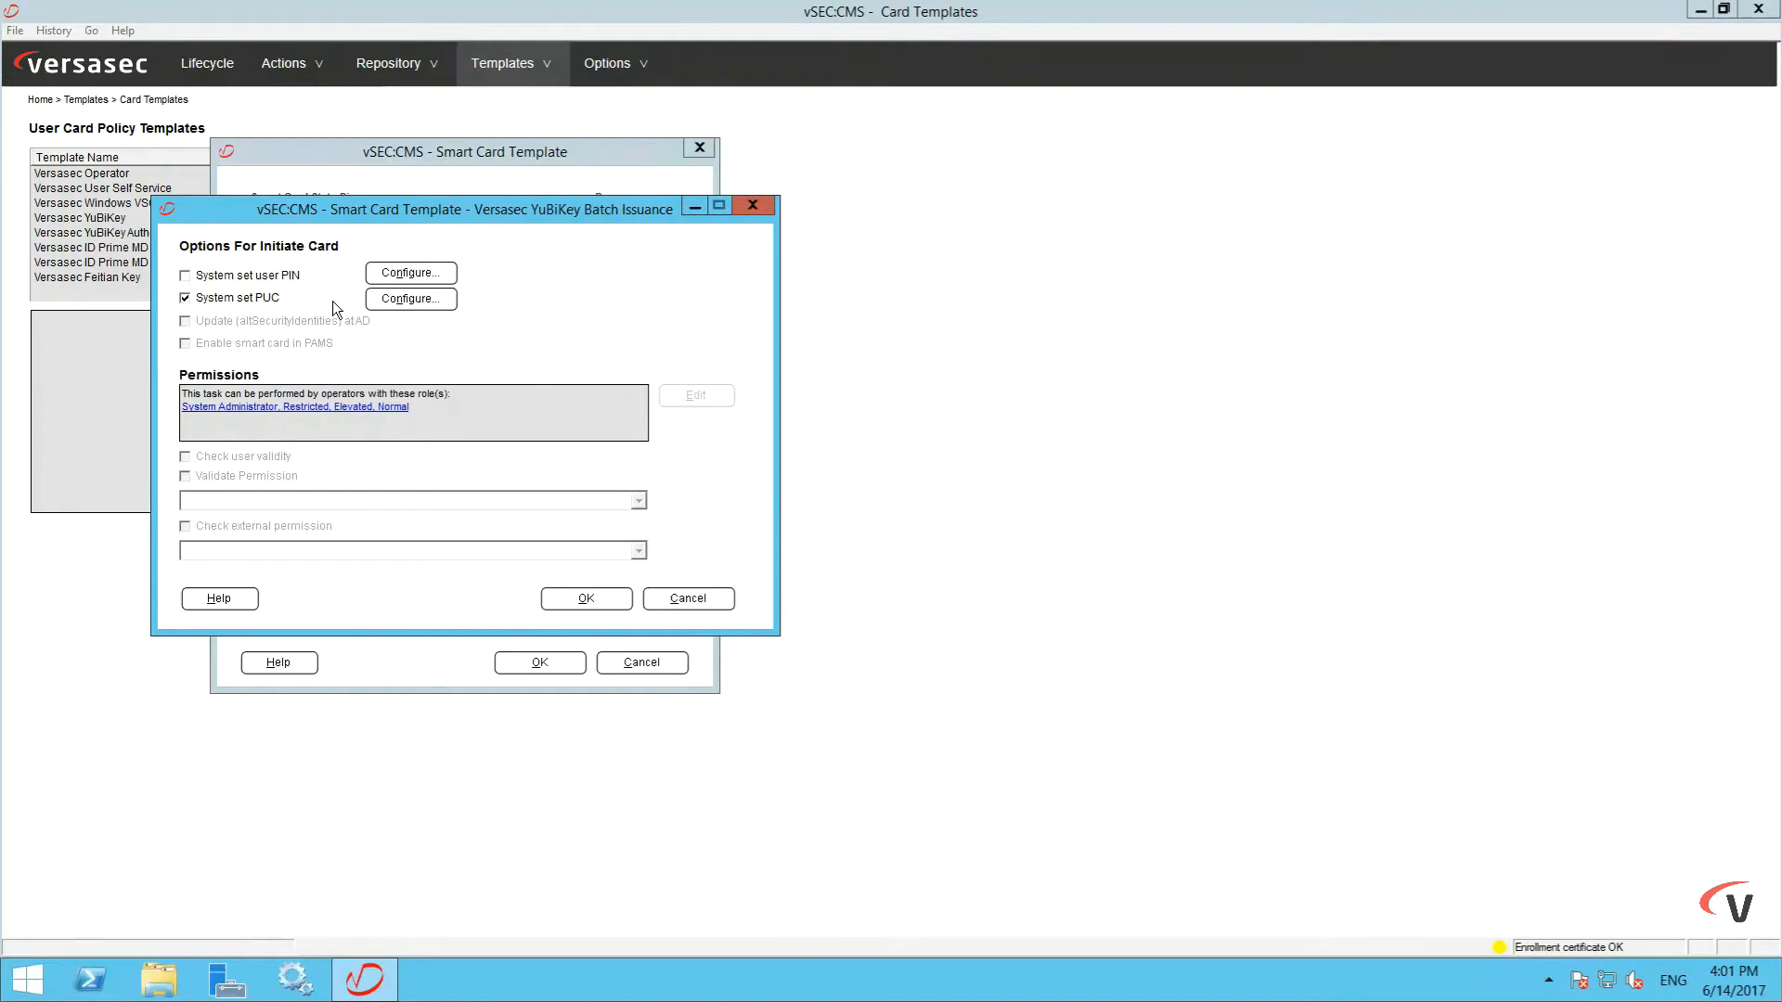
{"action": "left_click", "coordinate": [408, 297]}
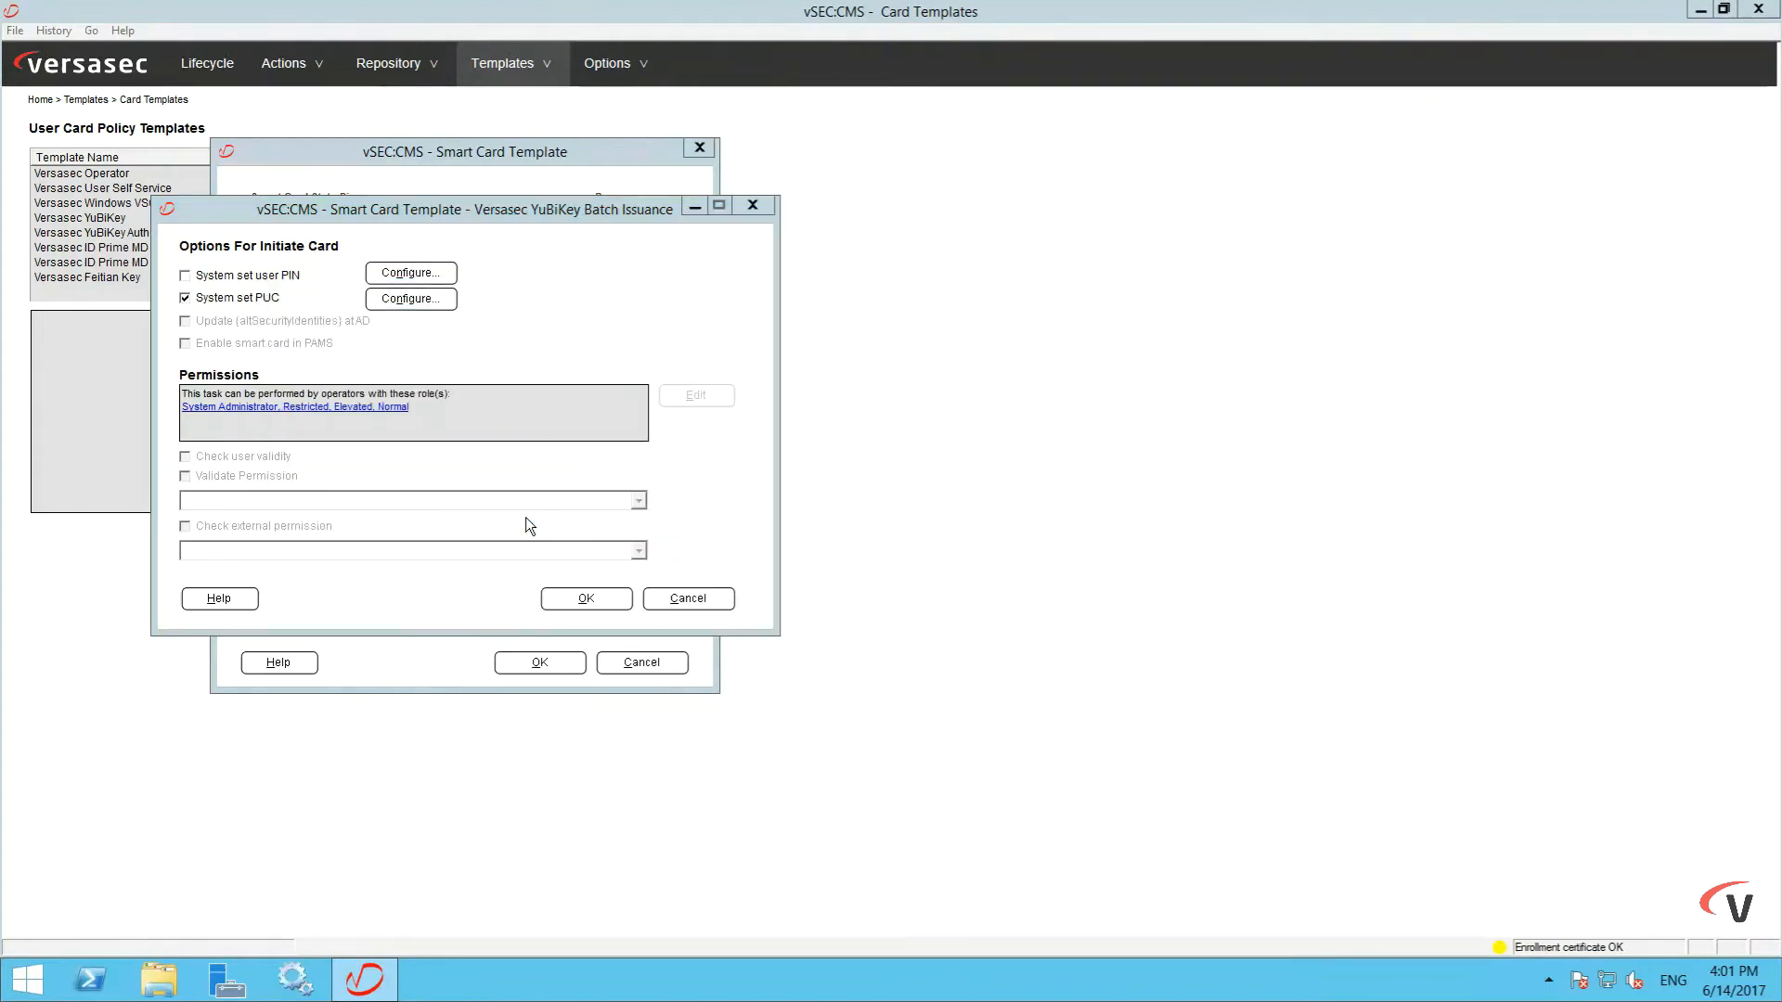
{"action": "left_click", "coordinate": [585, 597]}
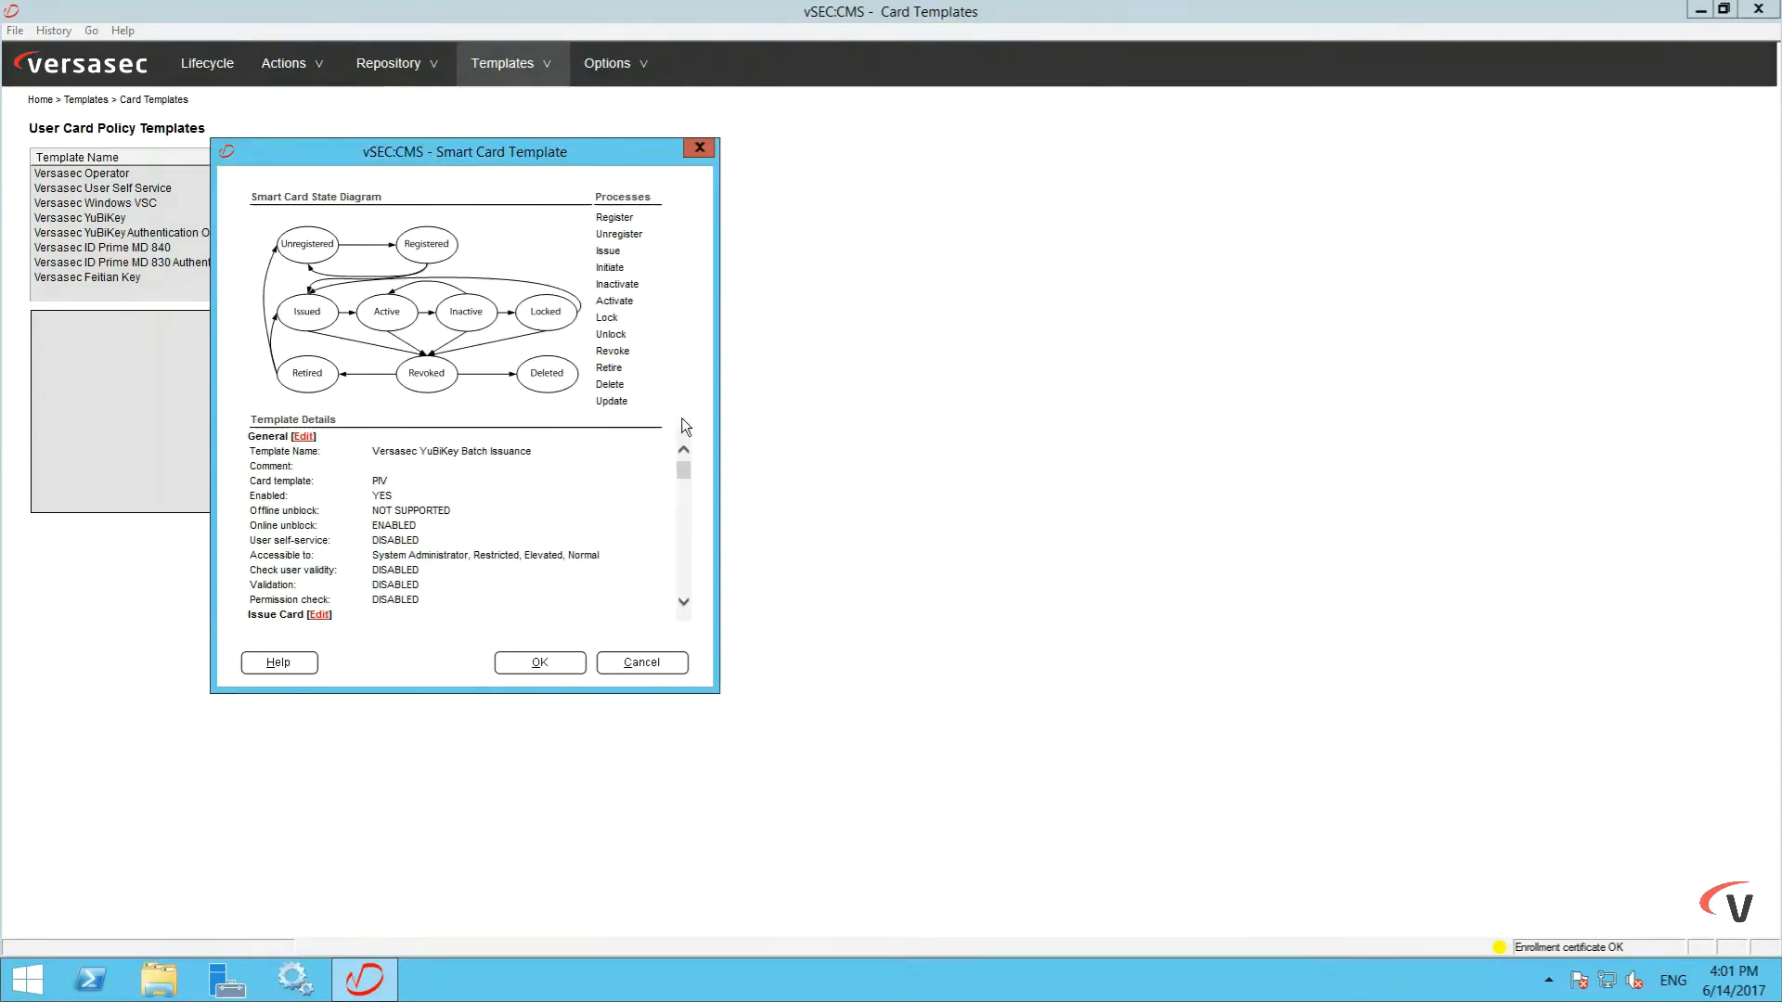
{"action": "left_click", "coordinate": [538, 662]}
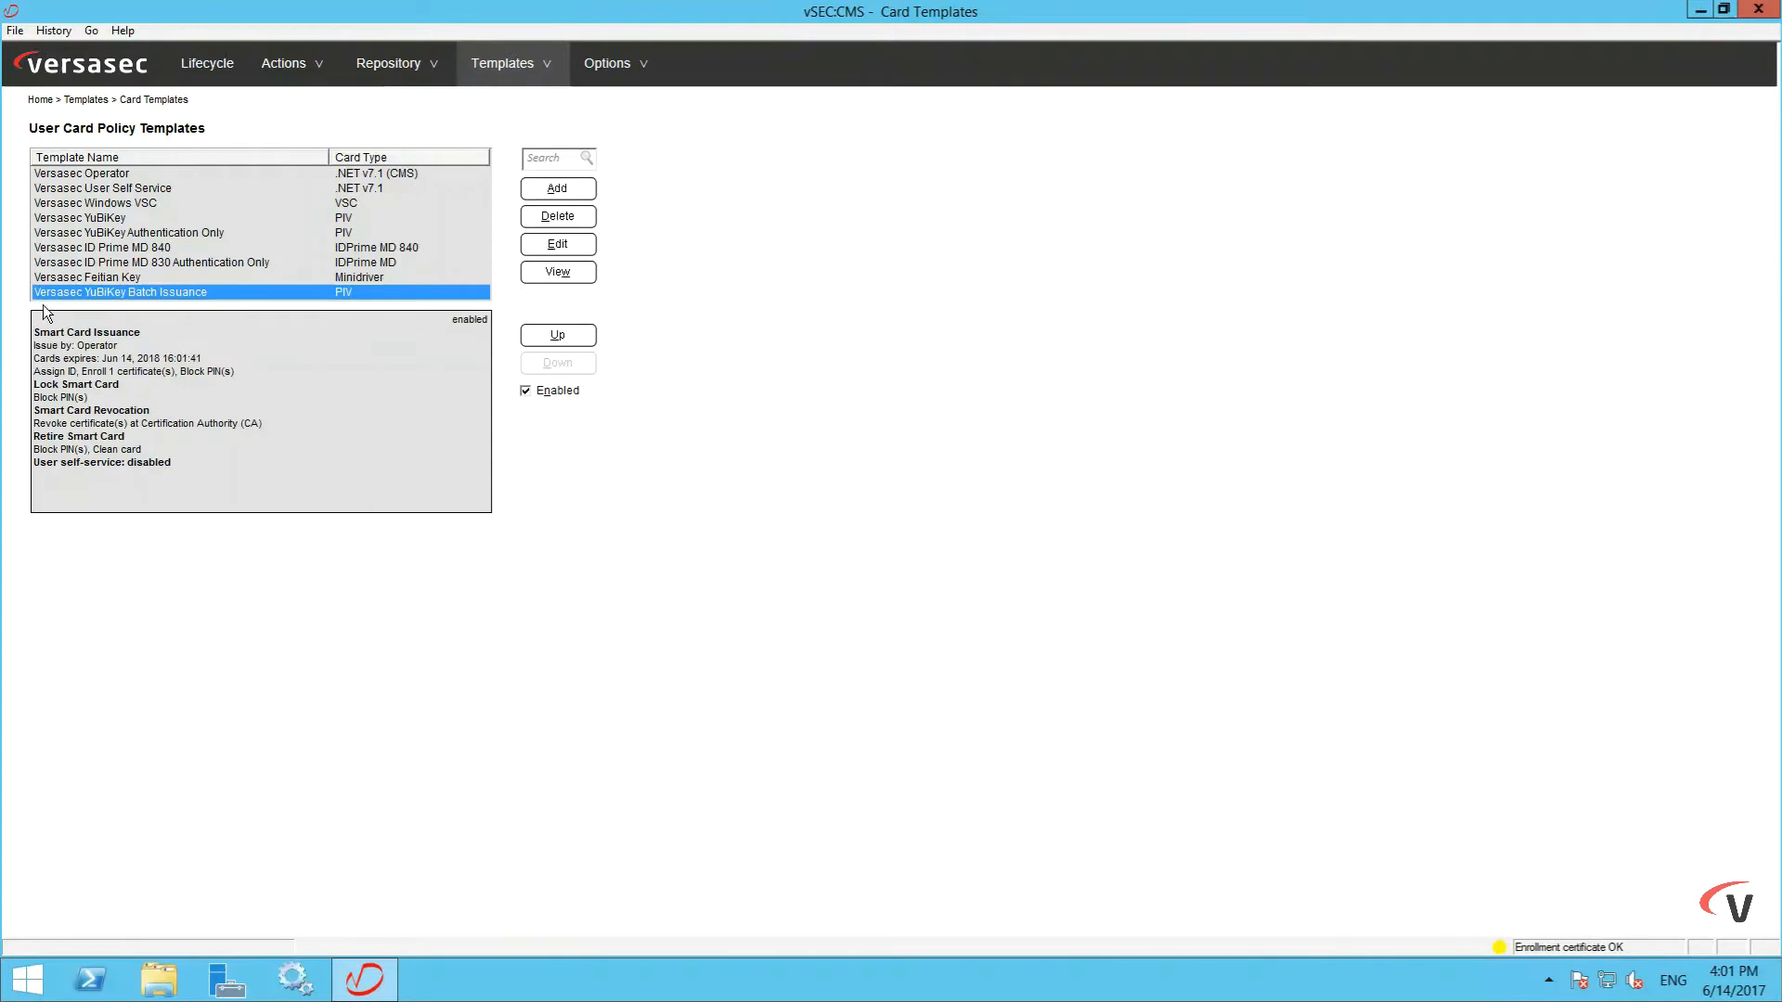
{"action": "mouse_move", "coordinate": [304, 414]}
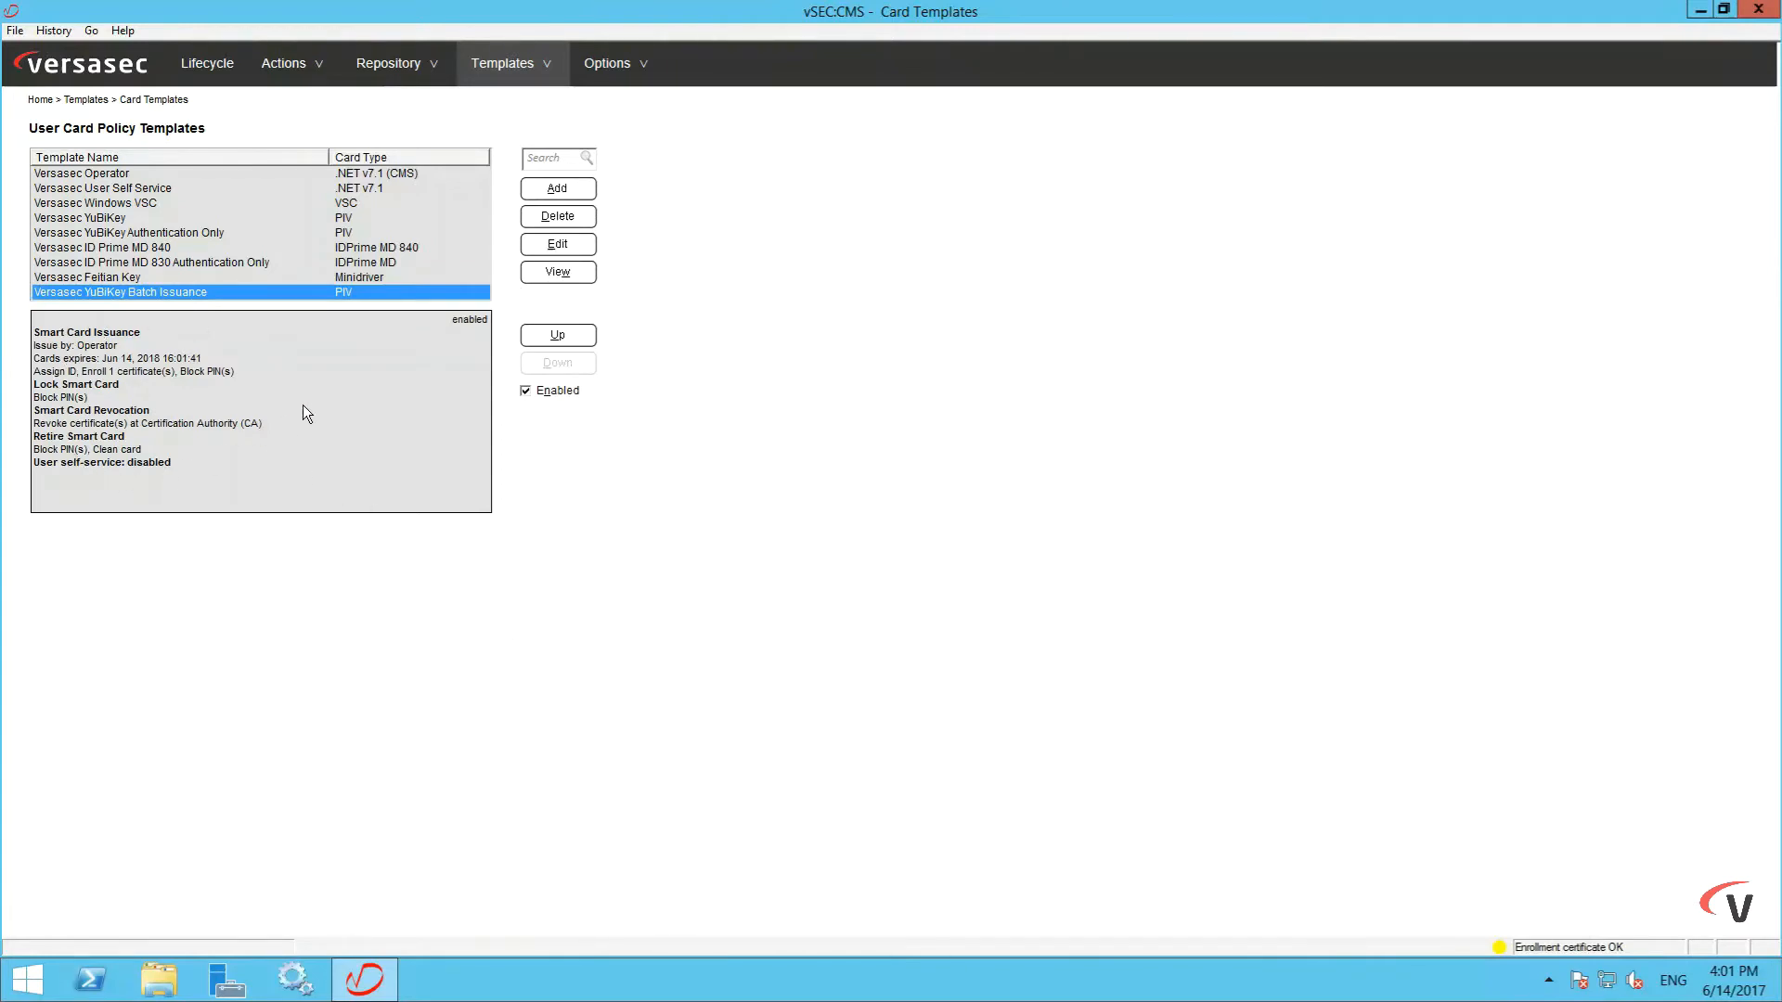
Step: Show Lifecycle with the three inserted YubiKeys listed, then minimize the remote session to the desktop
{"action": "left_click", "coordinate": [206, 63]}
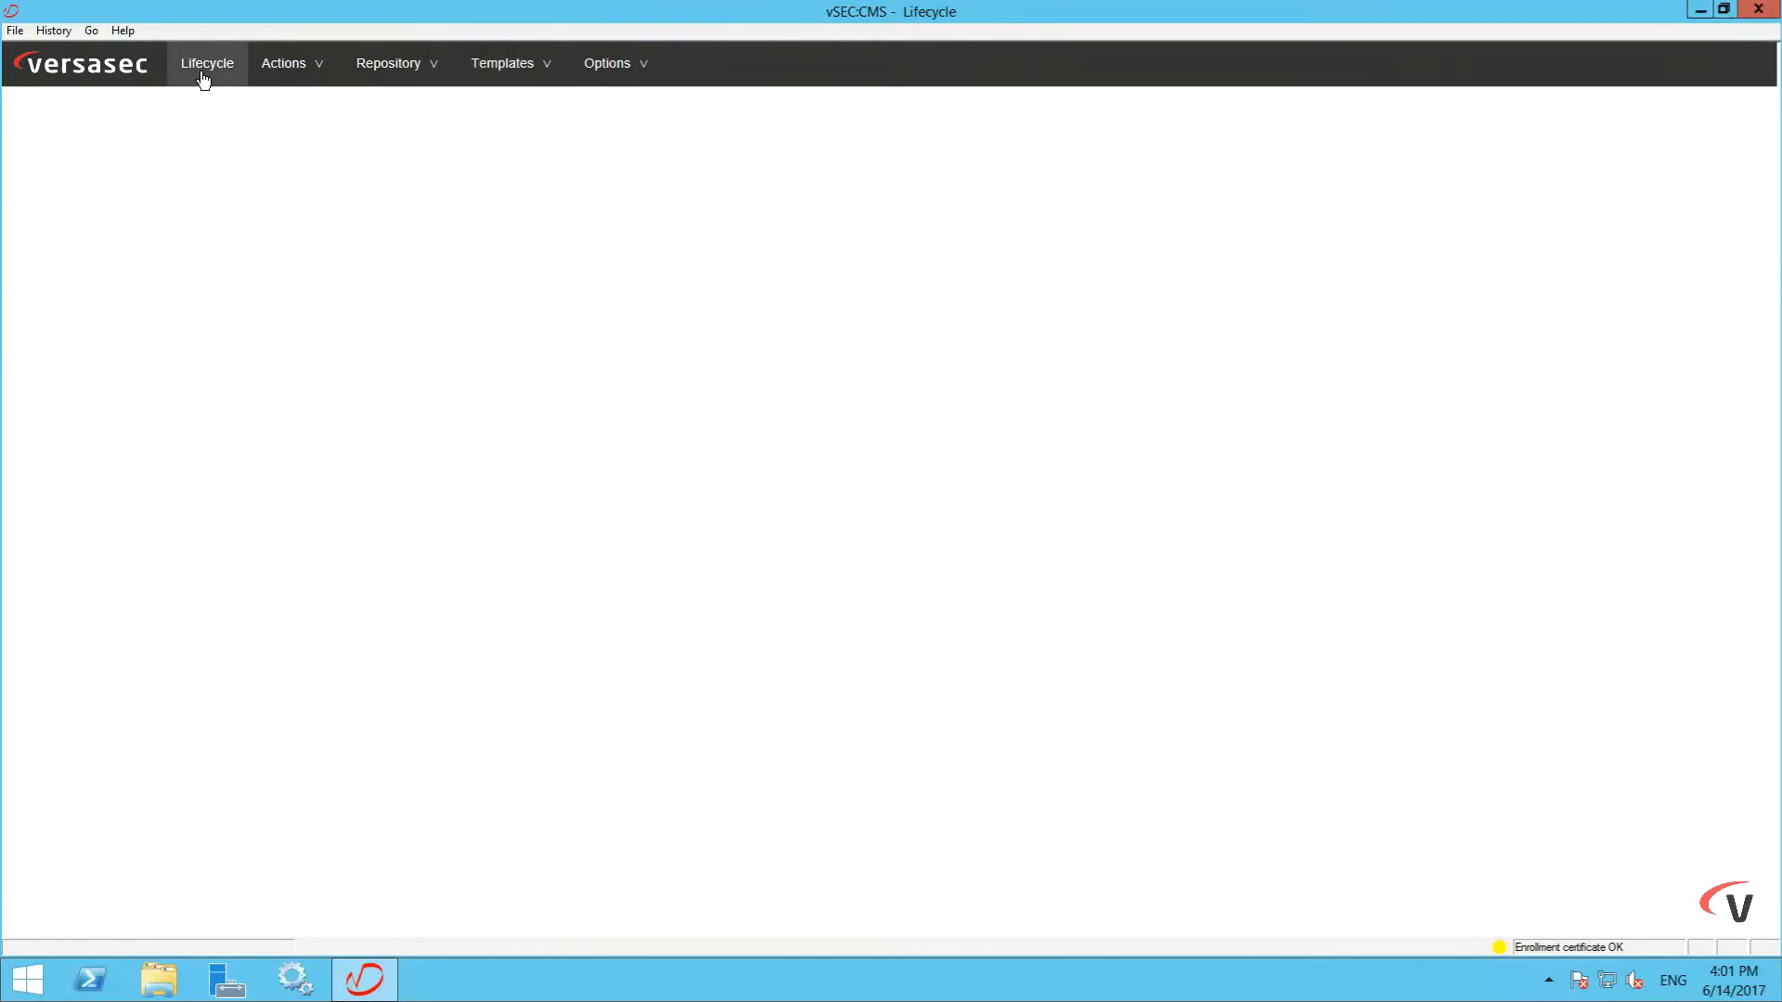
{"action": "left_click", "coordinate": [206, 63]}
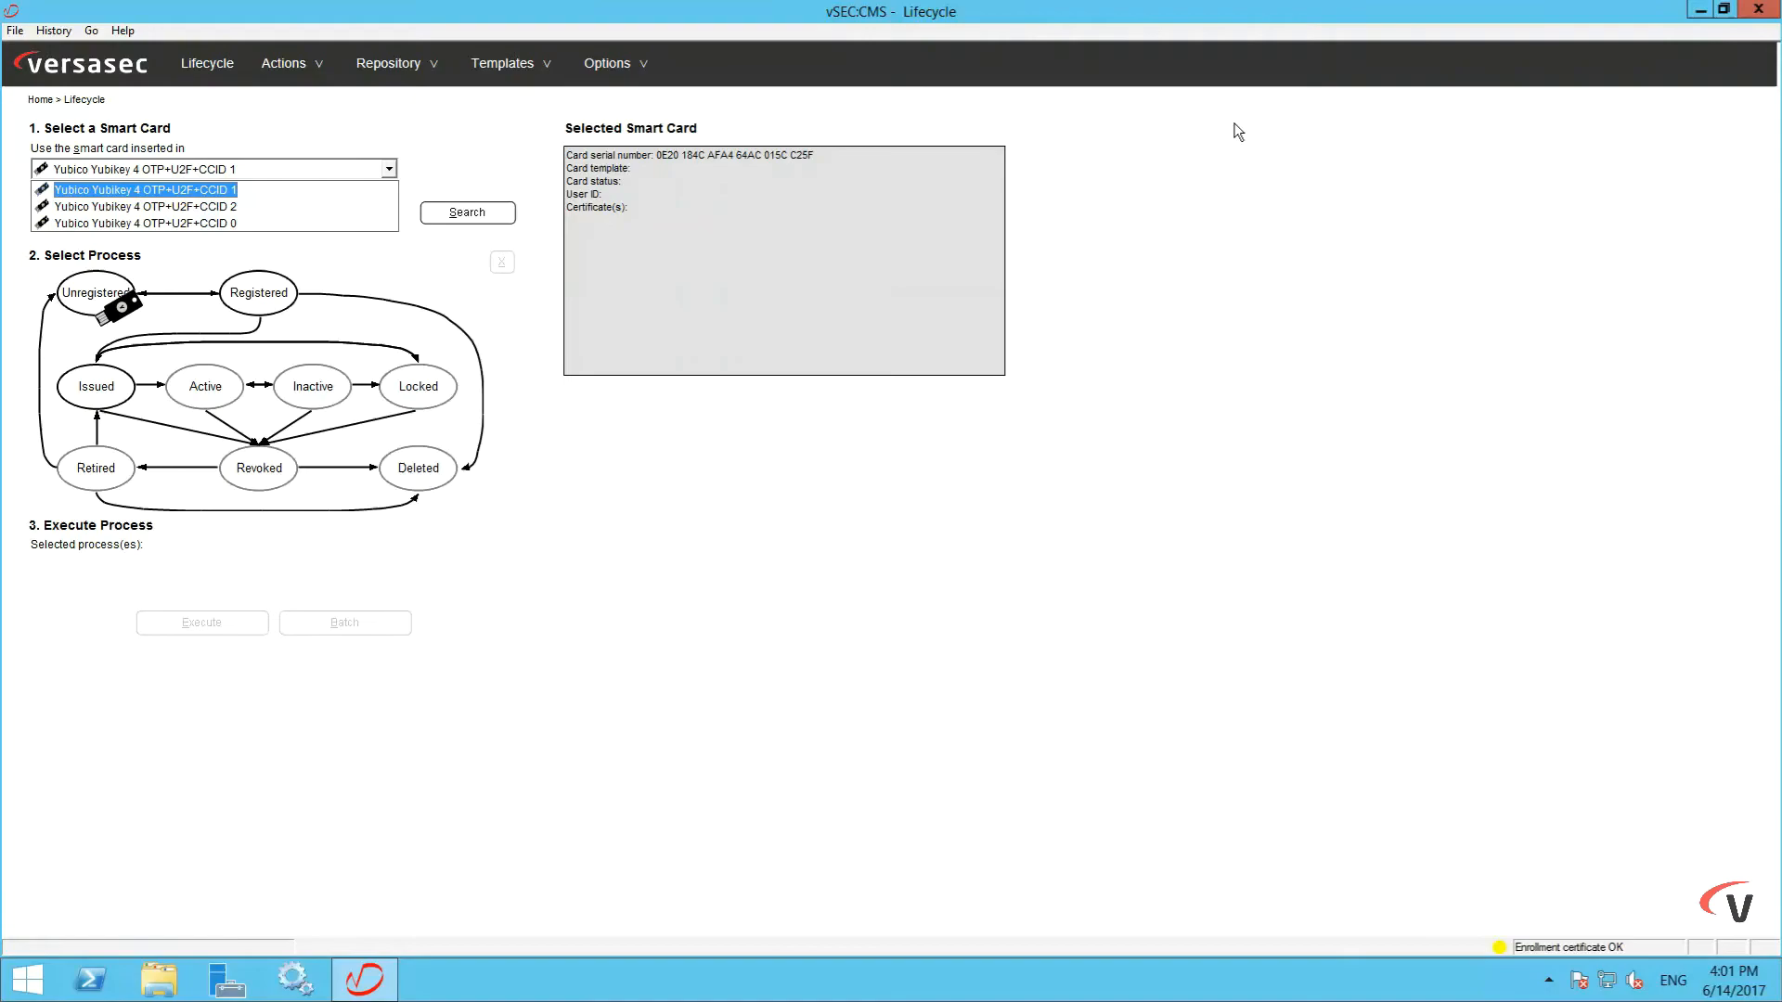
{"action": "left_click", "coordinate": [1728, 11]}
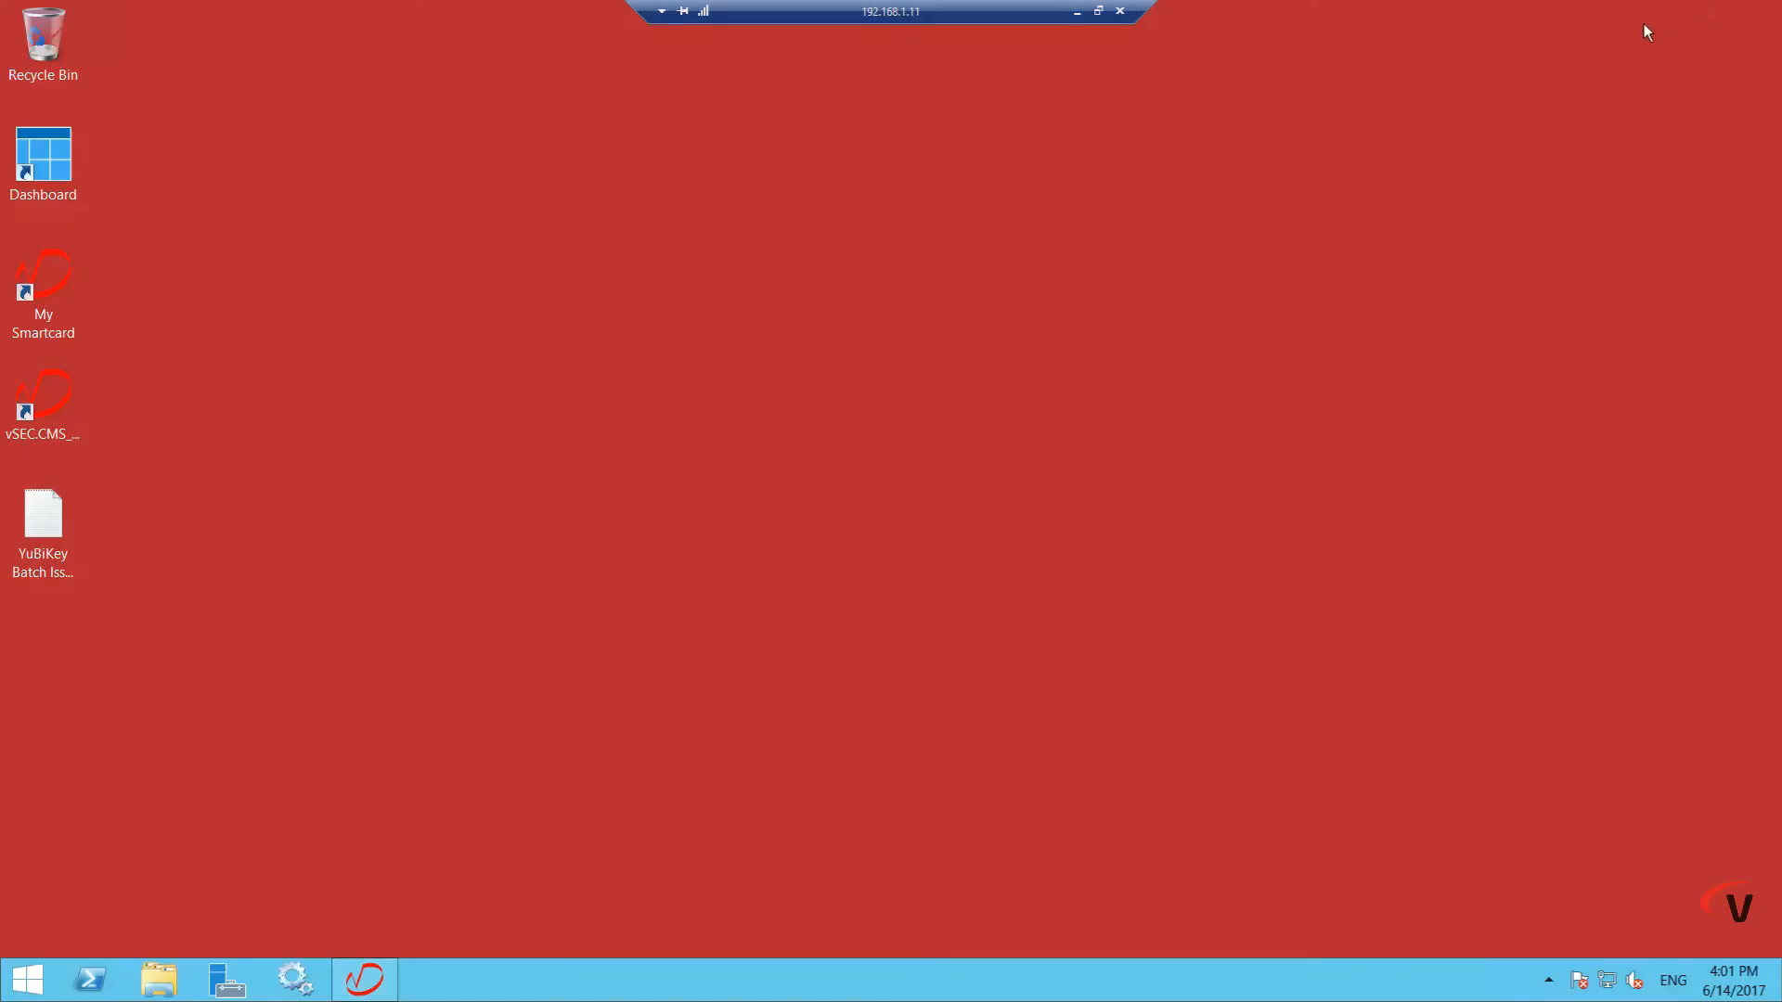
Step: View the YubiKey Batch Issue .txt file's three user entries in Notepad and close it
{"action": "left_click", "coordinate": [42, 523]}
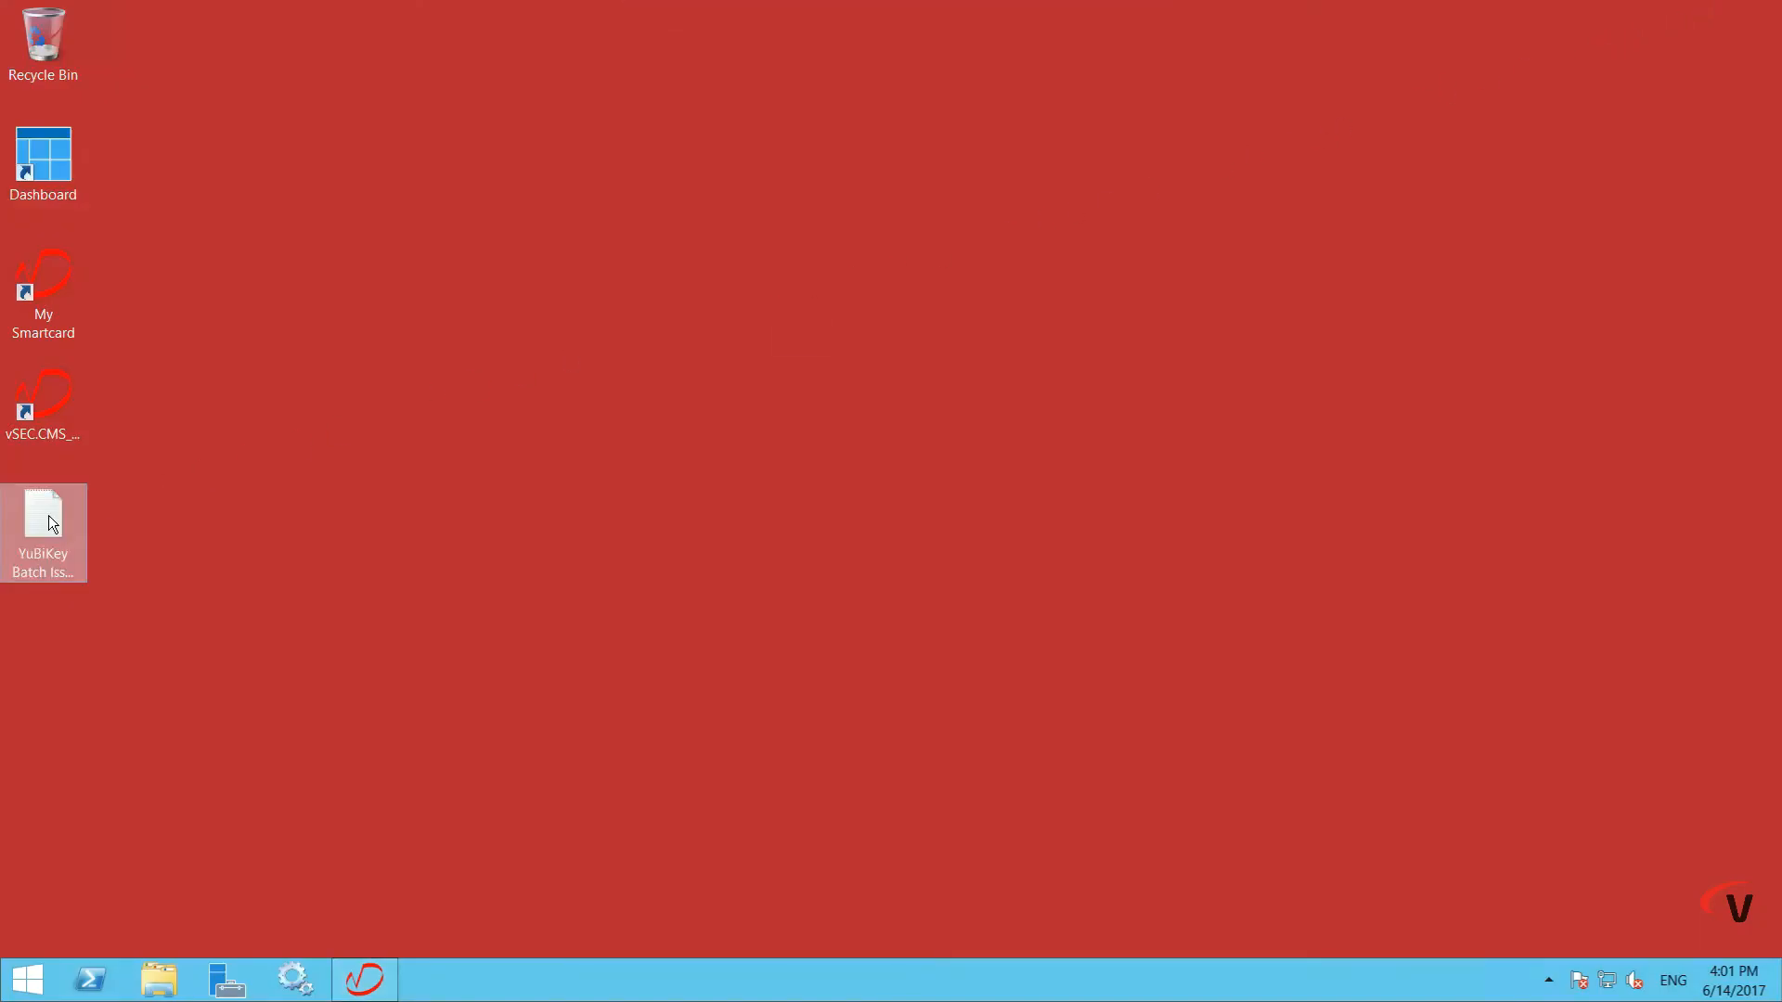
{"action": "double_click", "coordinate": [43, 518]}
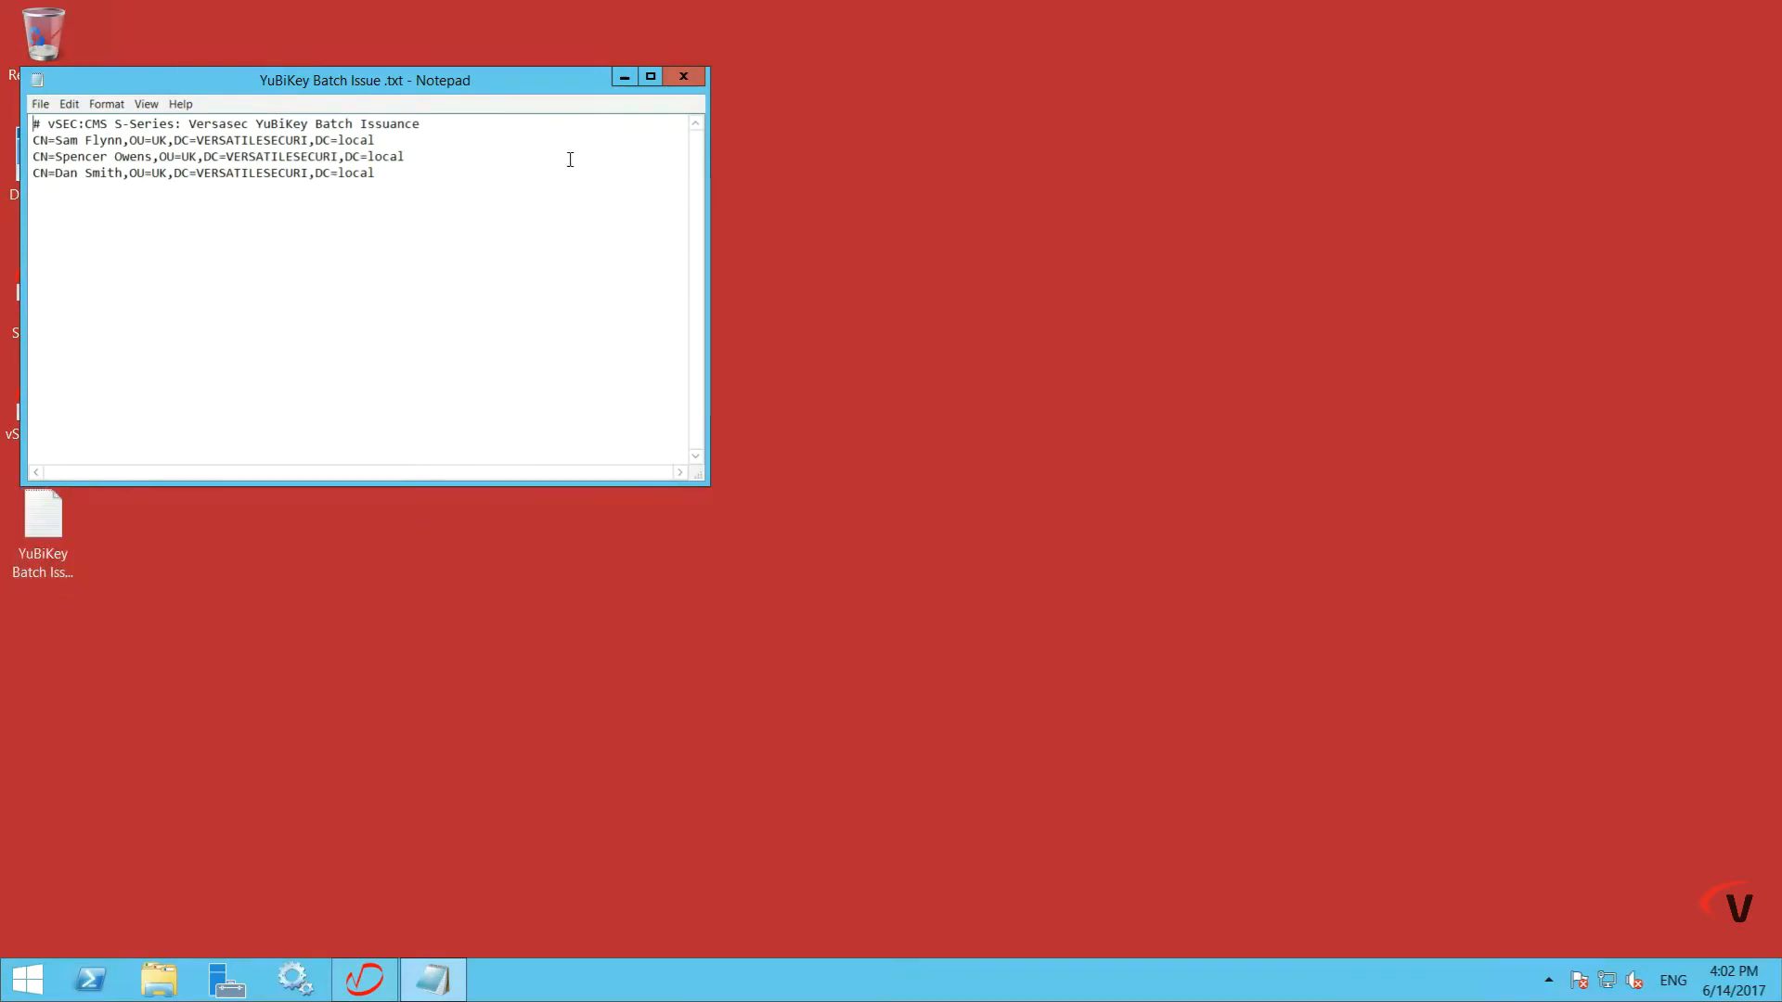
{"action": "left_click", "coordinate": [681, 76]}
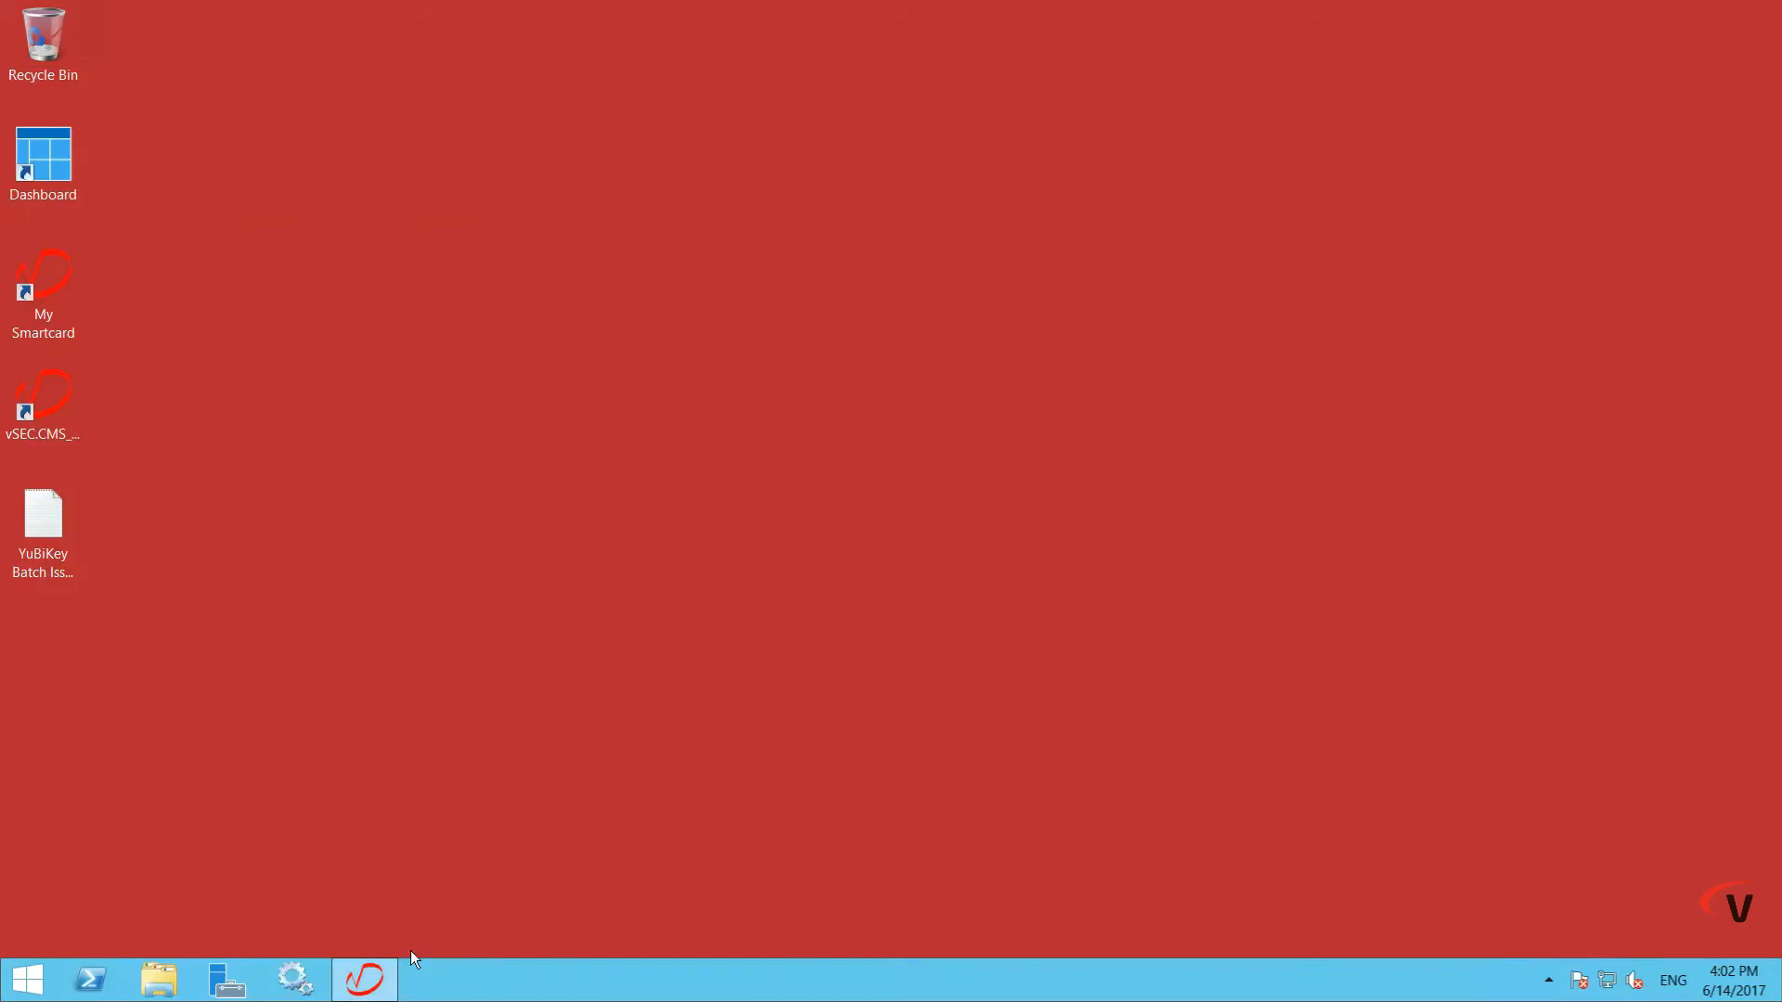
Step: Pick Versasec YubiKey Batch Issuance (PIV) in Lifecycle, start Batch and enter the Operator Token passcode
{"action": "left_click", "coordinate": [362, 978]}
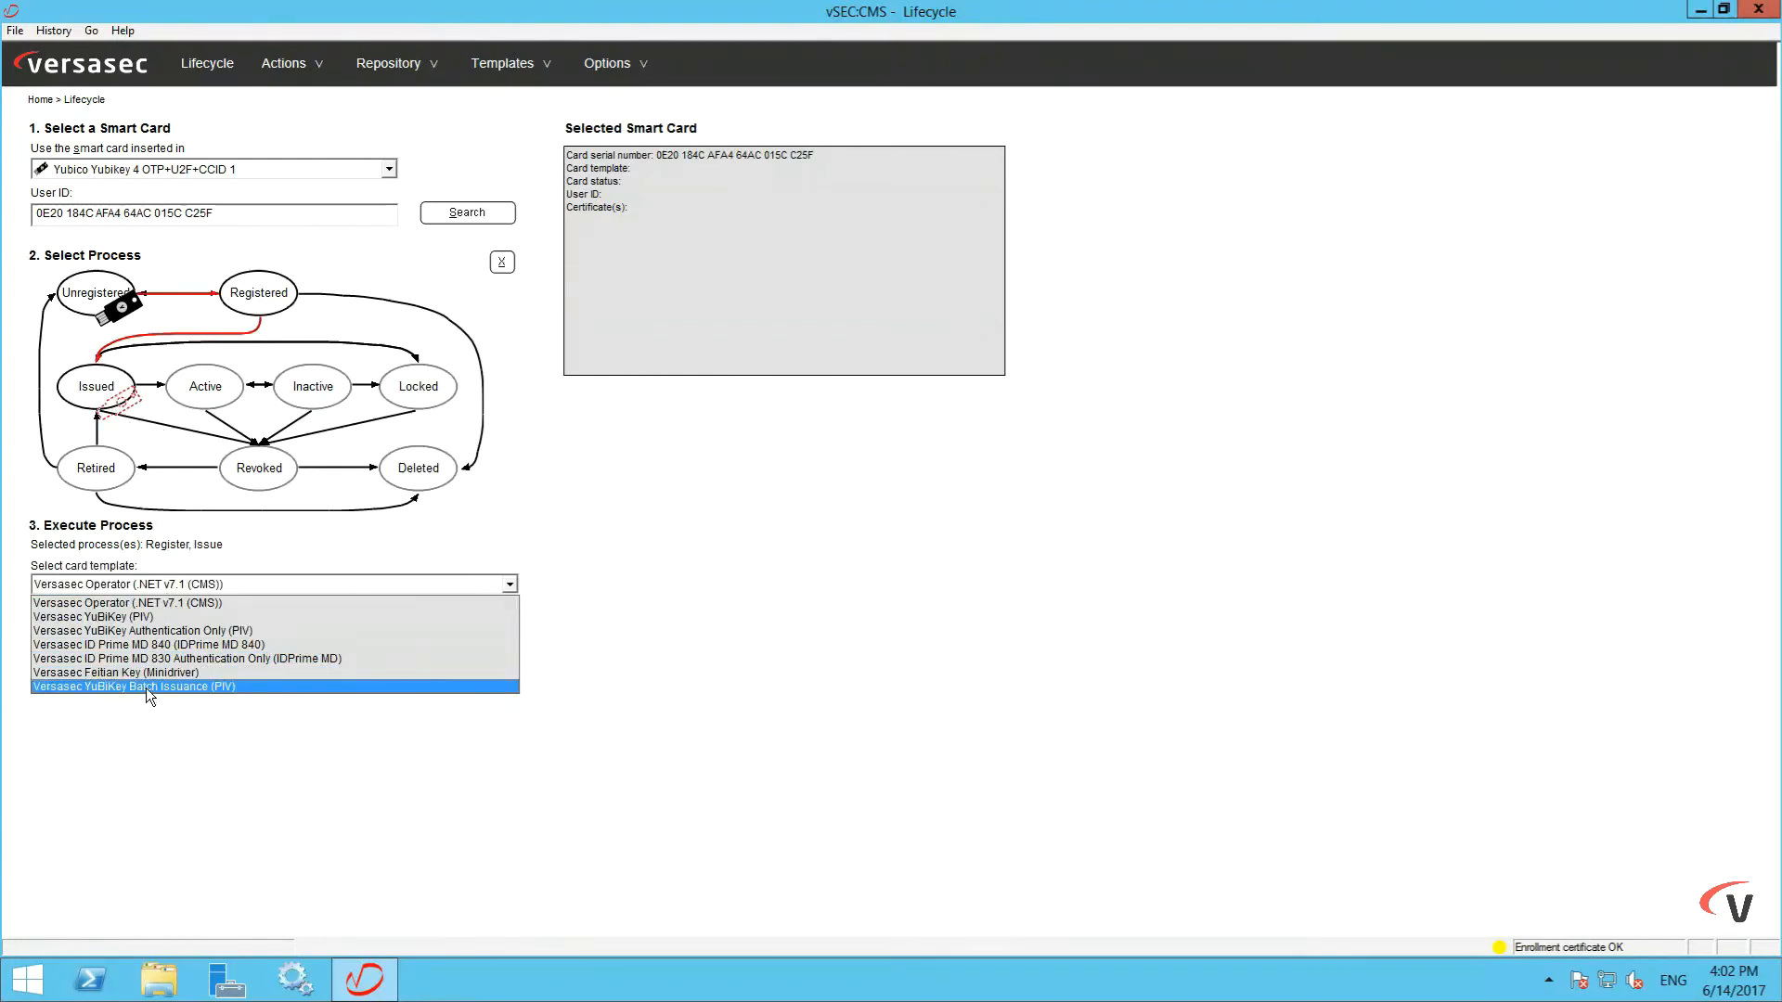
{"action": "left_click", "coordinate": [132, 687]}
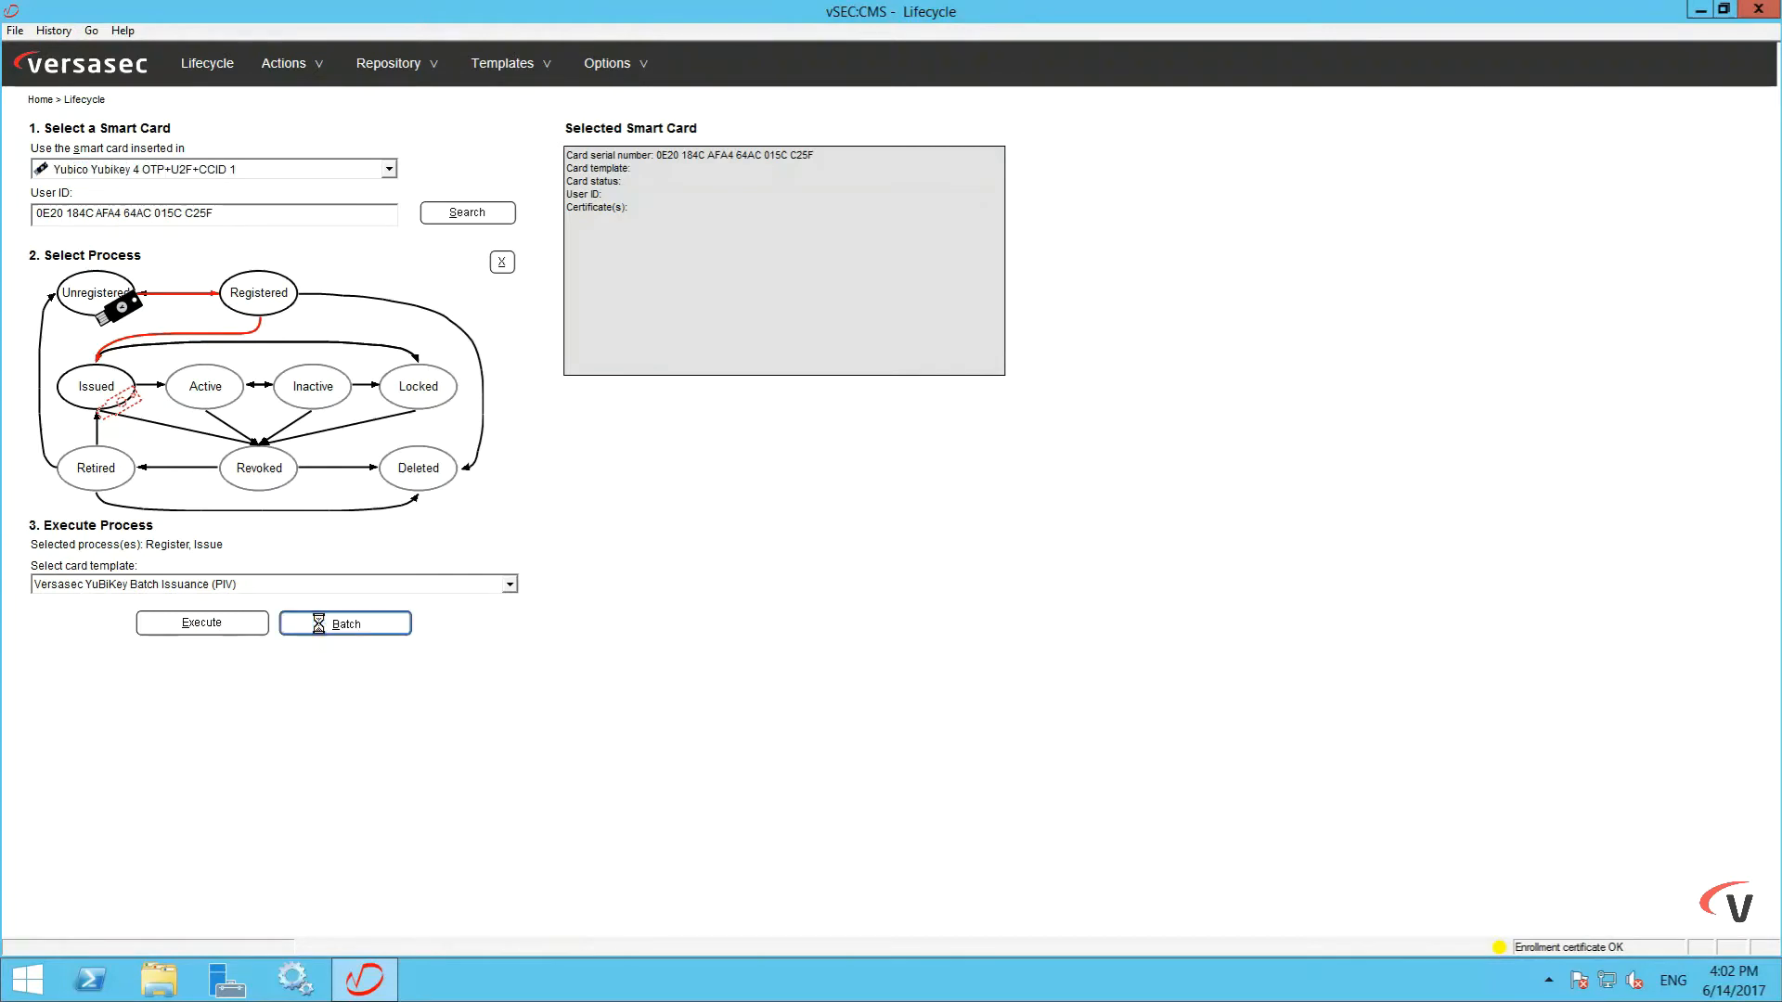
{"action": "left_click", "coordinate": [345, 623]}
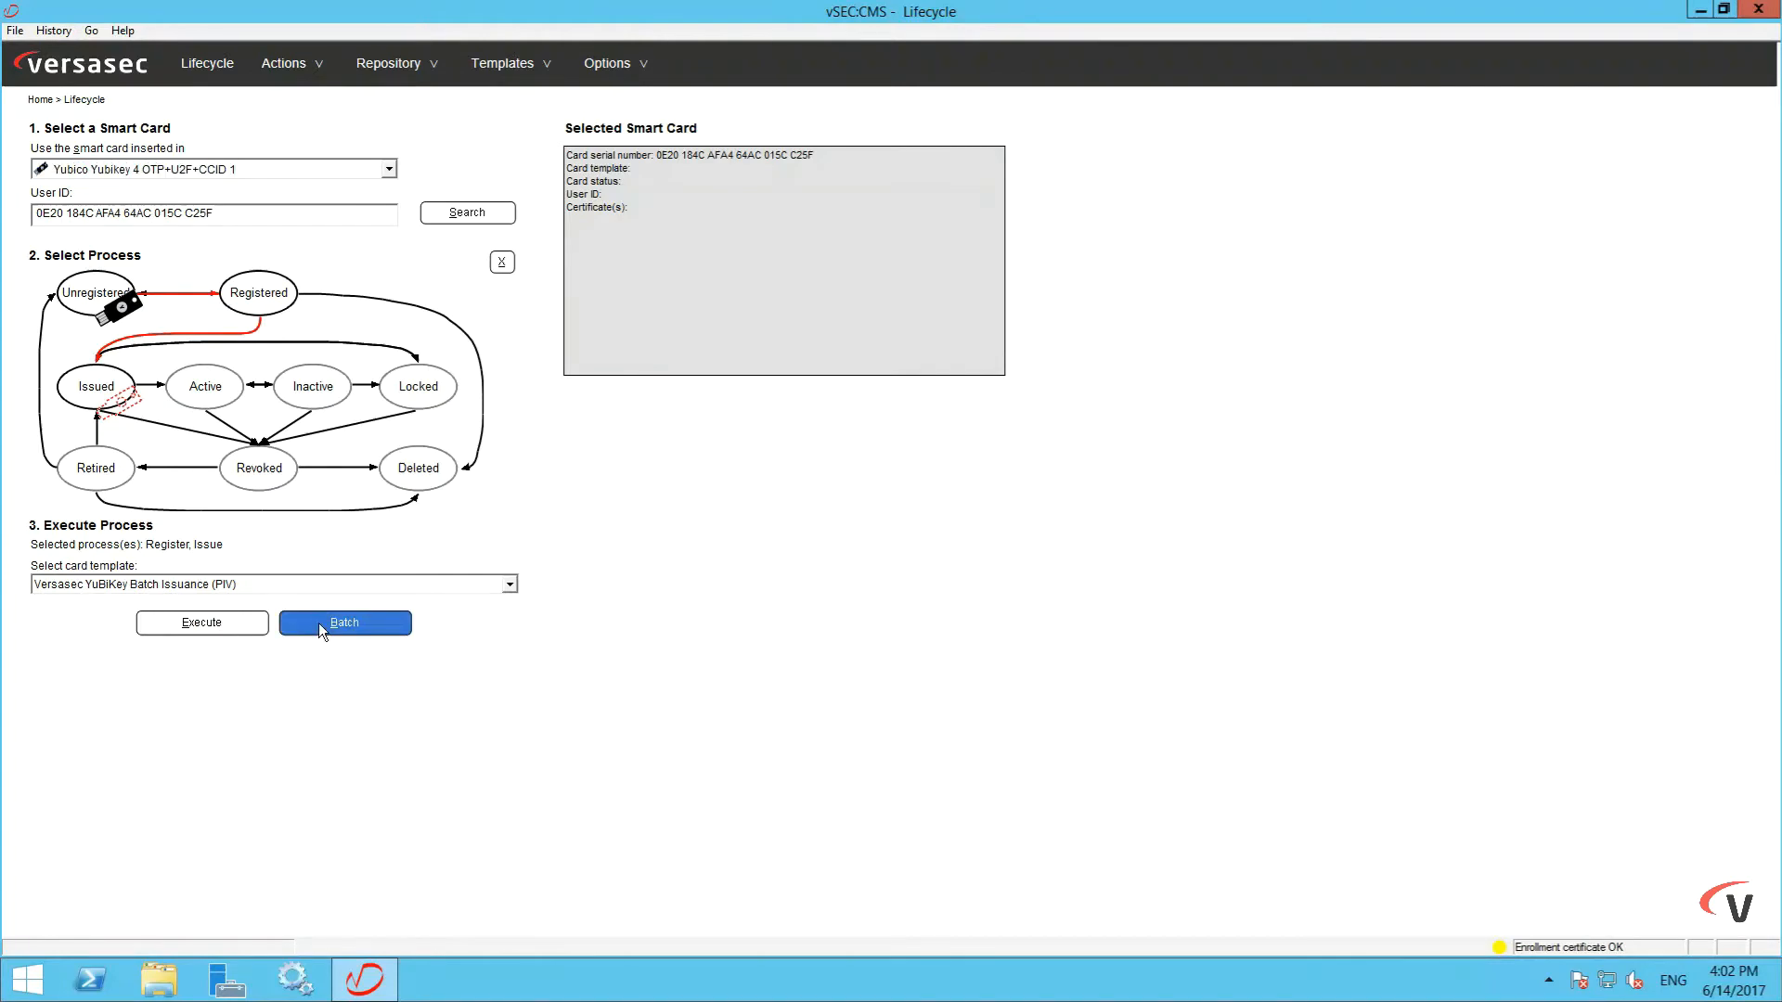
{"action": "left_click", "coordinate": [343, 622]}
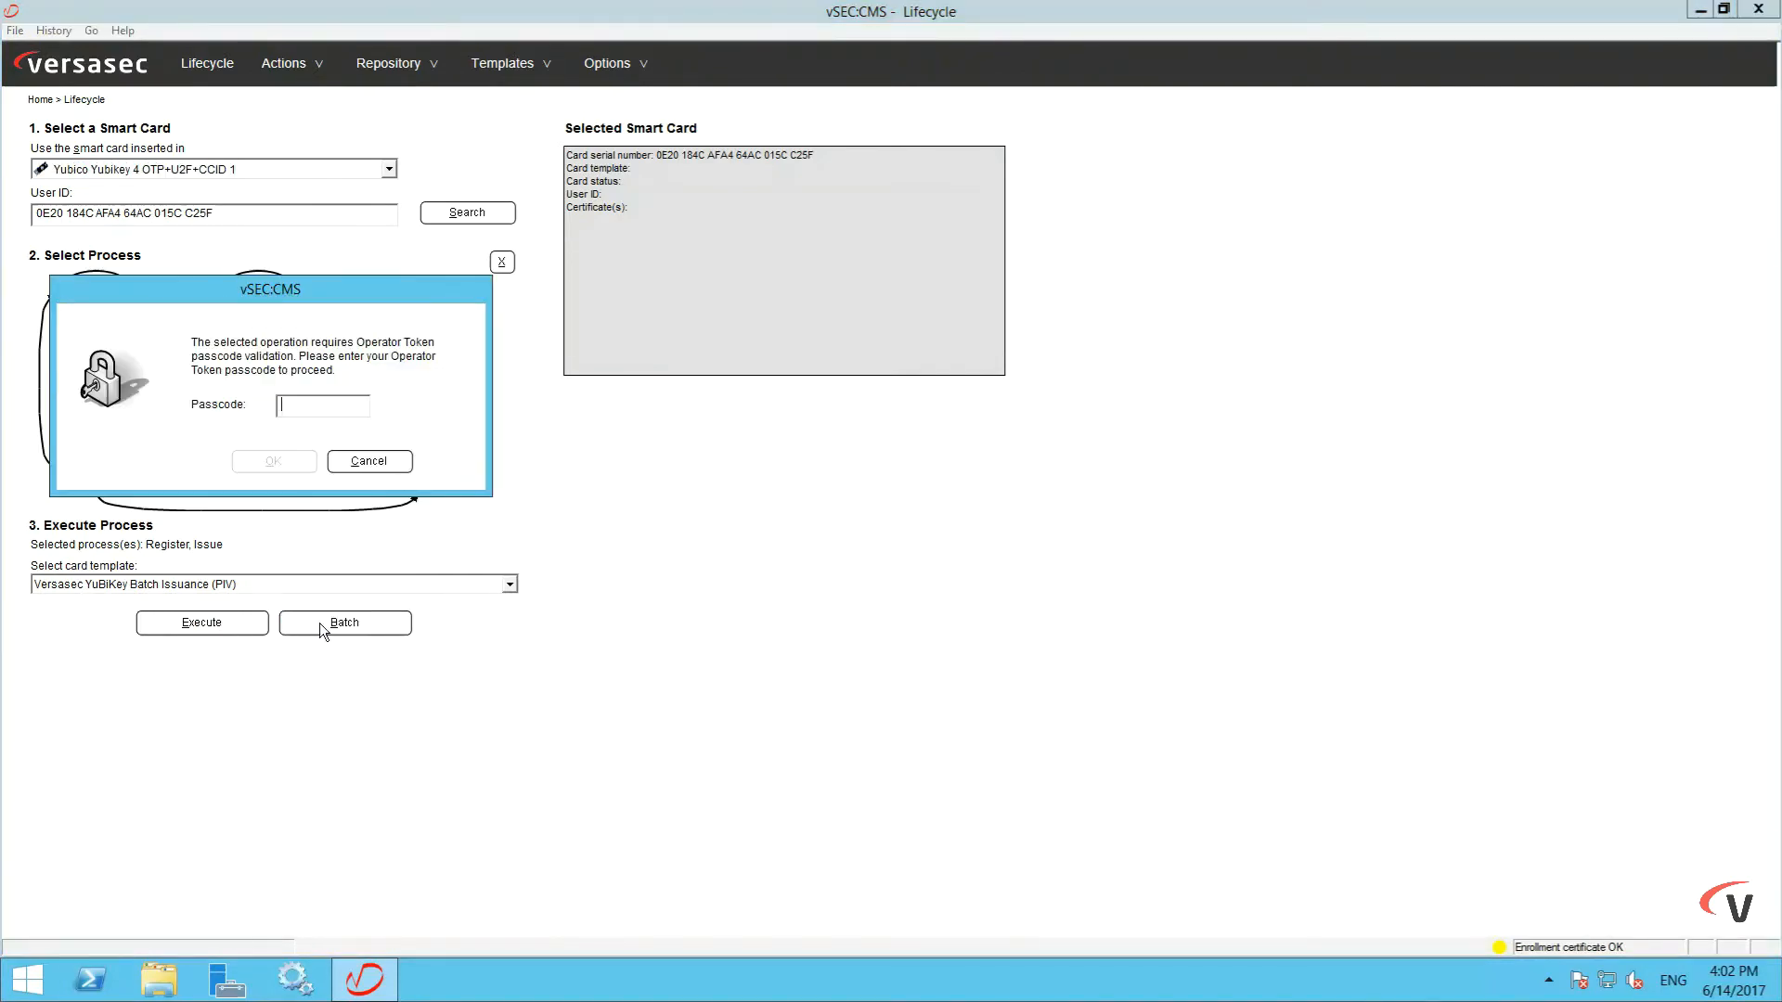
{"action": "type", "text": "***"}
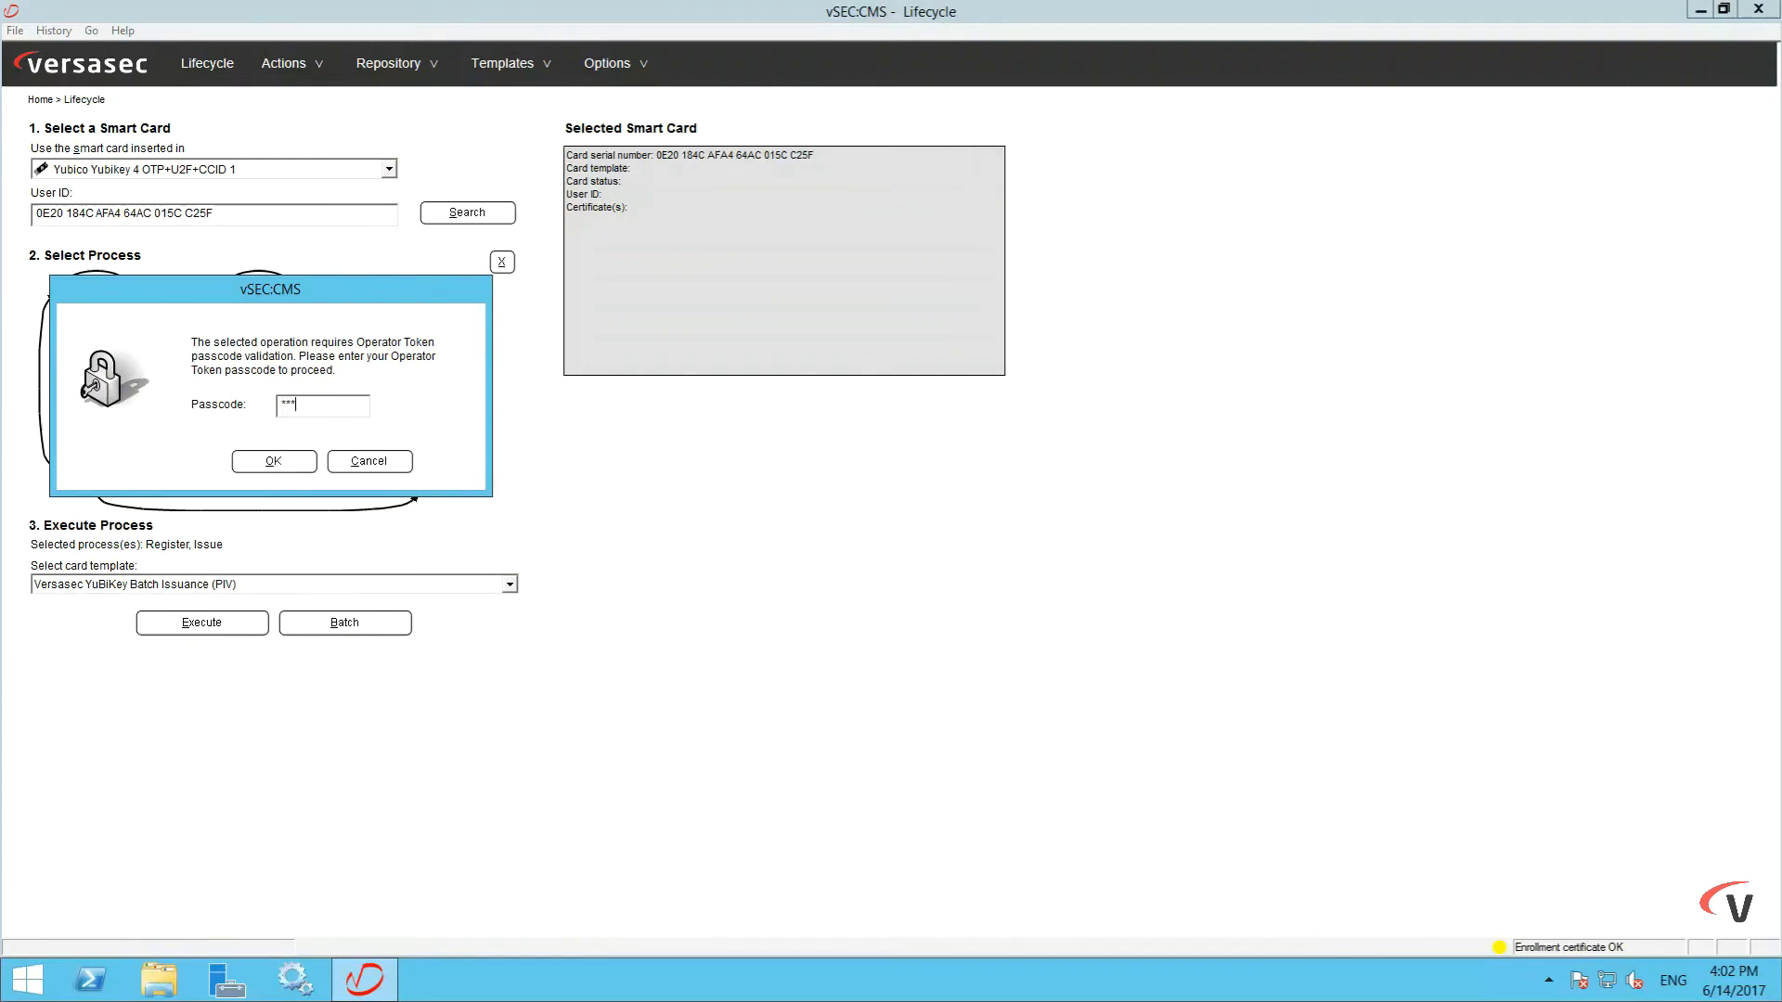
Step: Confirm the passcode, take users from the YuBiKey Batch Issue .txt file and start issuing all three cards
{"action": "left_click", "coordinate": [273, 460]}
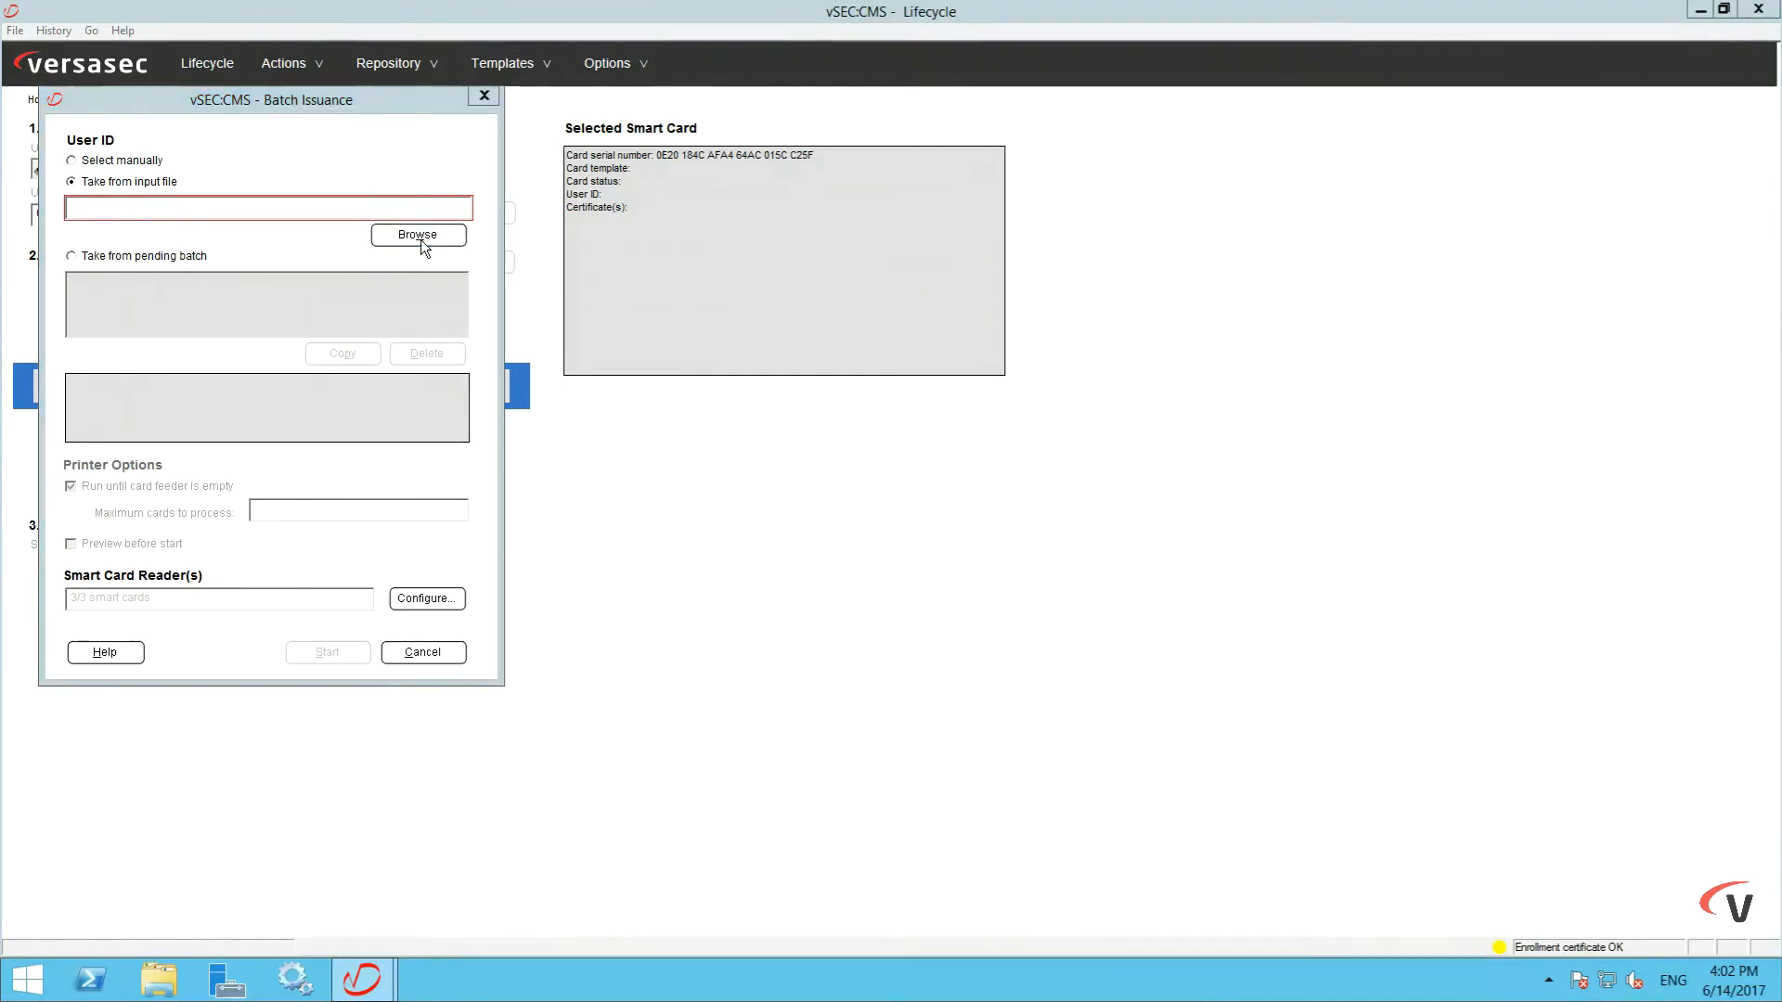
{"action": "left_click", "coordinate": [417, 236]}
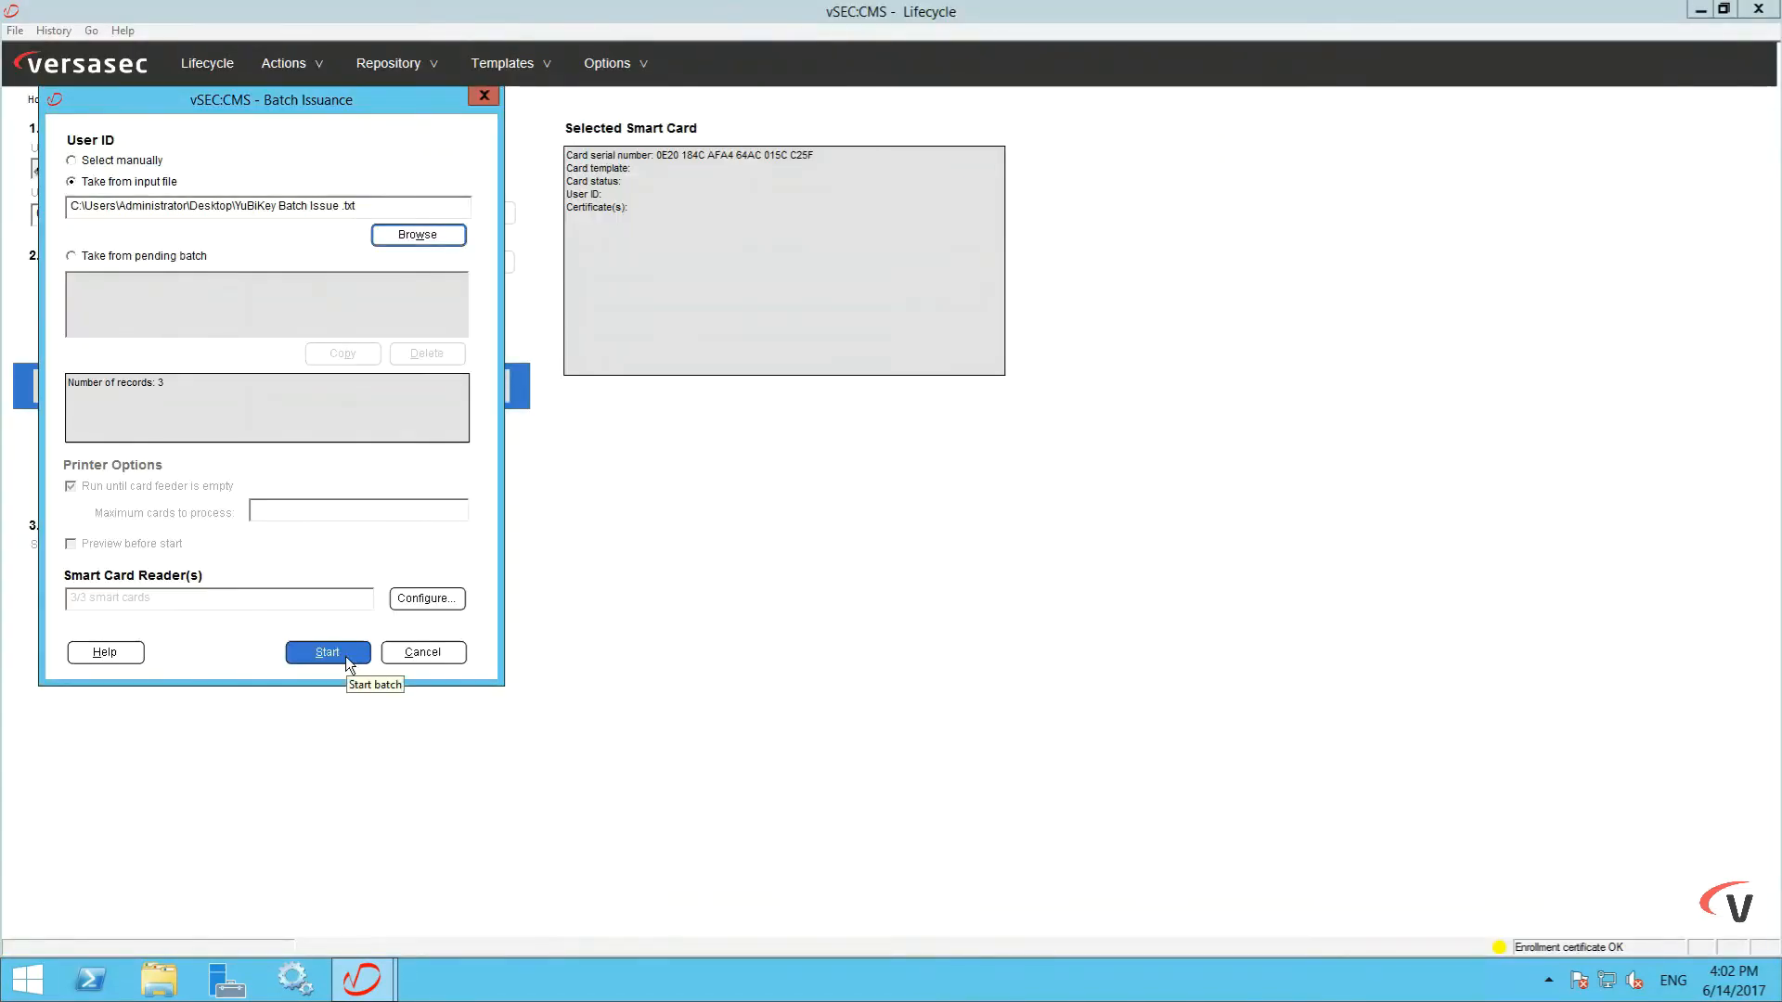
{"action": "left_click", "coordinate": [327, 652]}
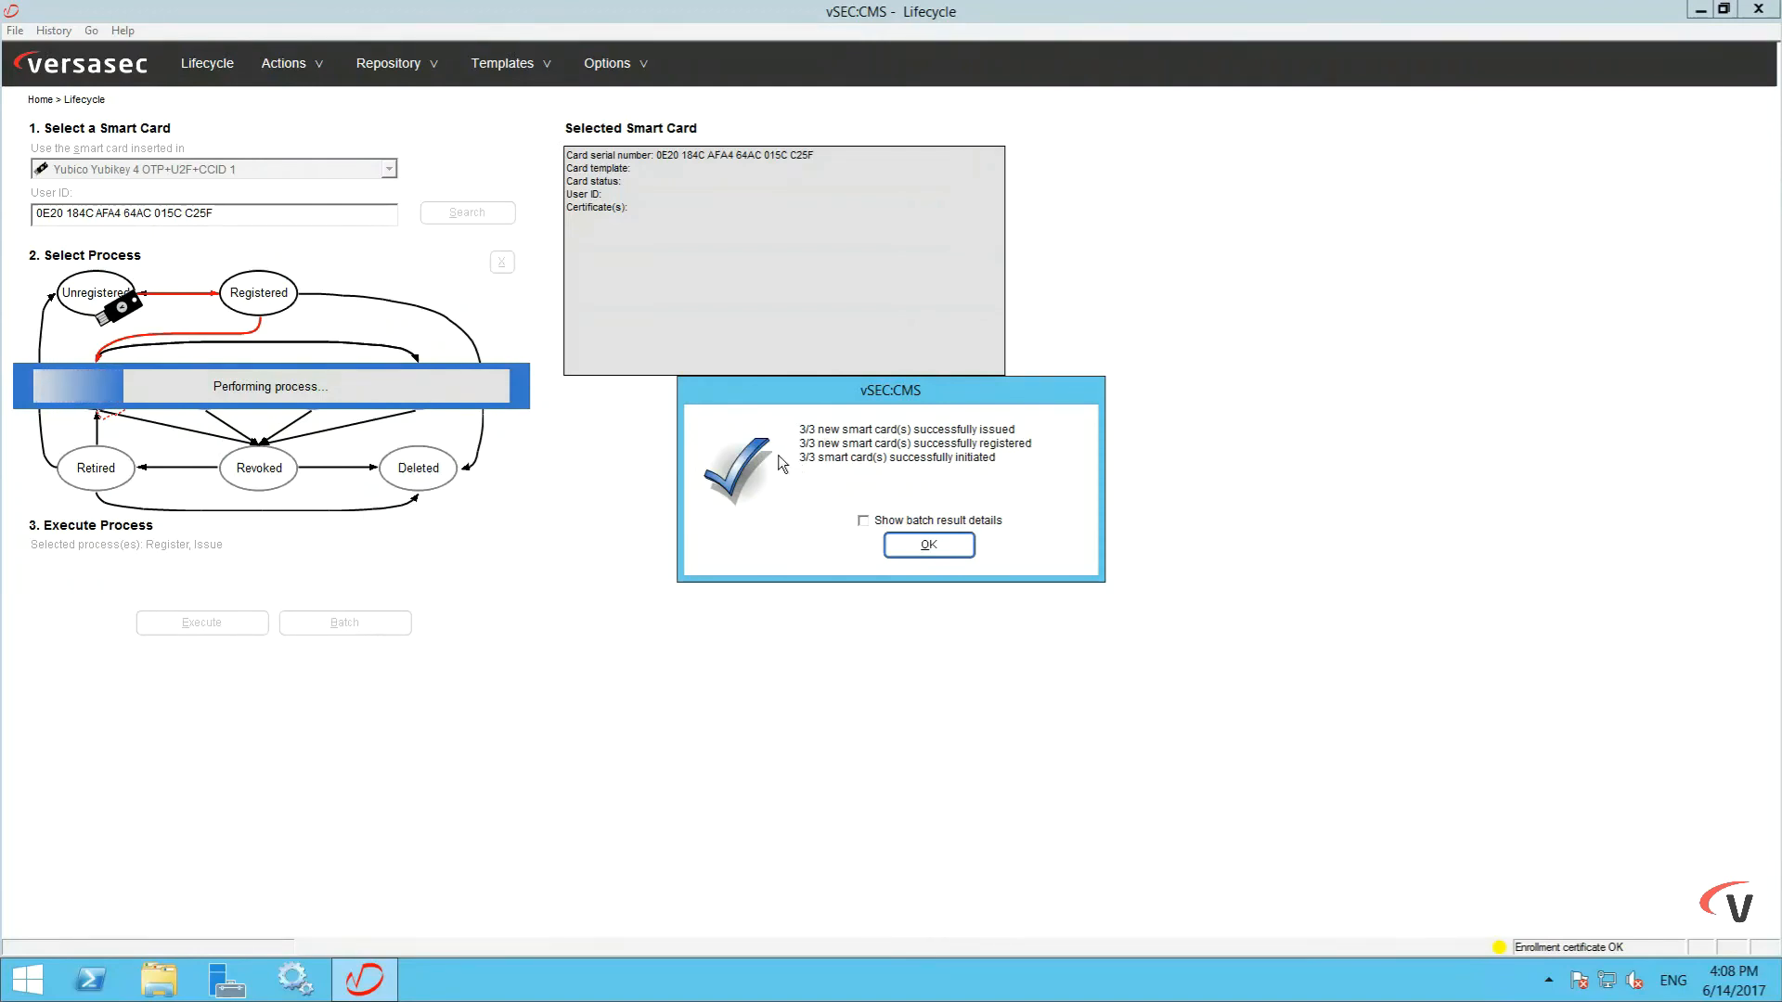
Step: Show the batch result details and acknowledge the three successful cards
{"action": "left_click", "coordinate": [864, 520]}
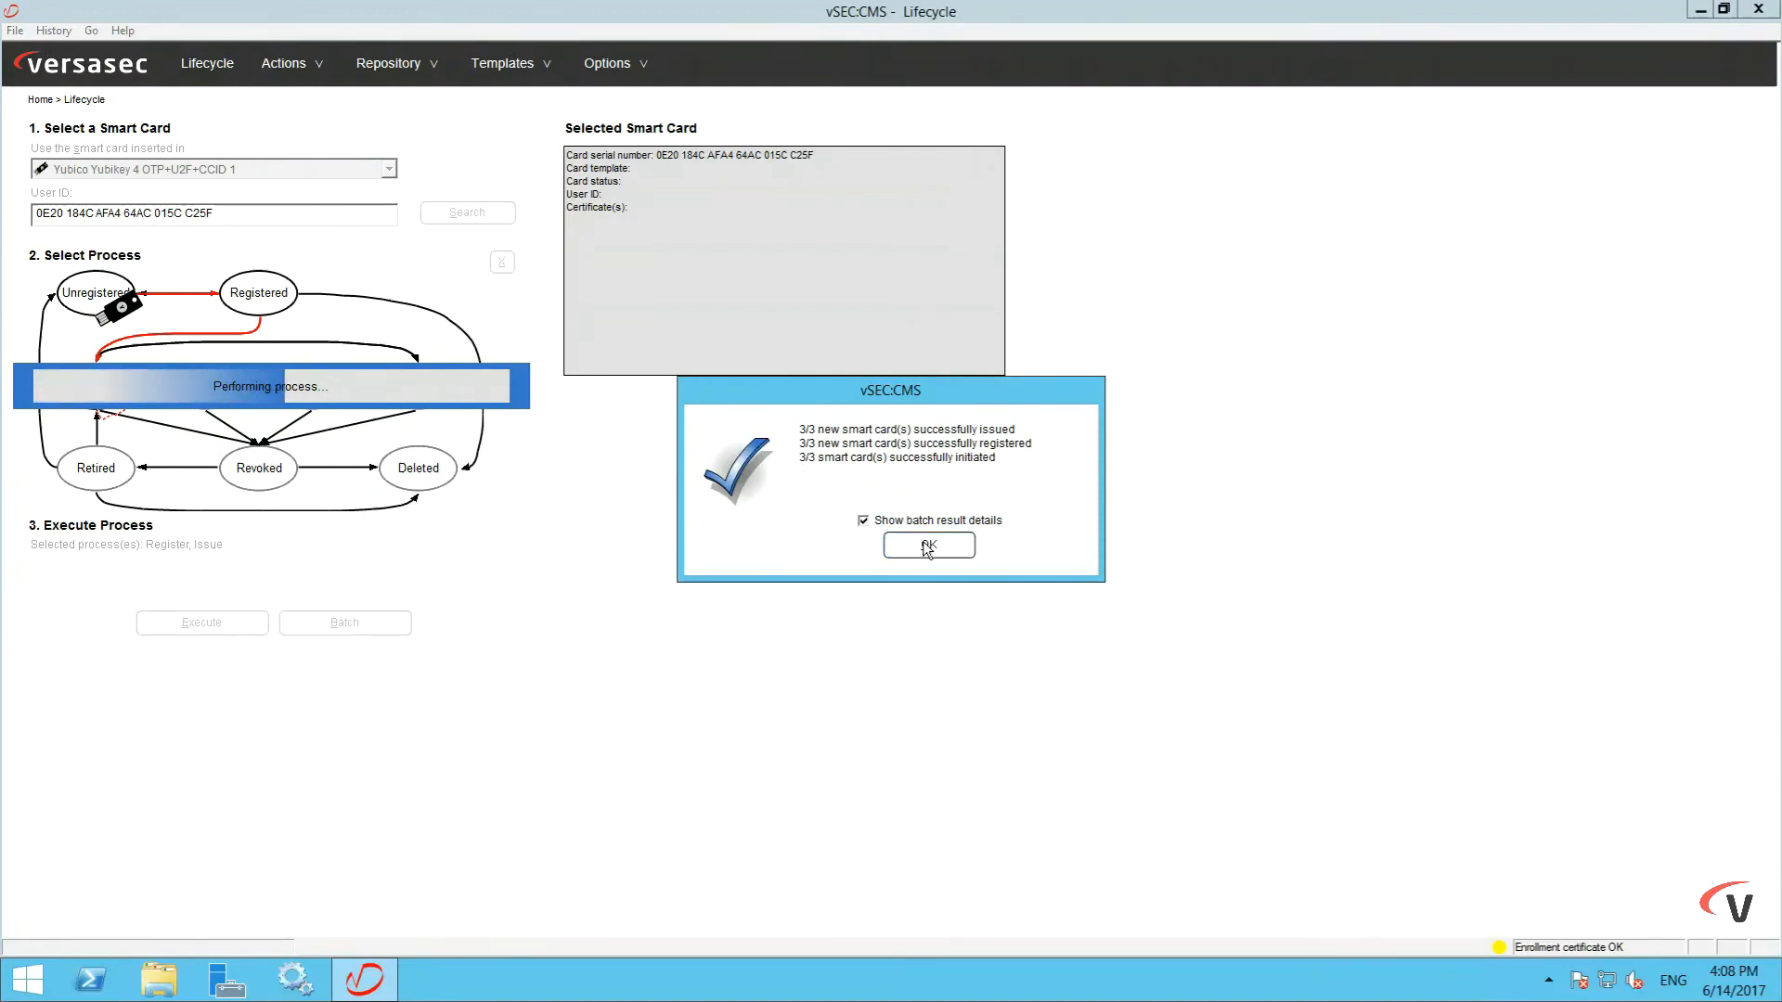
{"action": "left_click", "coordinate": [928, 546]}
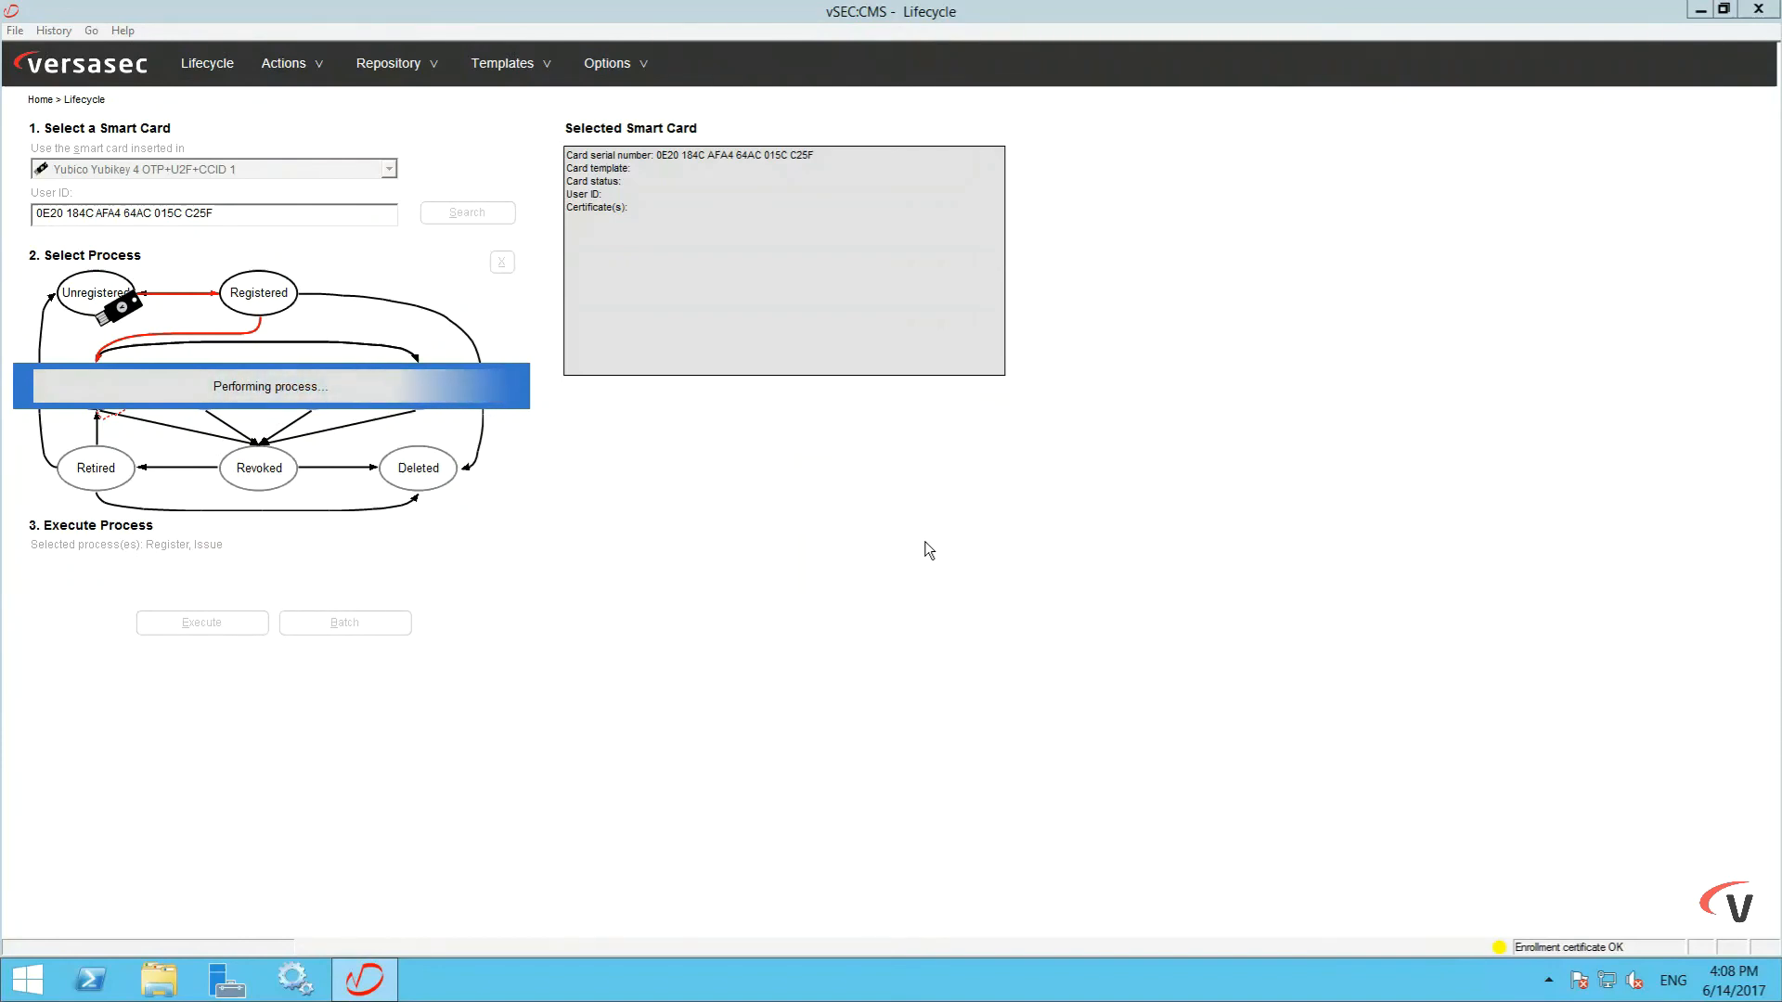
{"action": "left_click", "coordinate": [344, 622]}
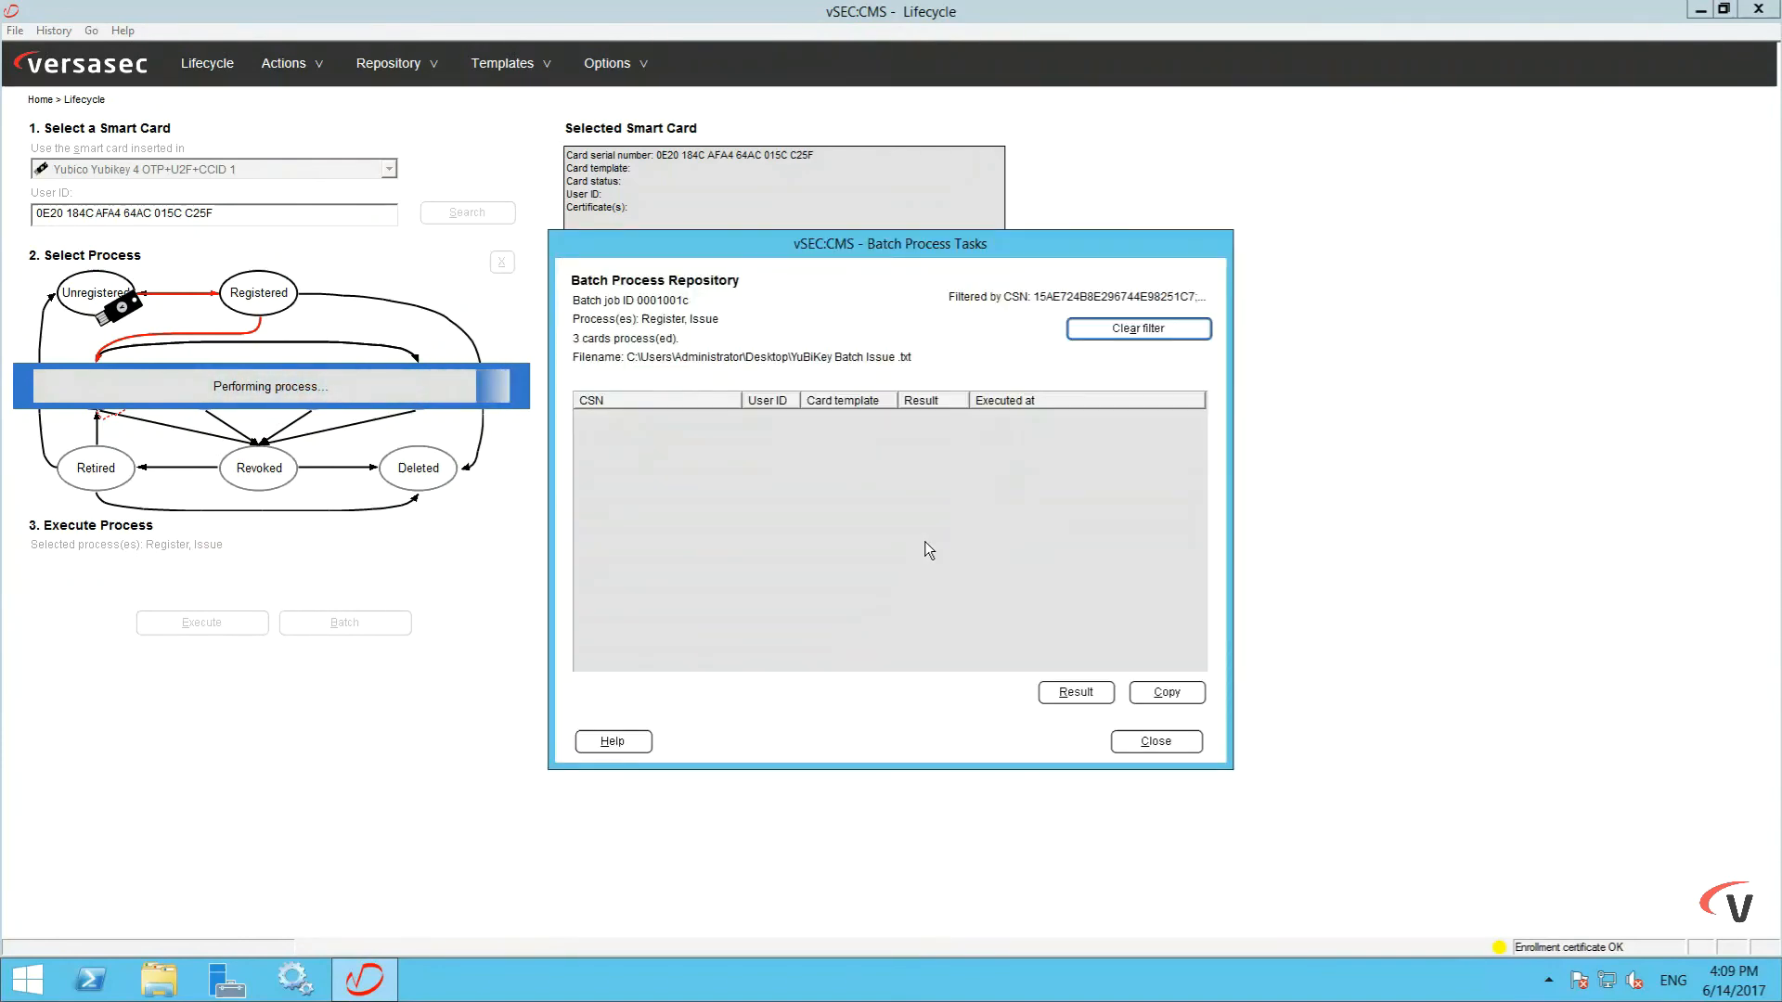
Step: Clear the Batch Process Tasks filter, select the last processed card and close the list
{"action": "left_click", "coordinate": [1136, 328]}
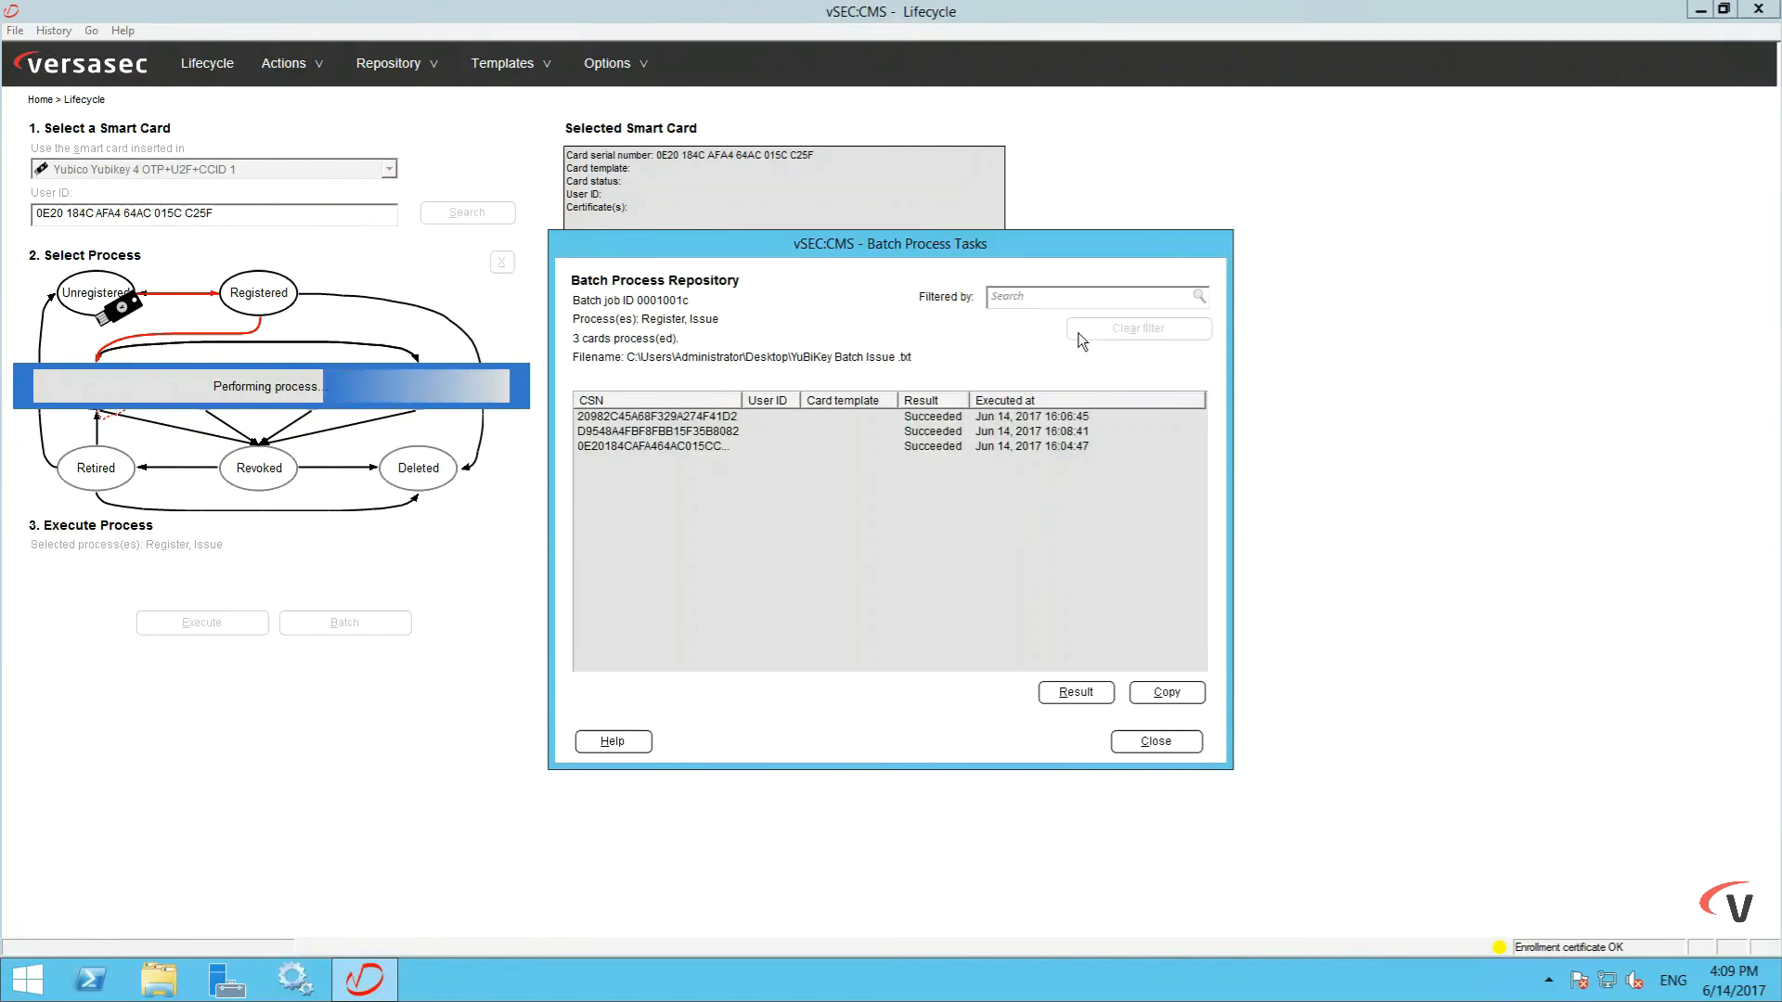
{"action": "left_click", "coordinate": [681, 416]}
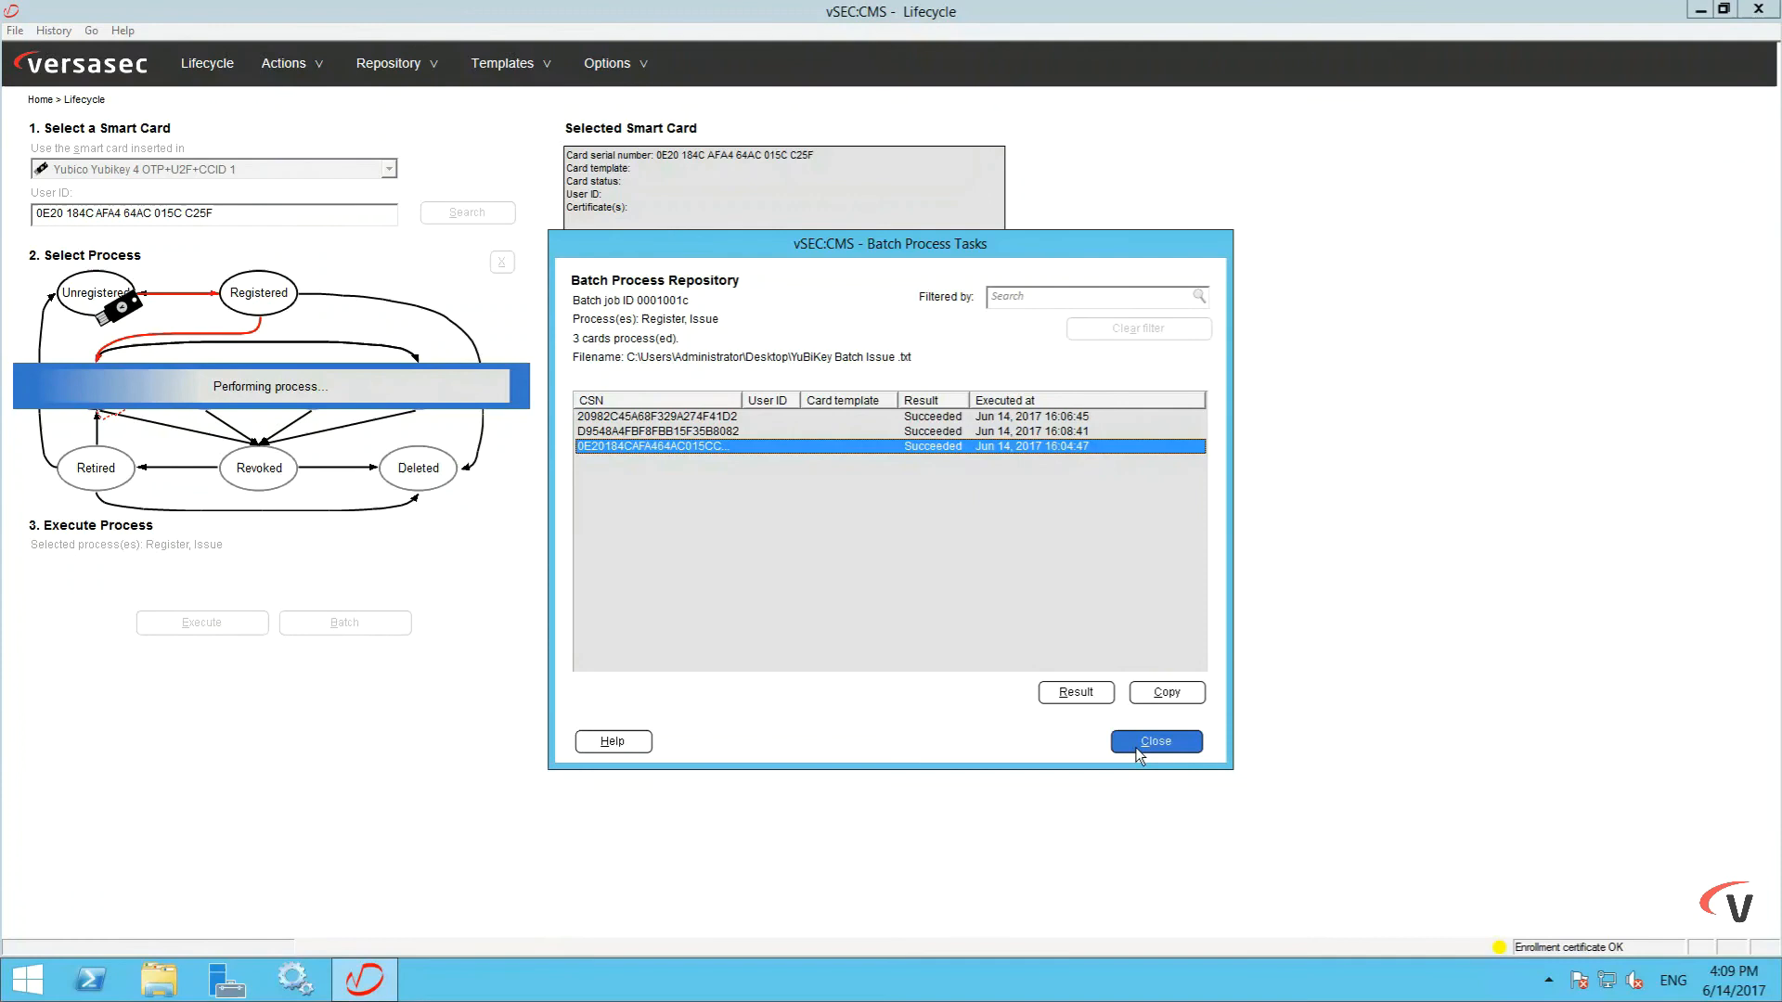
{"action": "left_click", "coordinate": [1152, 740]}
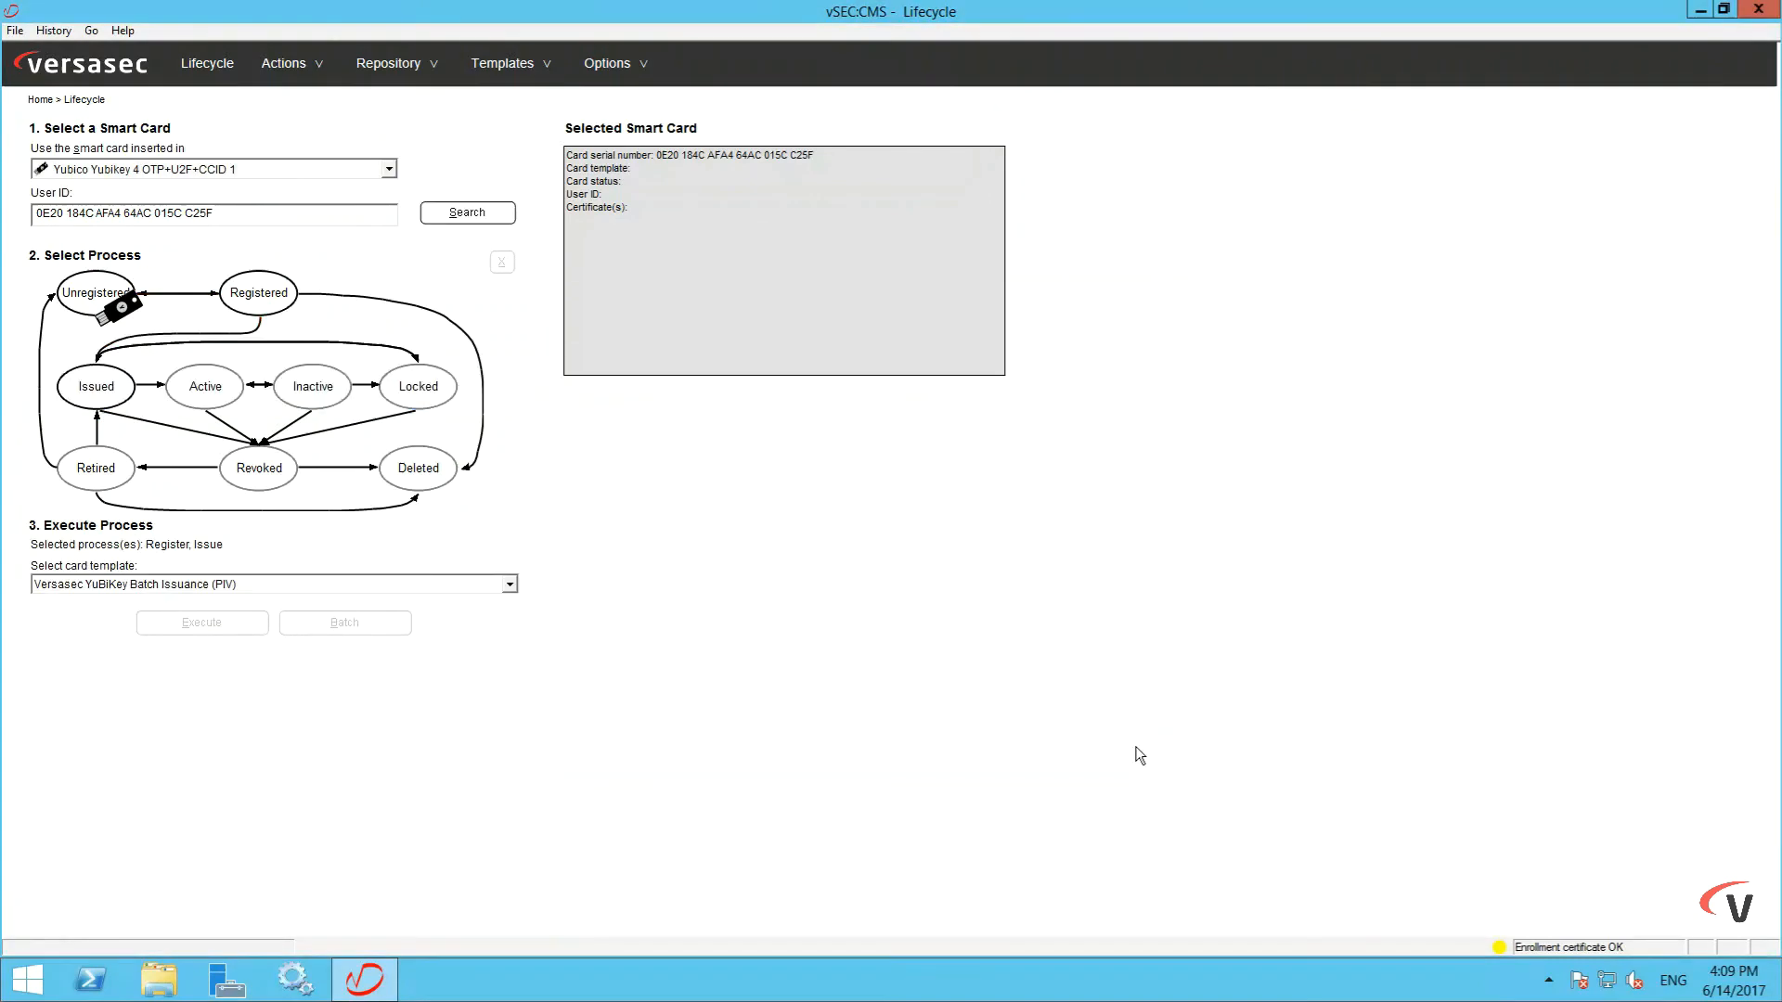
Step: Switch to the third inserted YubiKey to view its assigned user and active status
{"action": "left_click", "coordinate": [466, 211]}
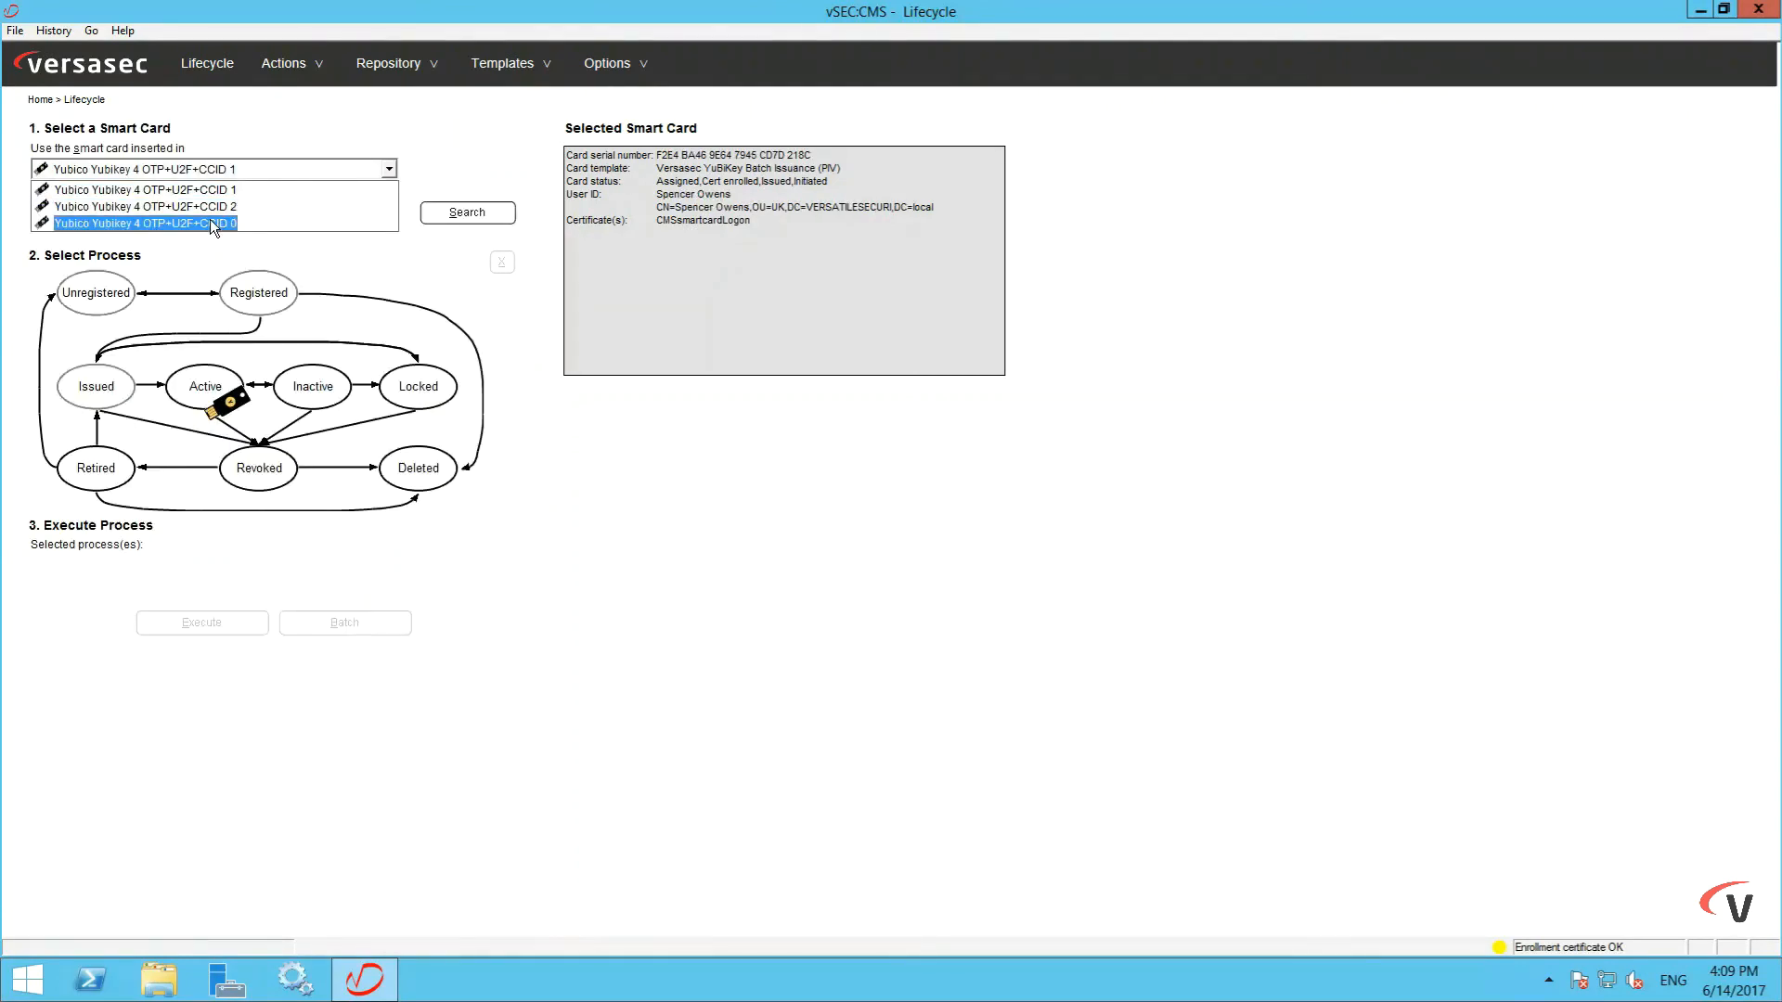
{"action": "left_click", "coordinate": [143, 189]}
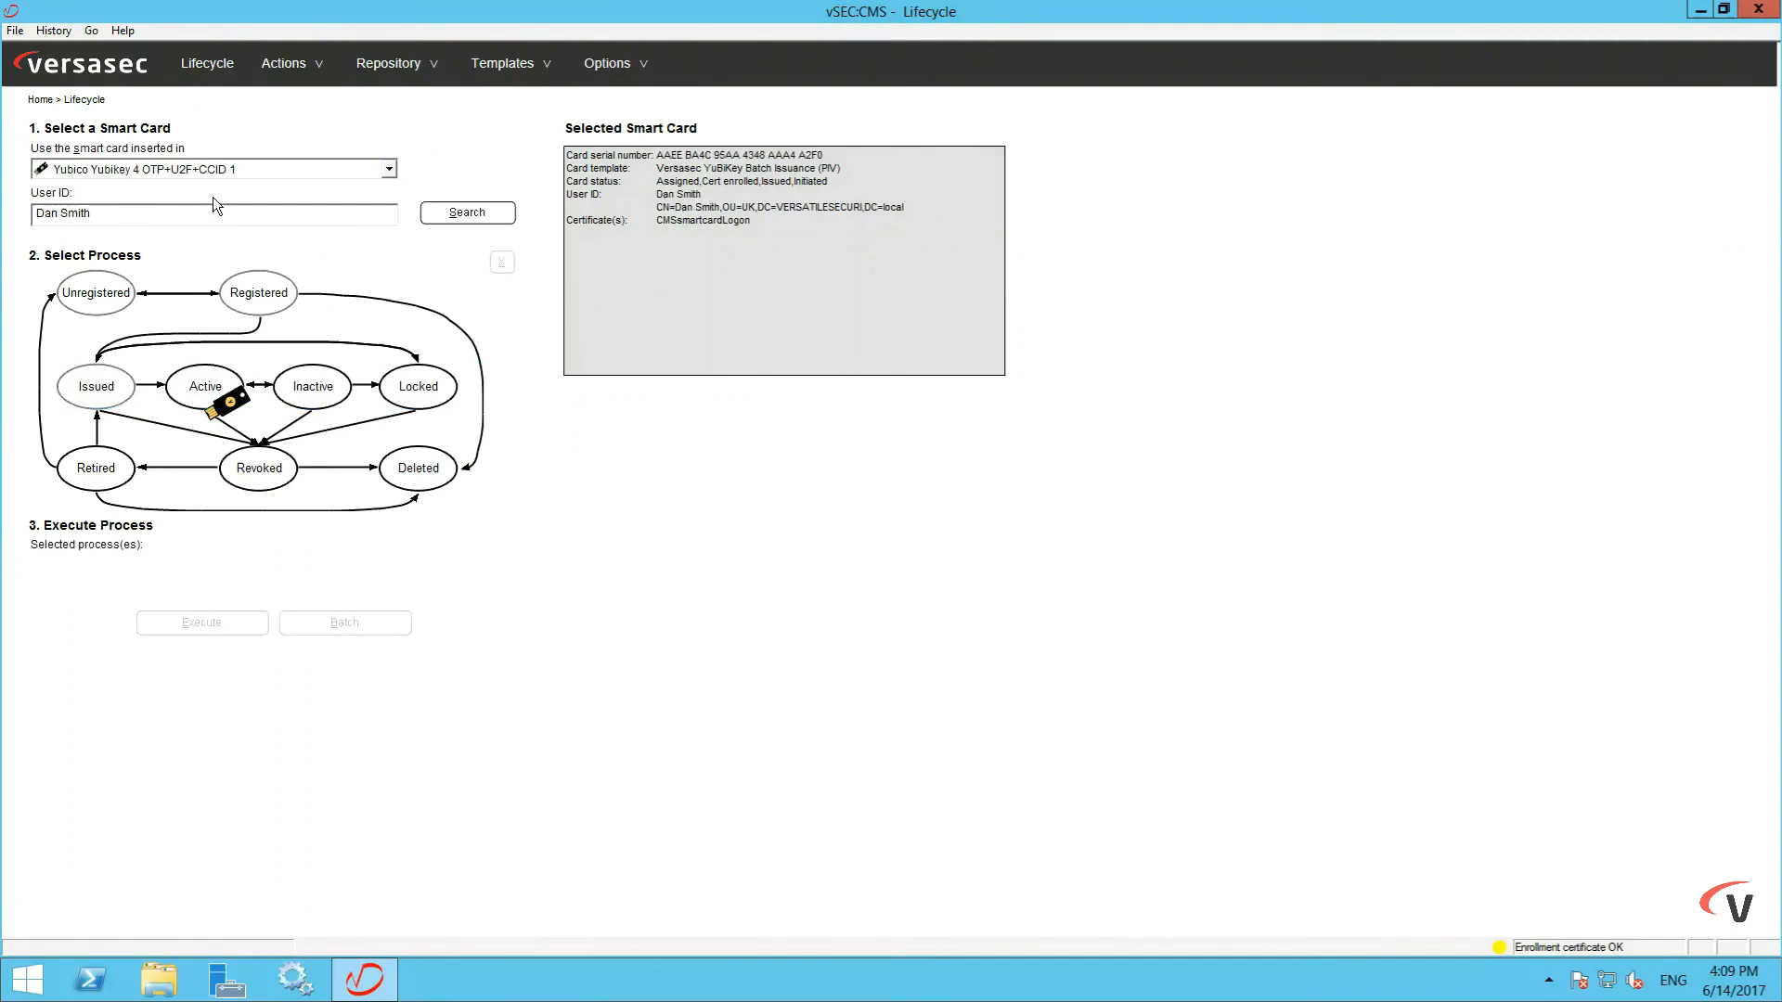
{"action": "left_click", "coordinate": [388, 63]}
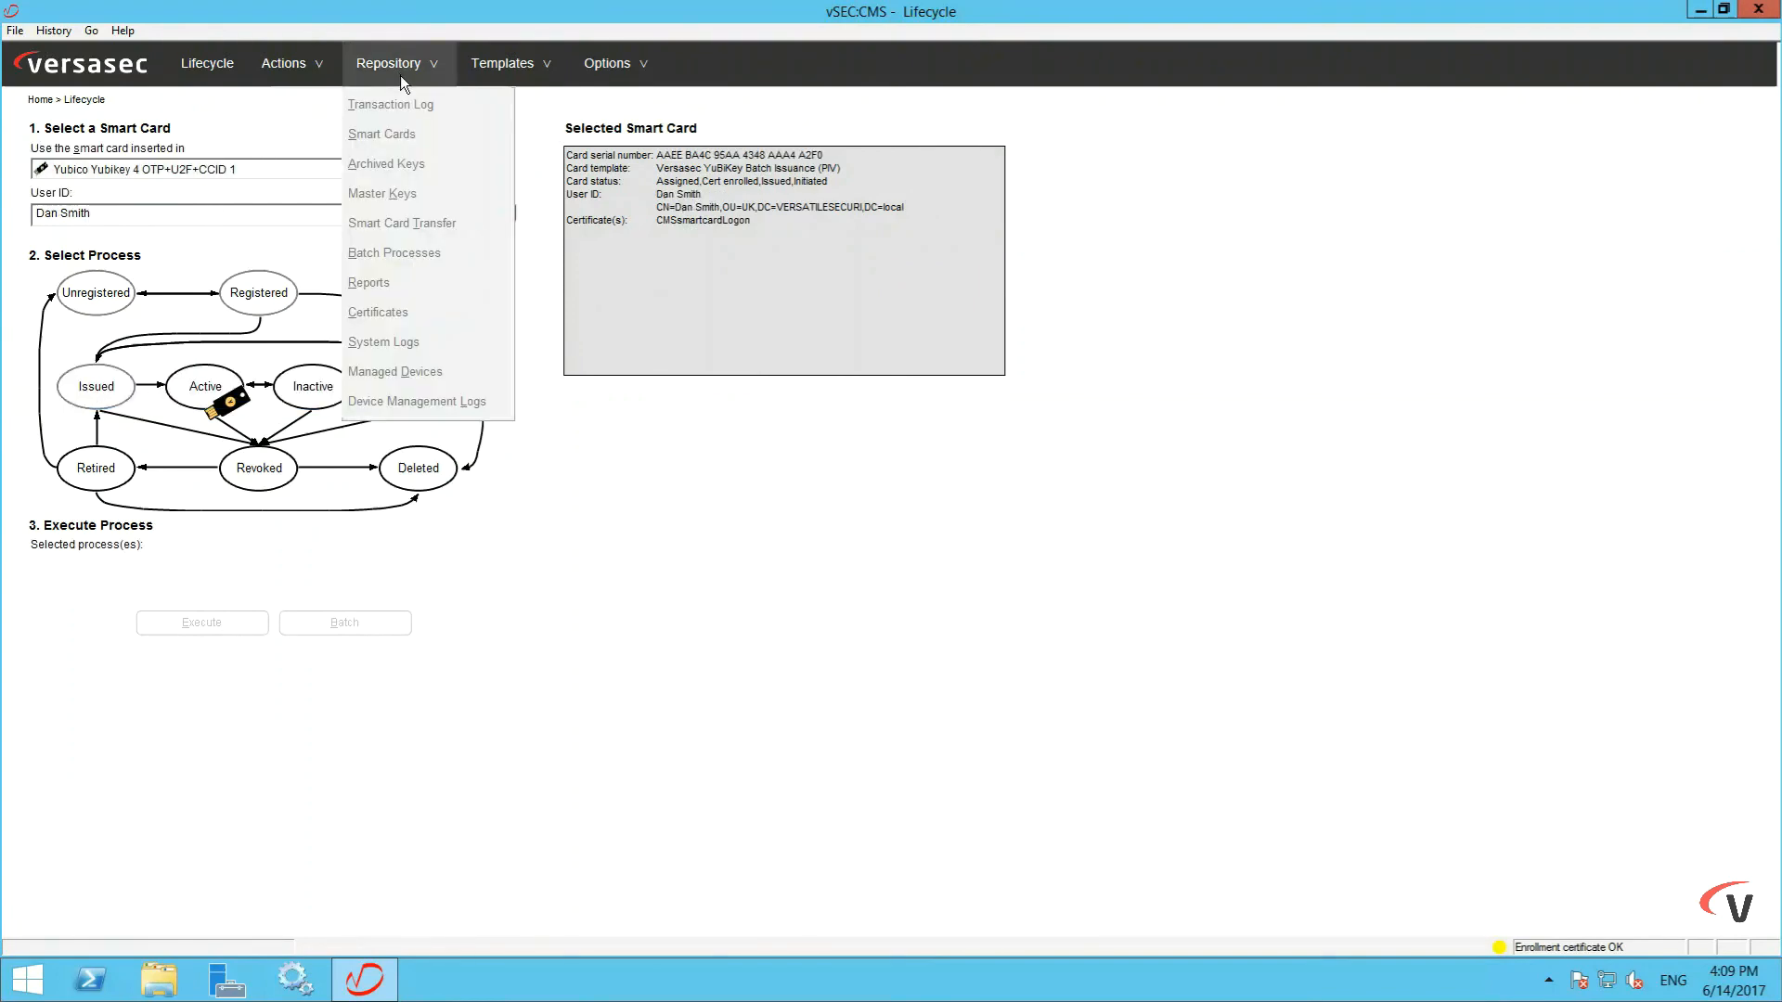
{"action": "left_click", "coordinate": [383, 134]}
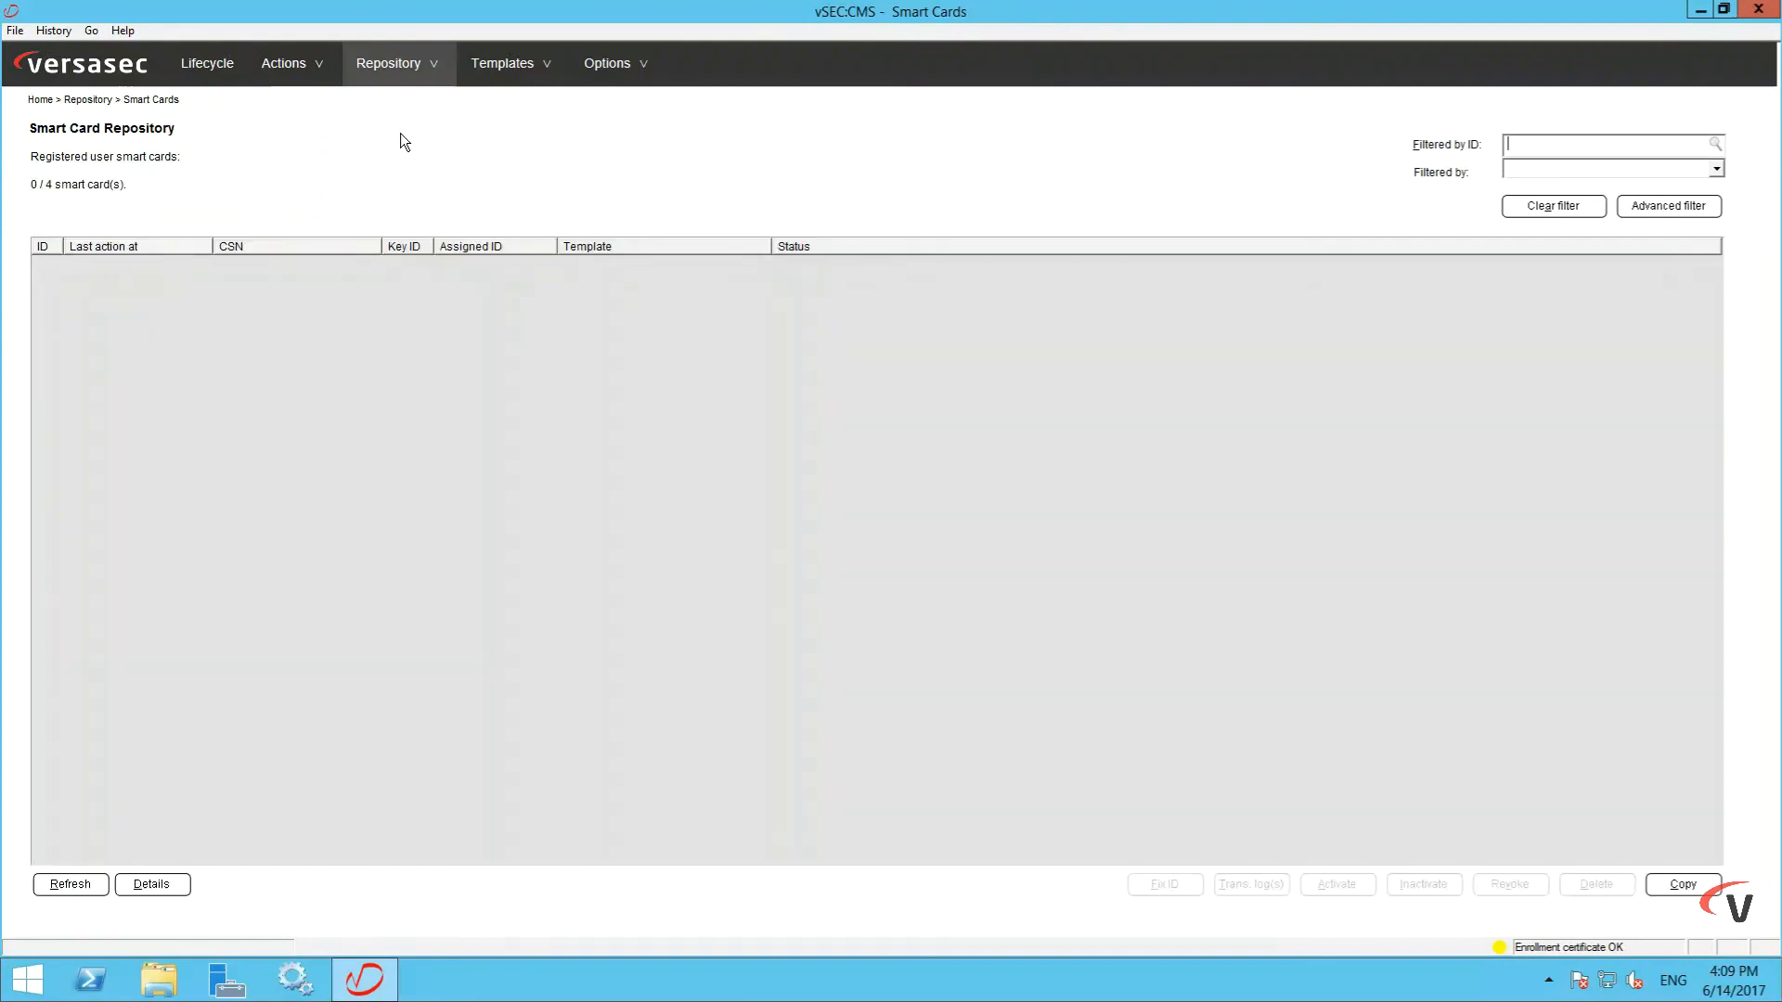
{"action": "left_click", "coordinate": [1666, 206]}
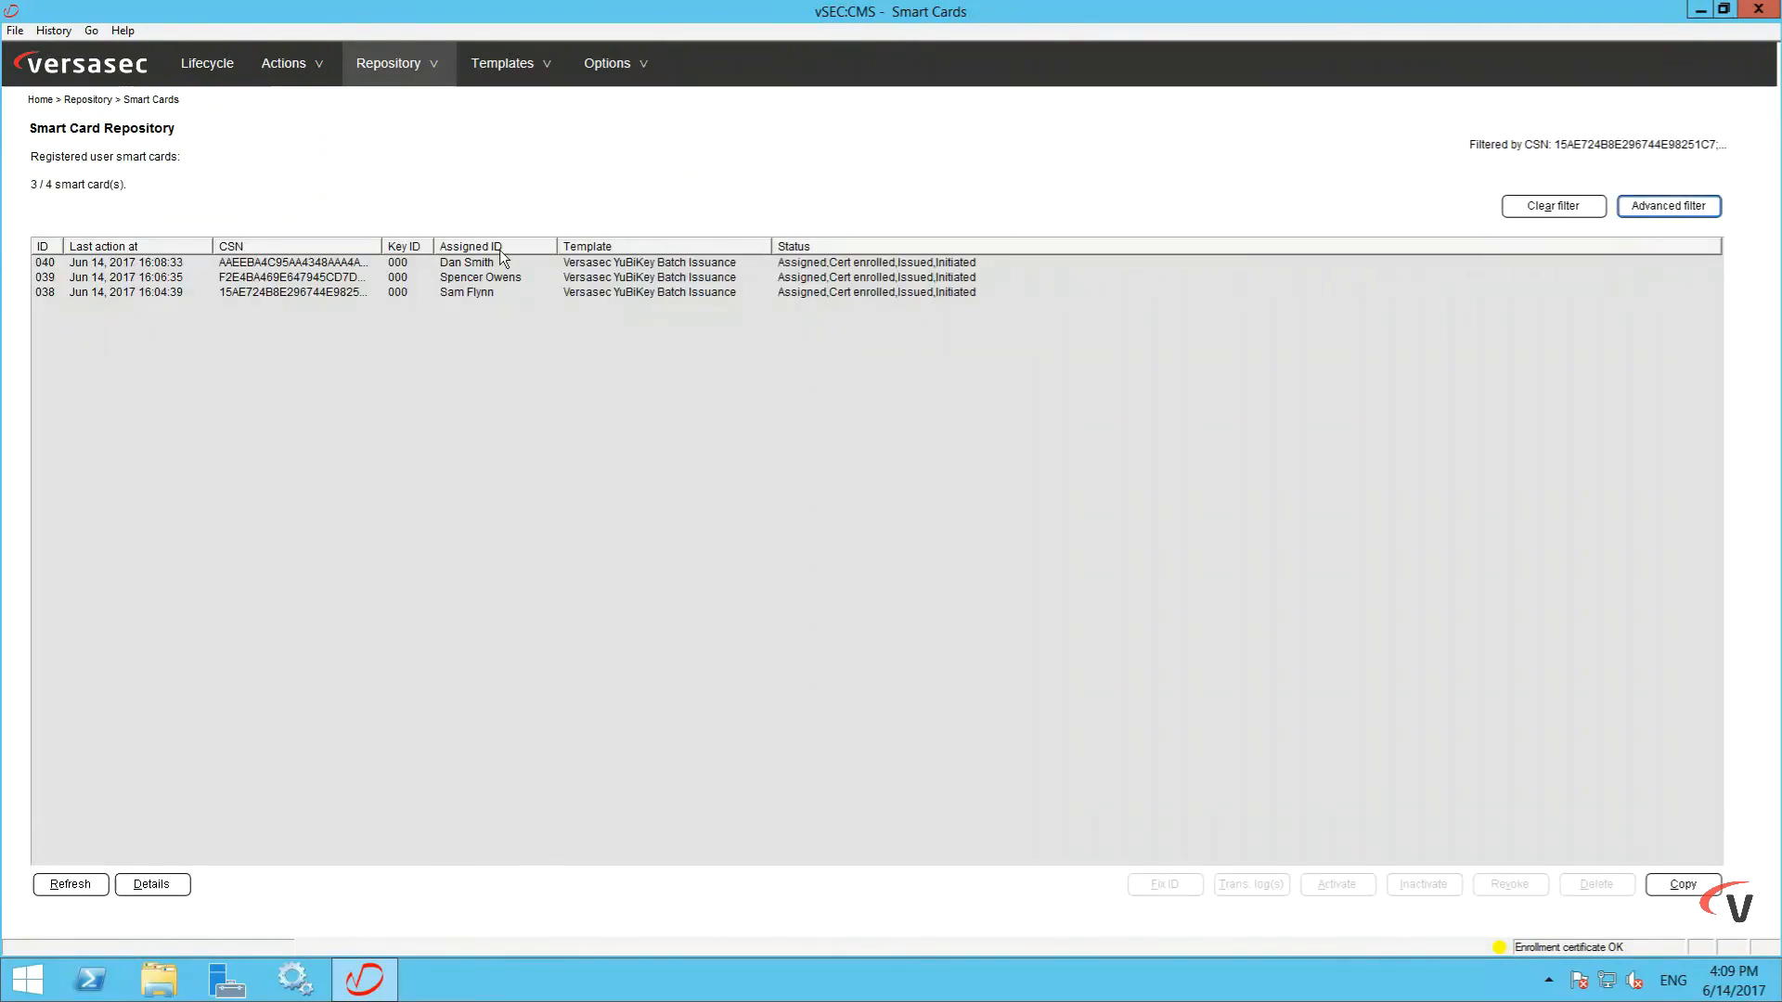
{"action": "left_click", "coordinate": [455, 291]}
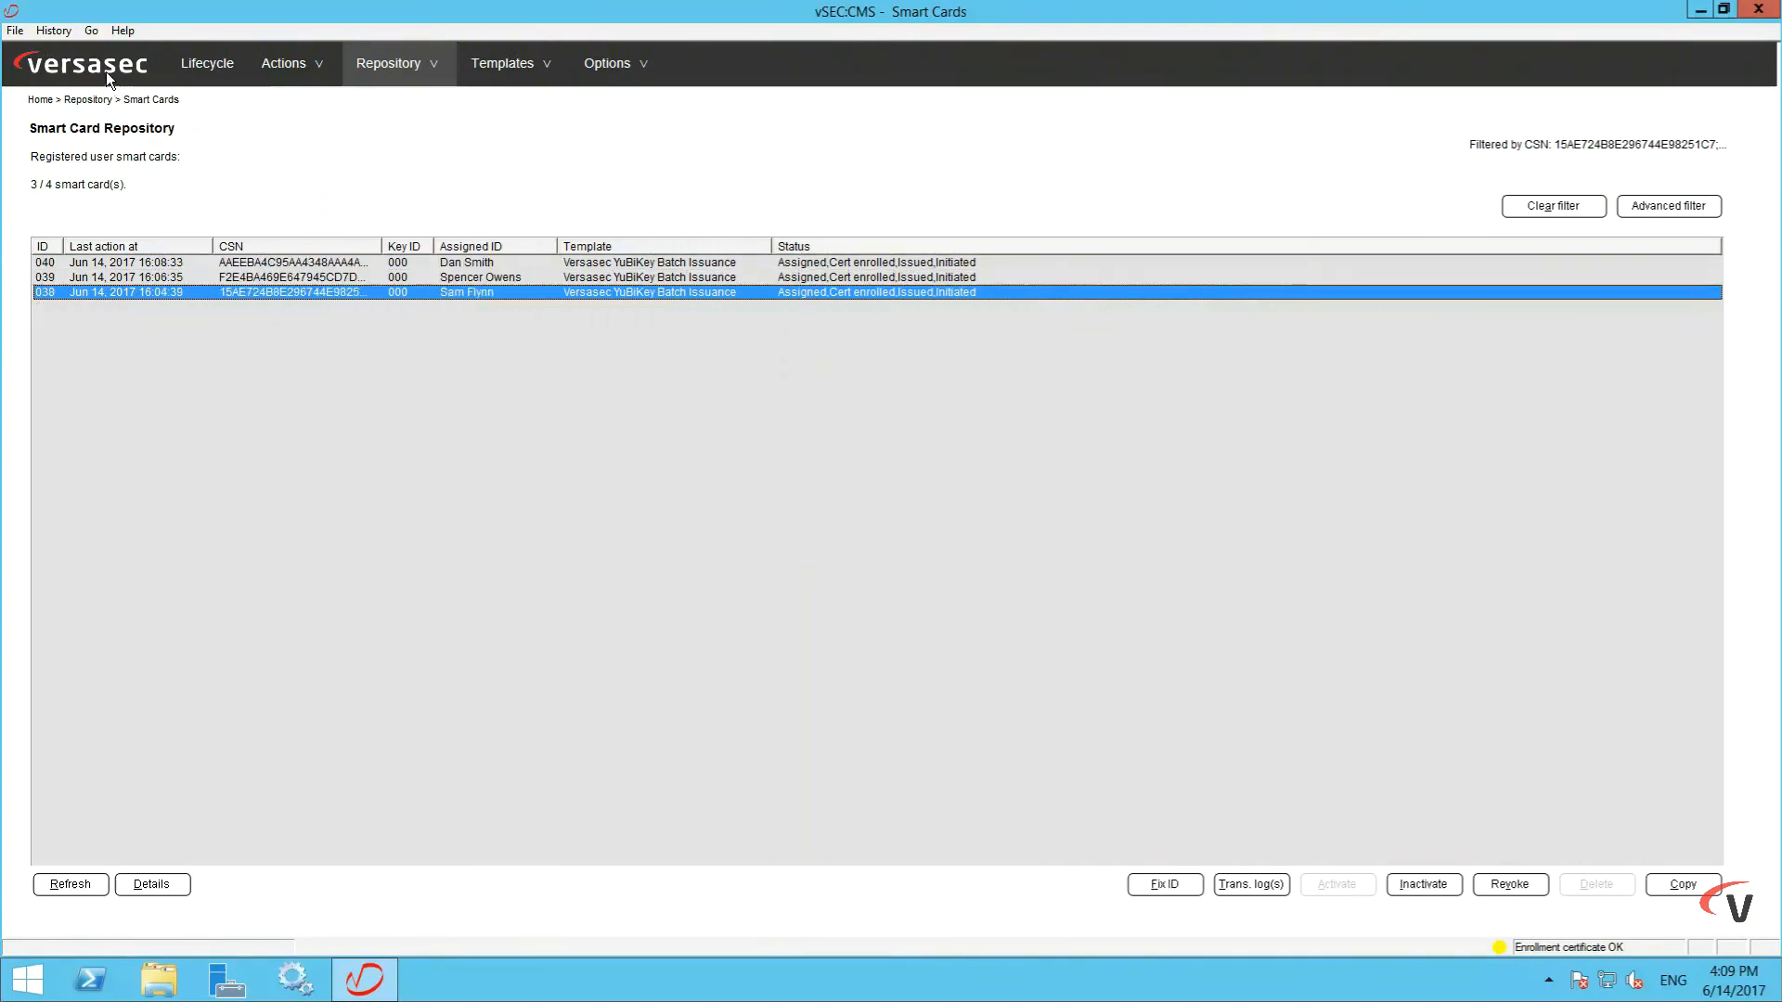
Step: Close vSEC:CMS and return to the desktop
{"action": "left_click", "coordinate": [80, 63]}
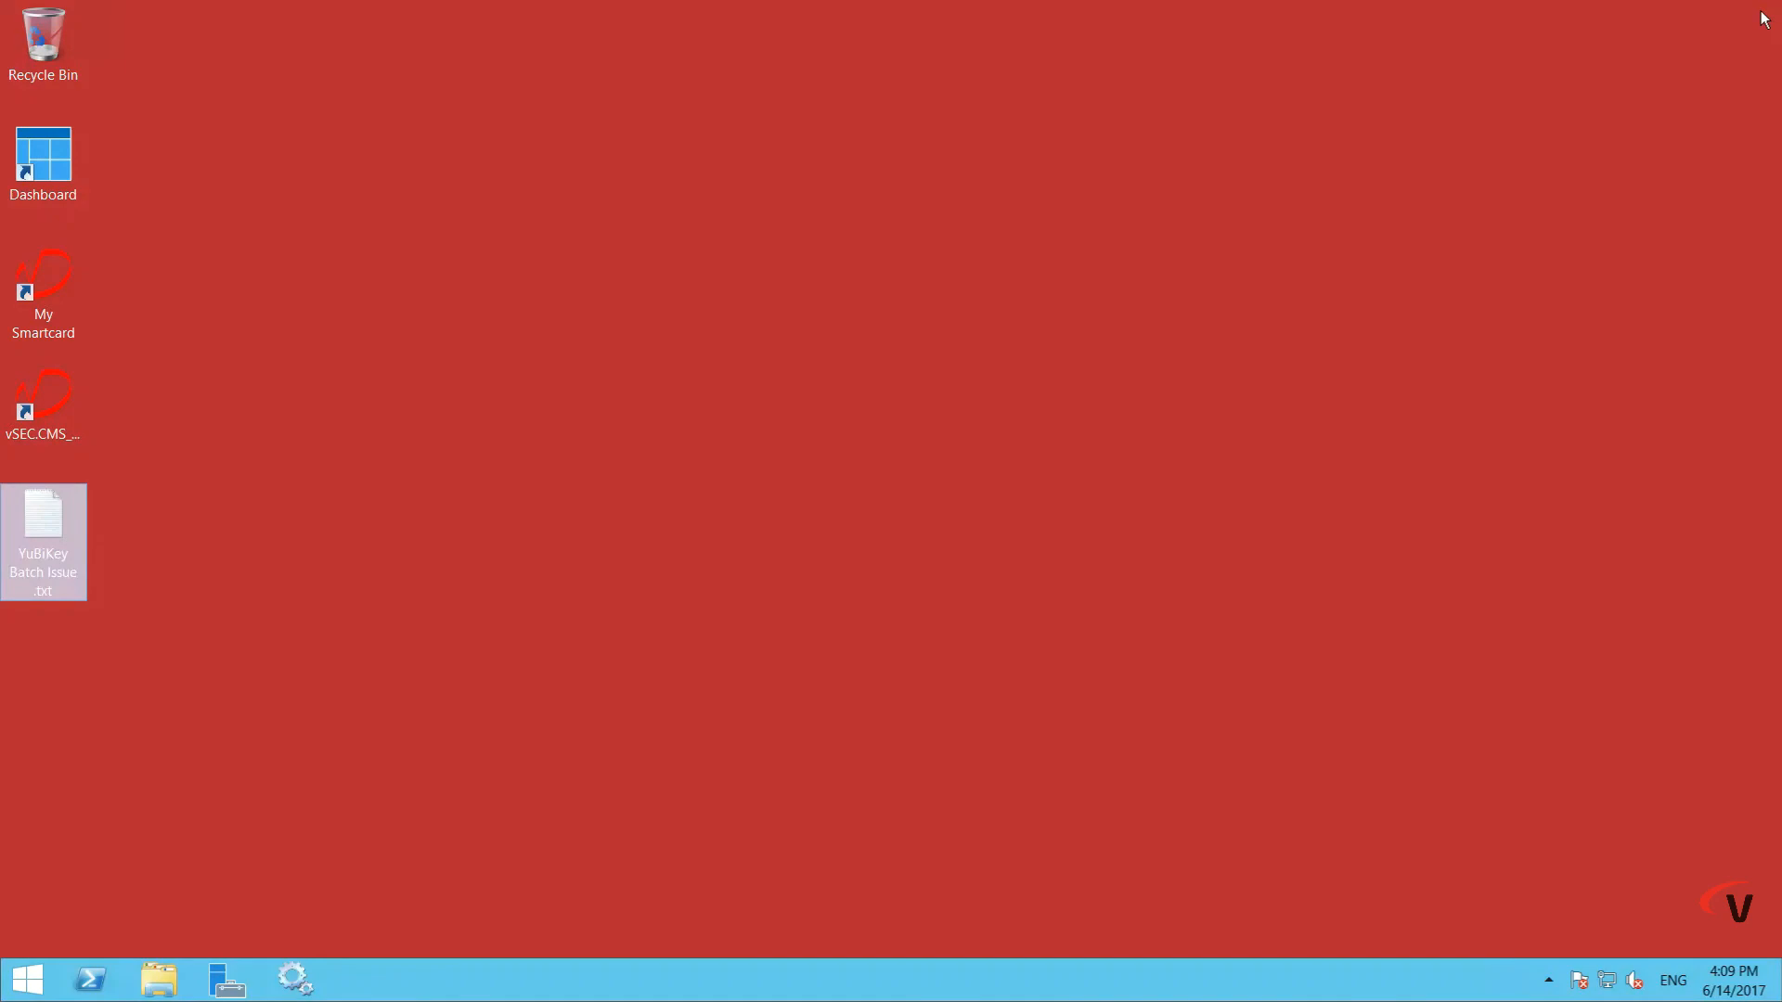
{"action": "left_click", "coordinate": [791, 323]}
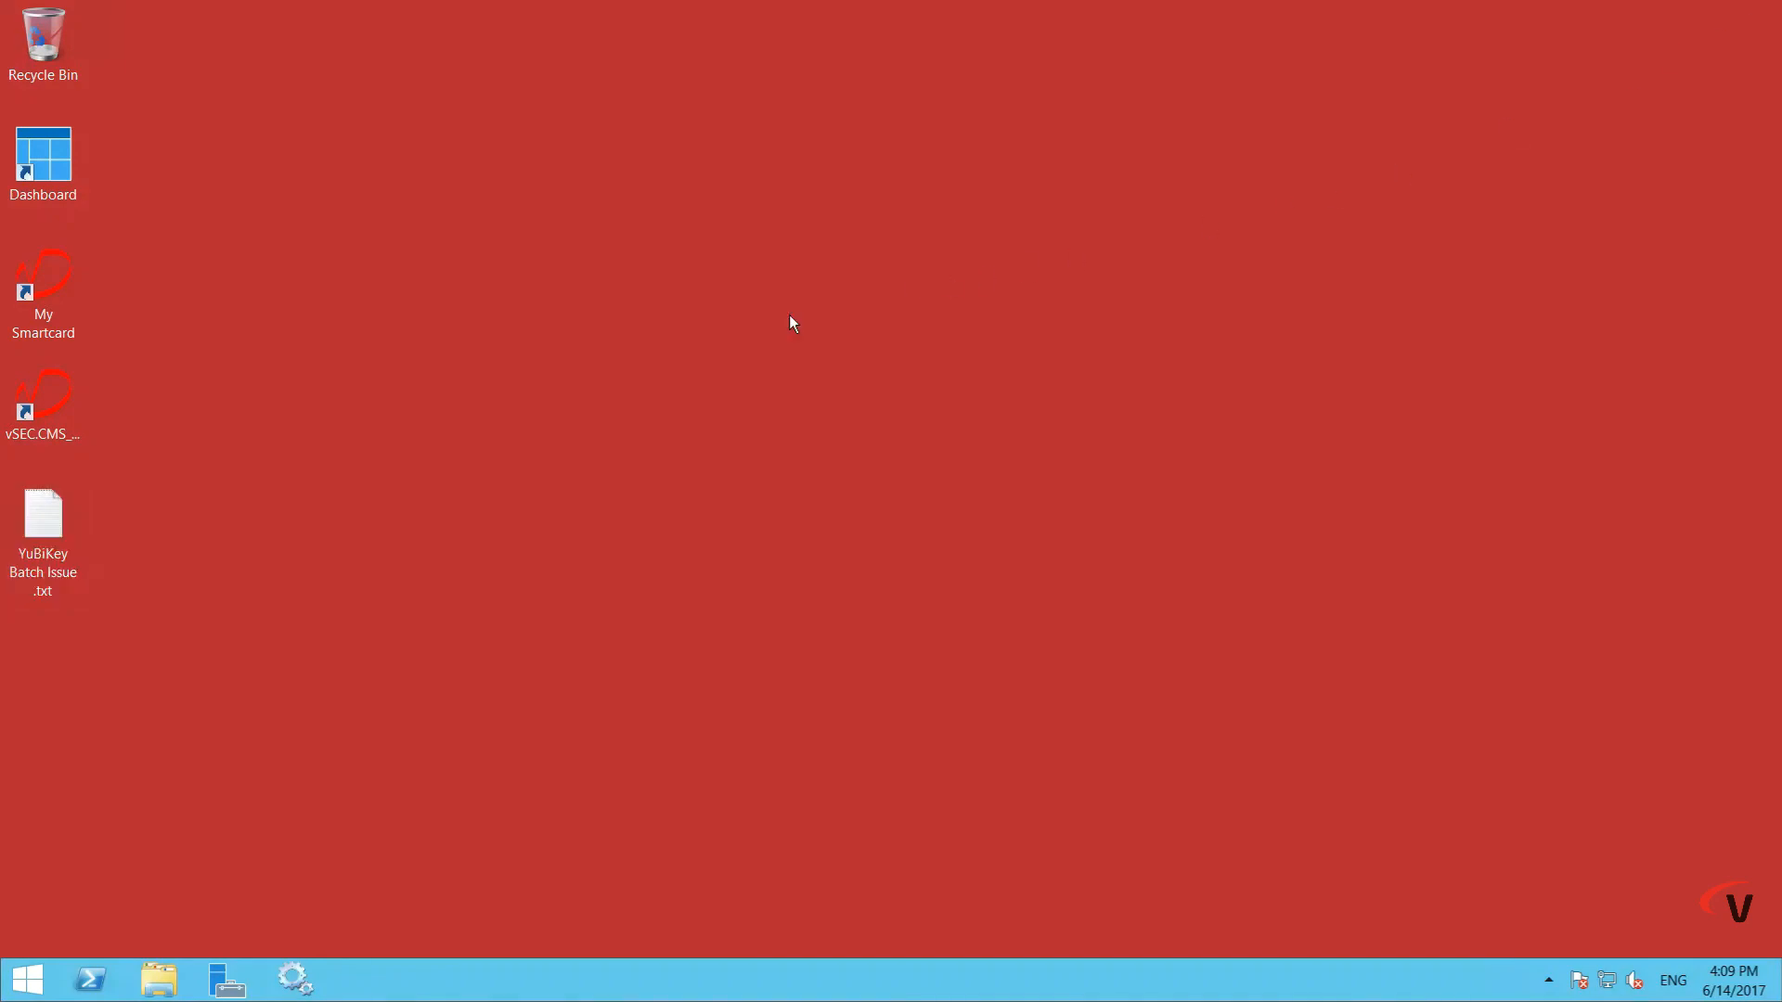